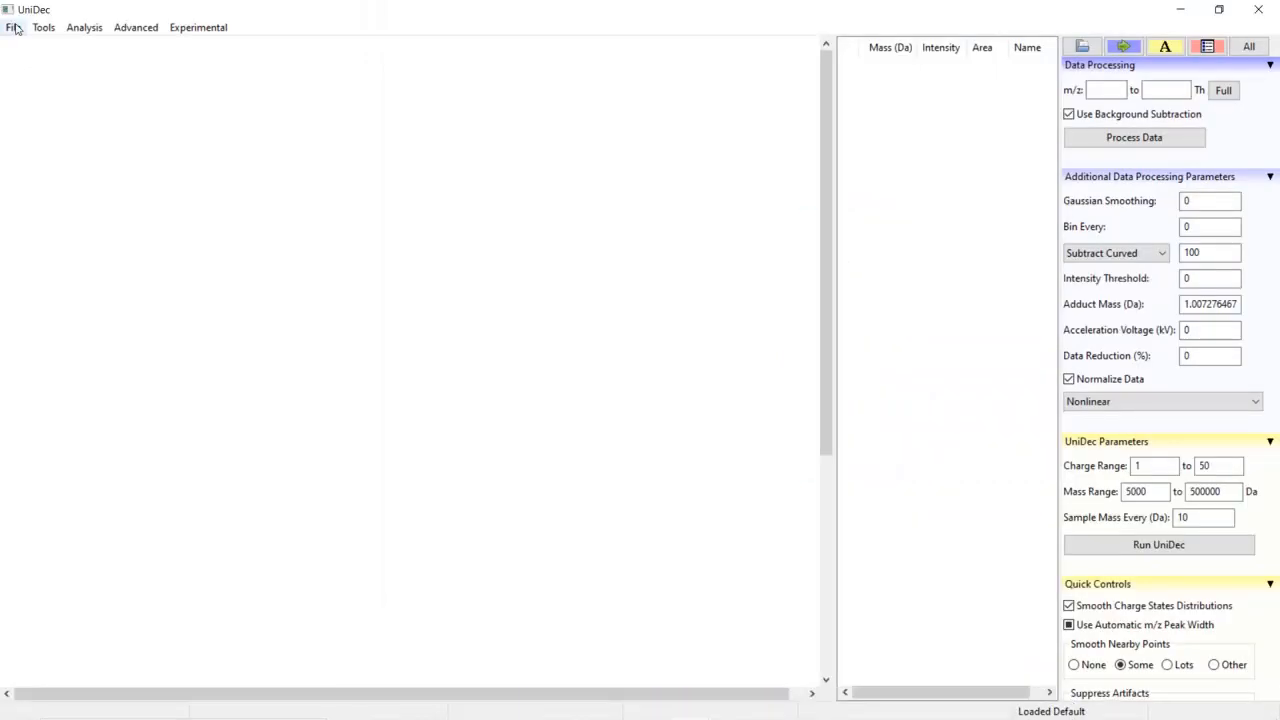
# - Show the Load Example Data submenu from the File menu
pyautogui.click(12, 28)
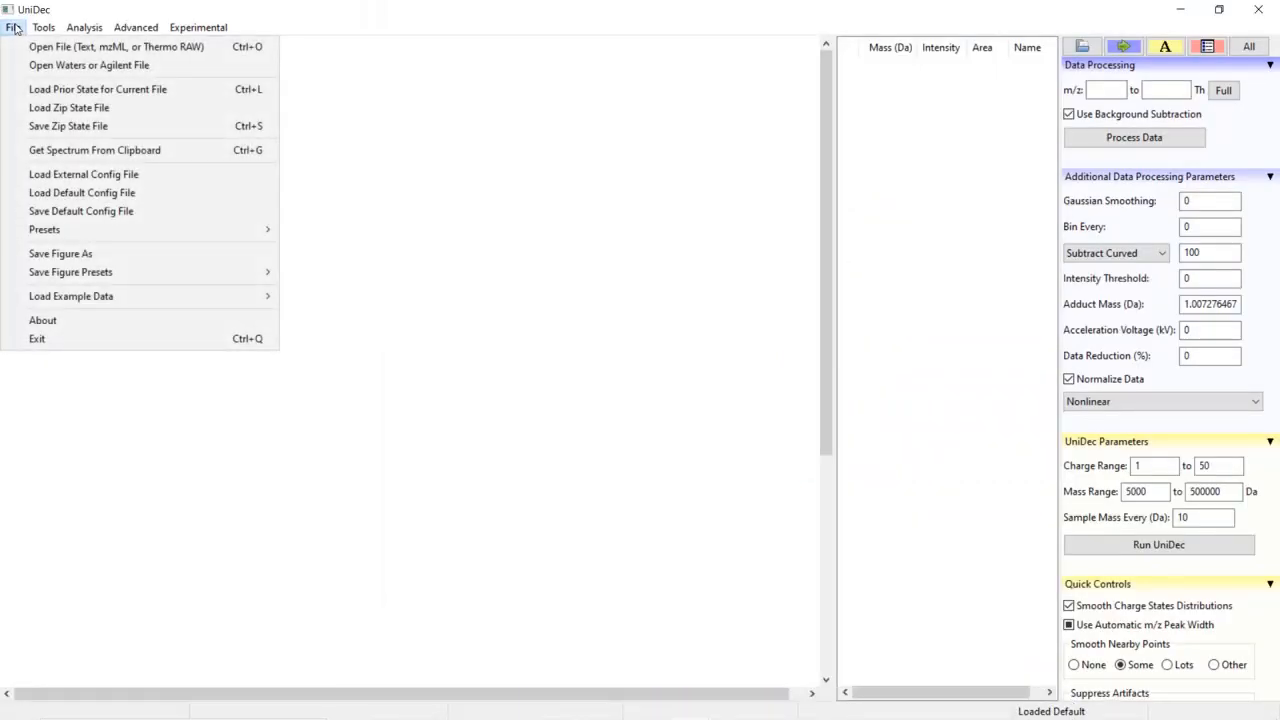
pyautogui.moveTo(72, 296)
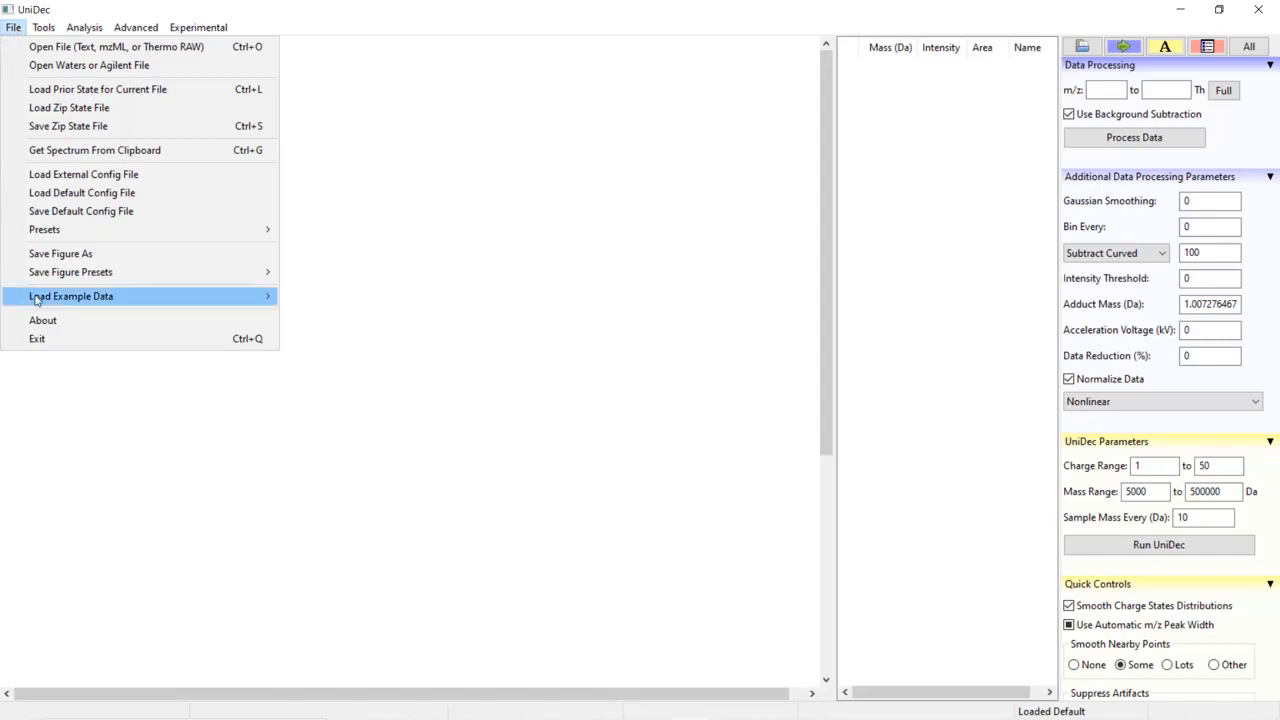
pyautogui.click(72, 296)
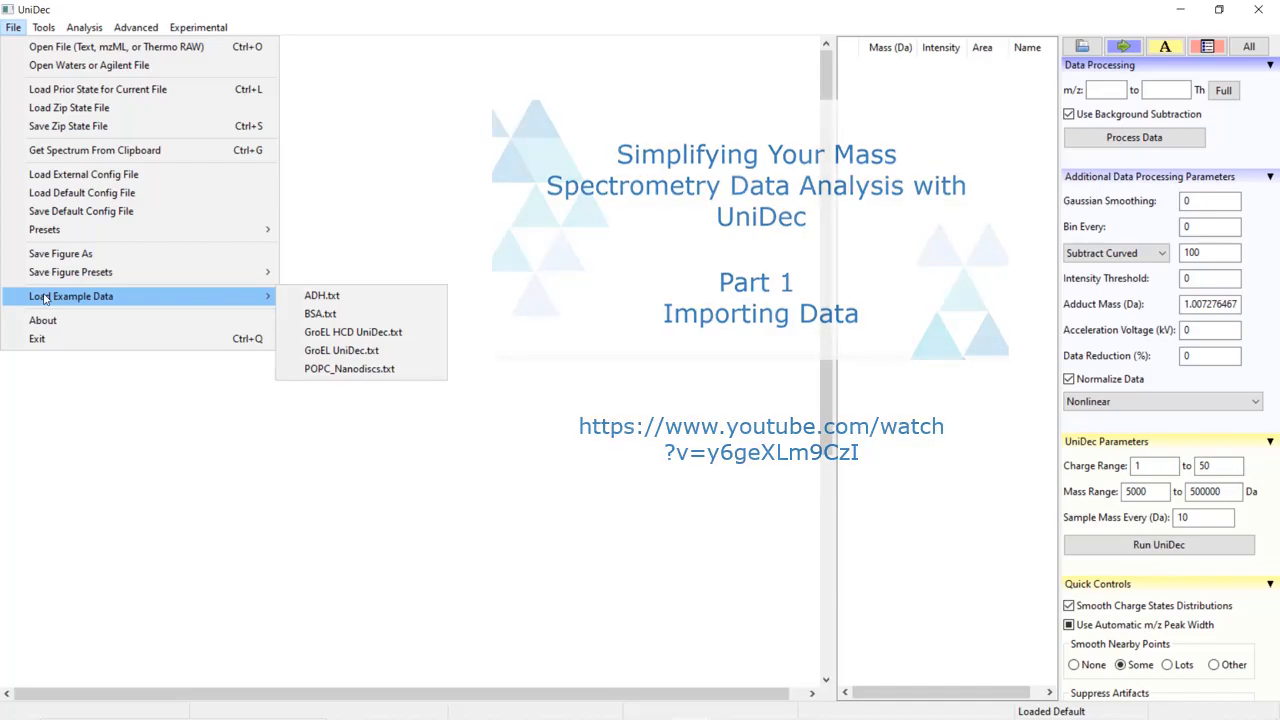
pyautogui.moveTo(320, 312)
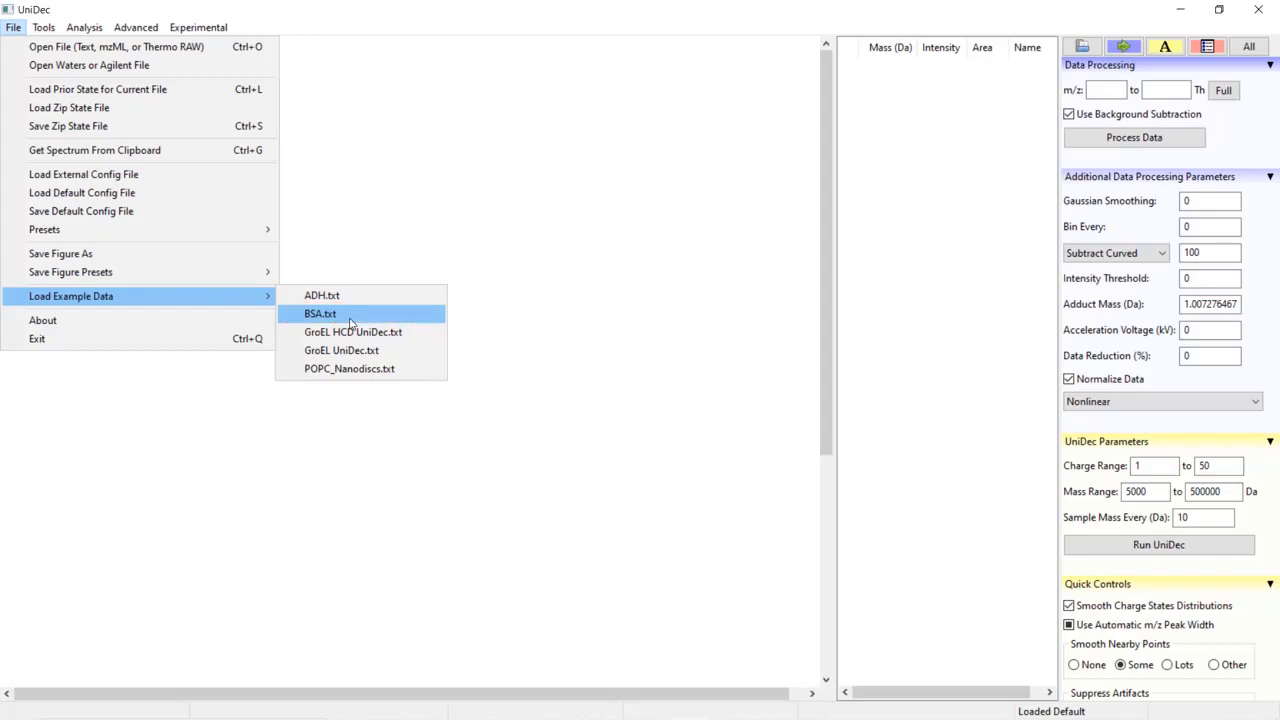
# - Load the BSA.txt example spectrum and collapse the Additional Data Processing Parameters panel
pyautogui.click(320, 312)
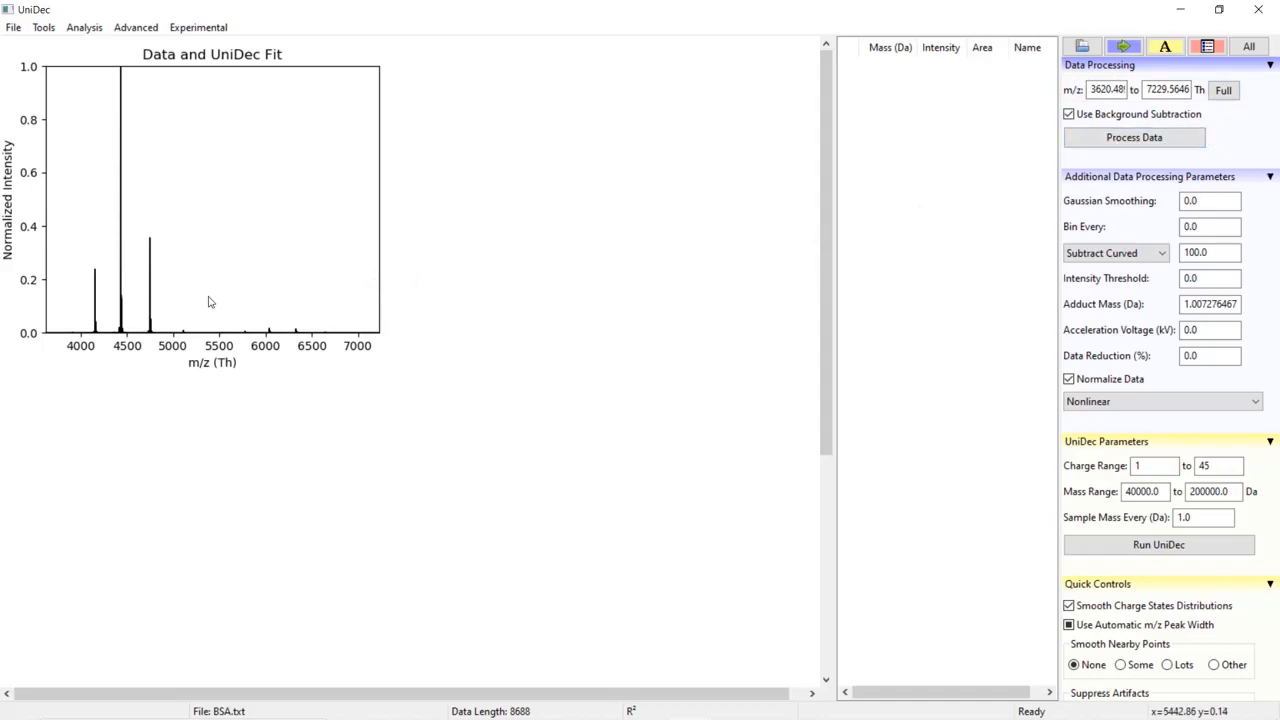
pyautogui.moveTo(252, 388)
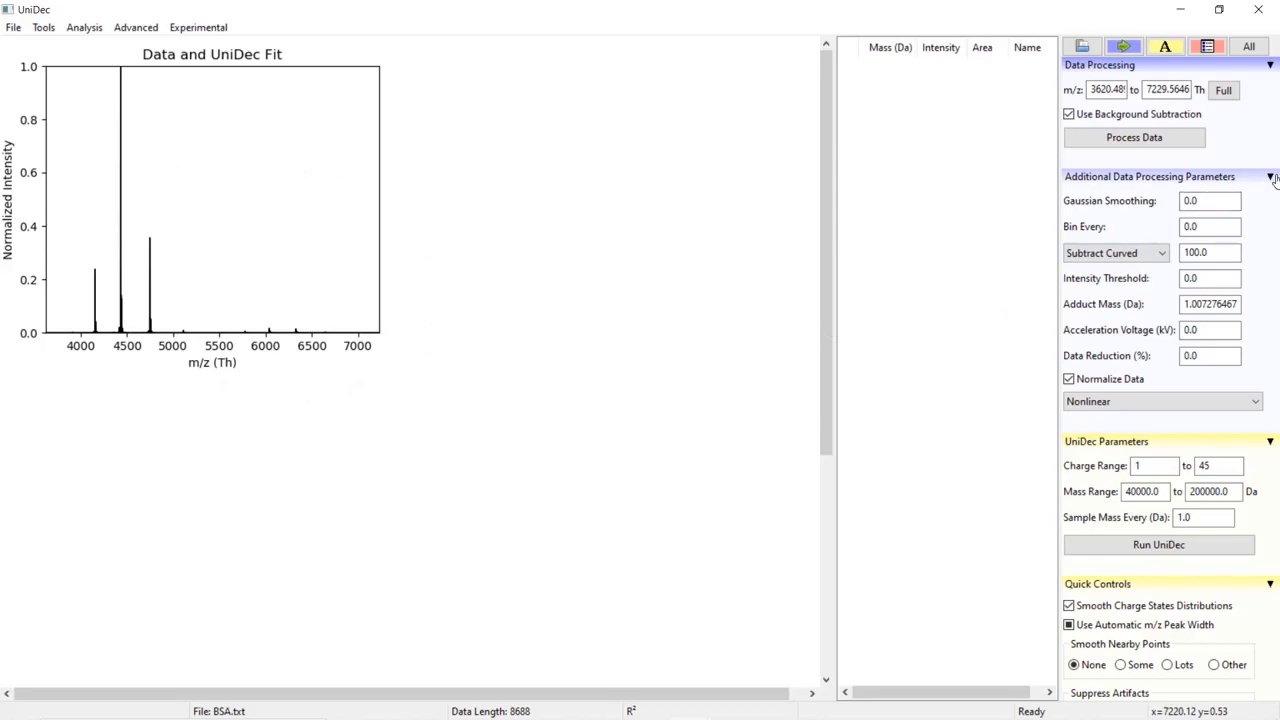
pyautogui.click(1272, 176)
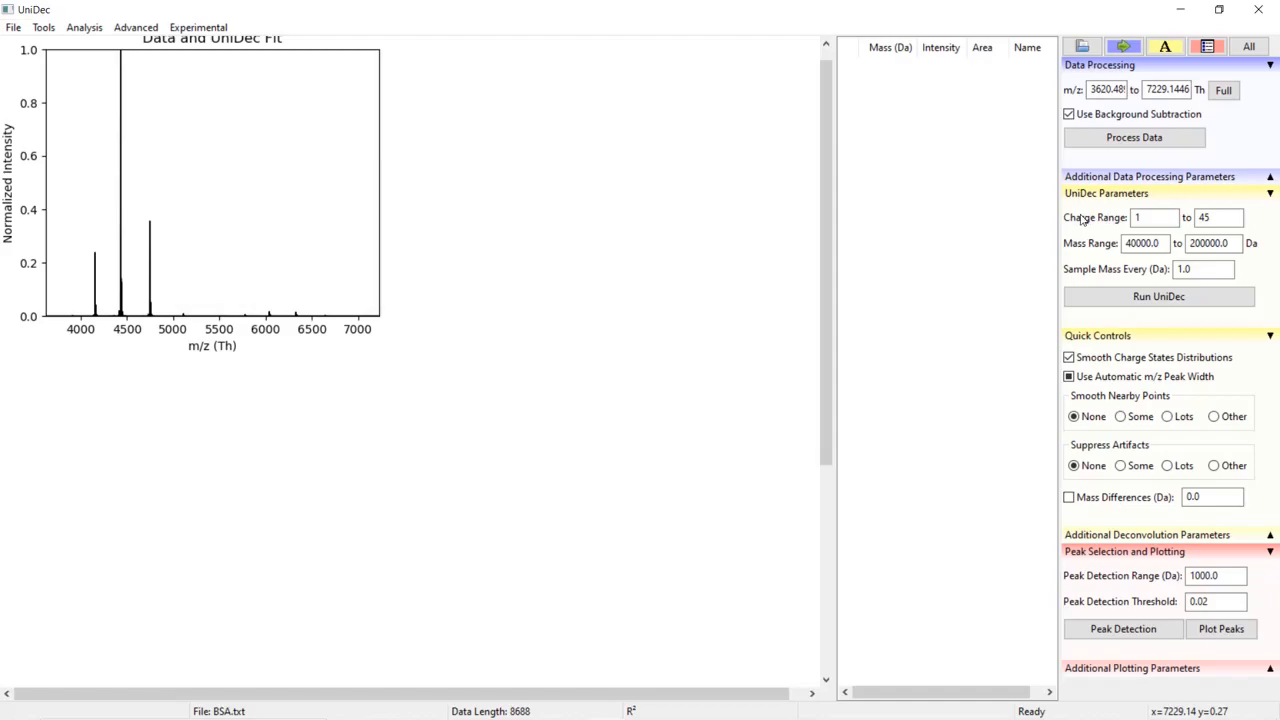
pyautogui.moveTo(1092, 228)
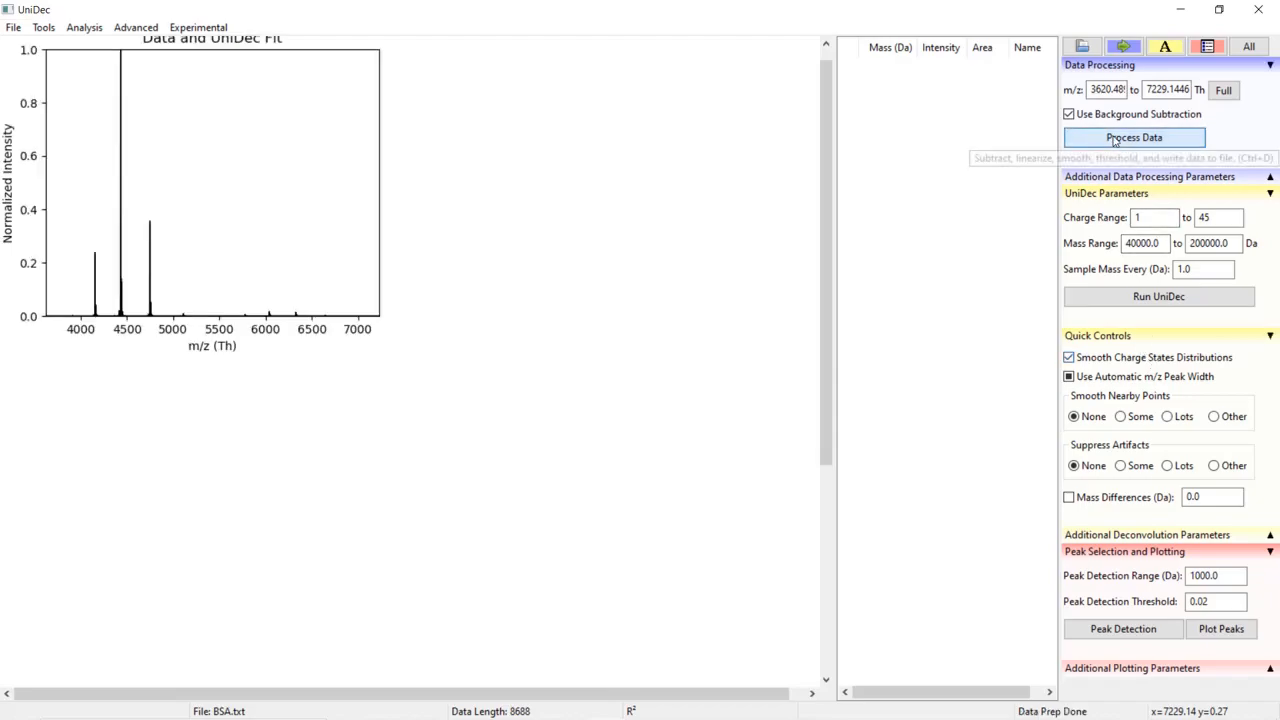
pyautogui.moveTo(1112, 300)
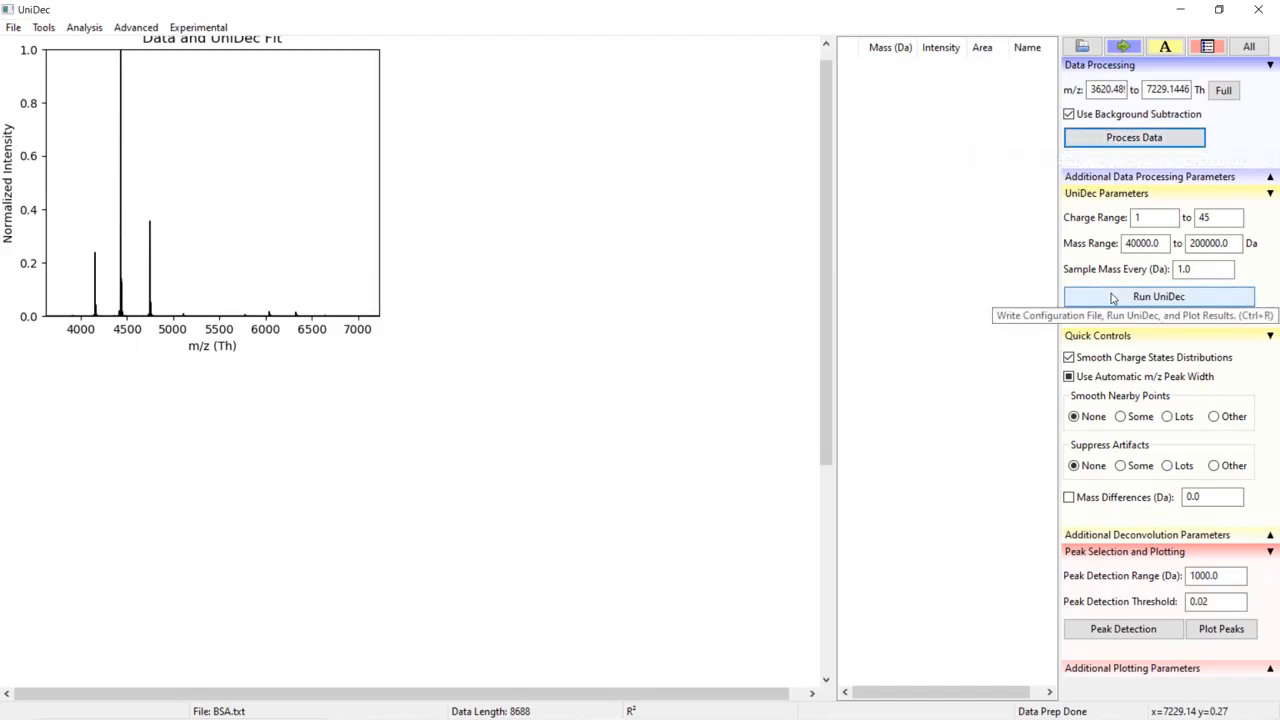
pyautogui.moveTo(1134, 304)
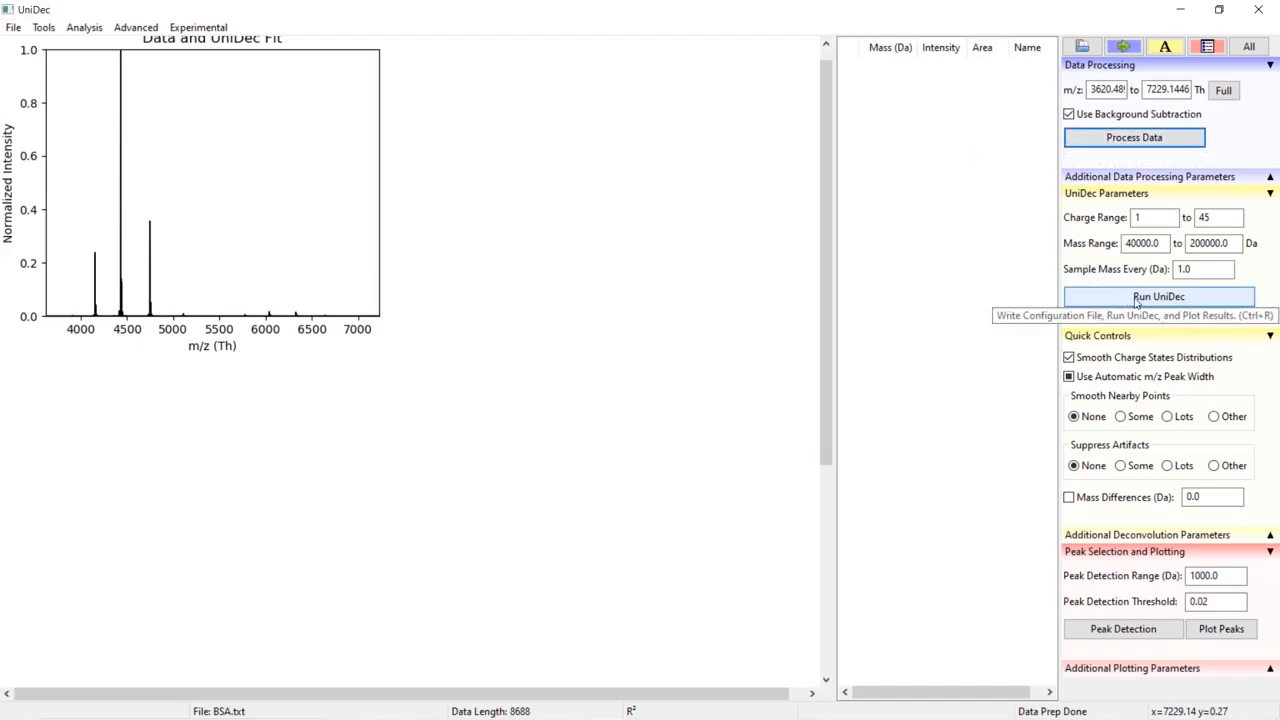
# - Run UniDec on the BSA spectrum and scroll to the charge-state plots of the main peaks
pyautogui.click(1158, 296)
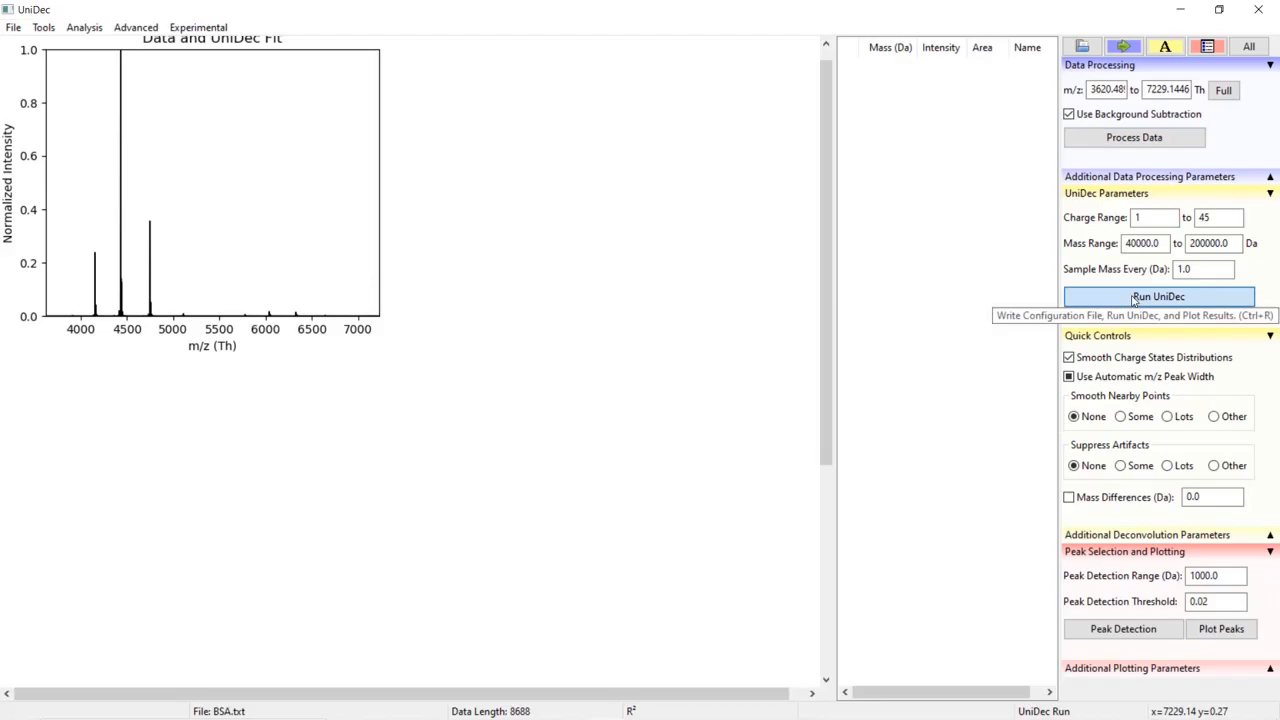
pyautogui.click(1158, 296)
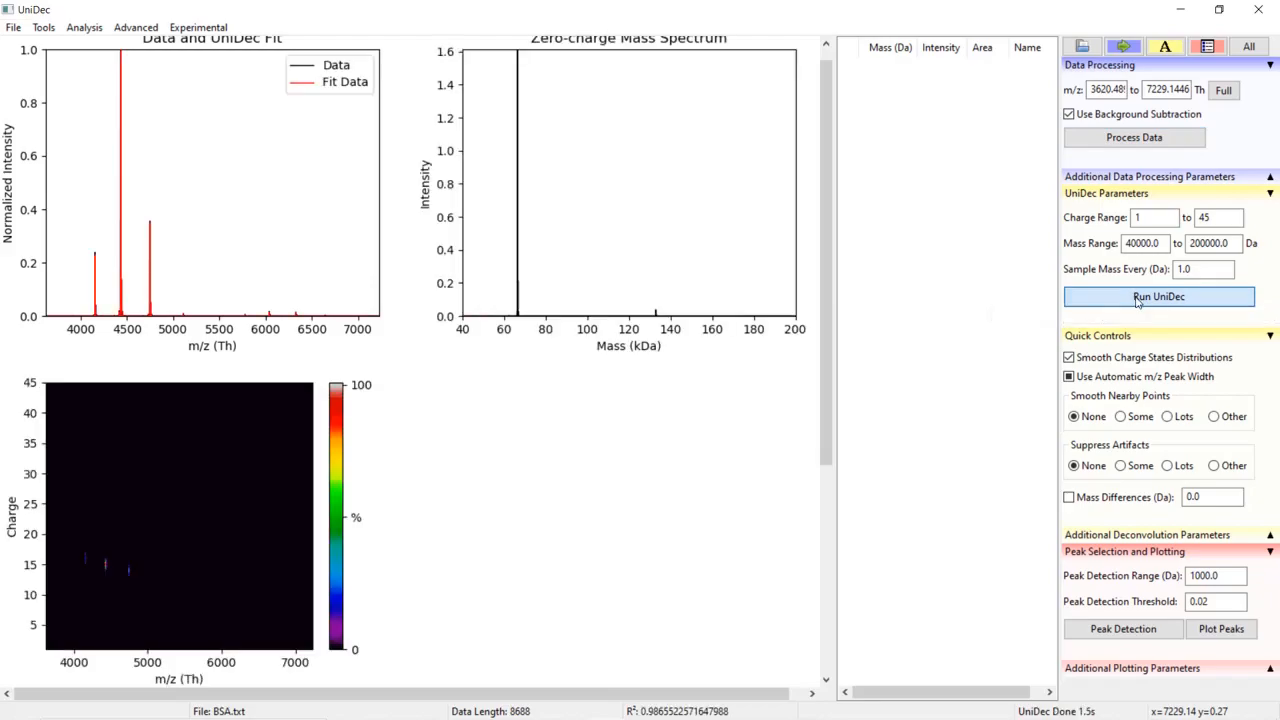
pyautogui.scroll(-3)
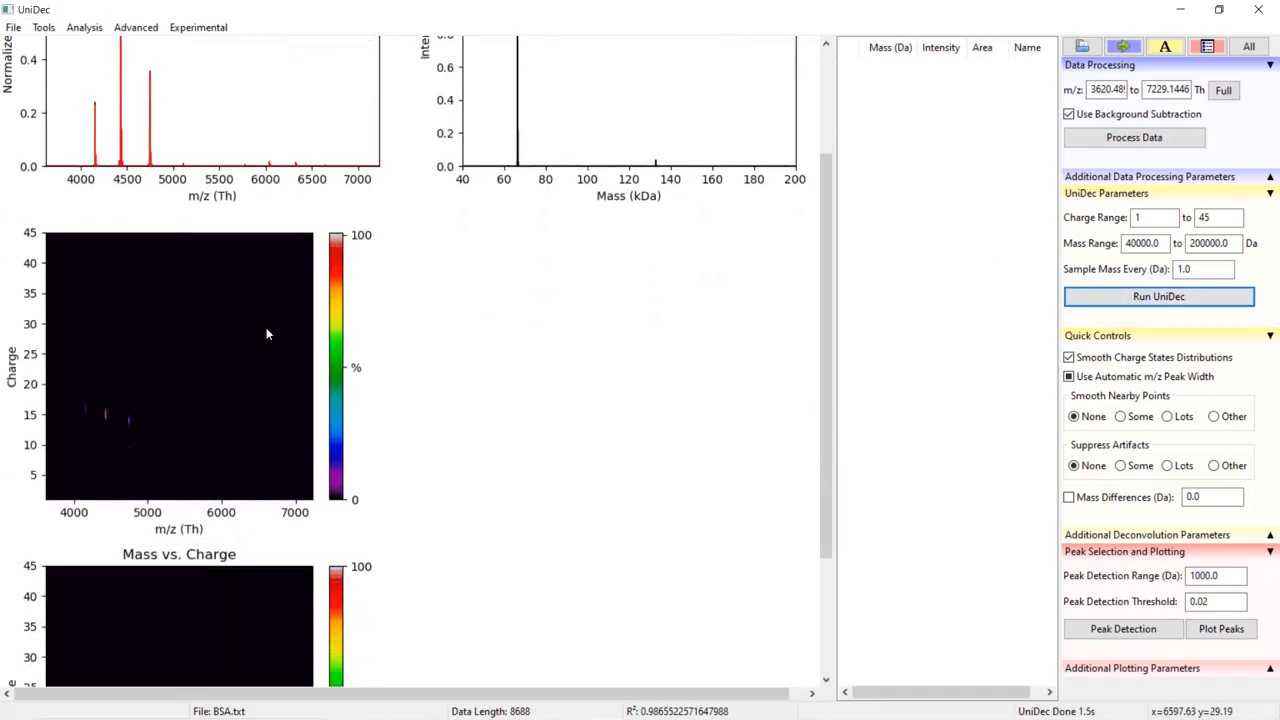
pyautogui.scroll(-3)
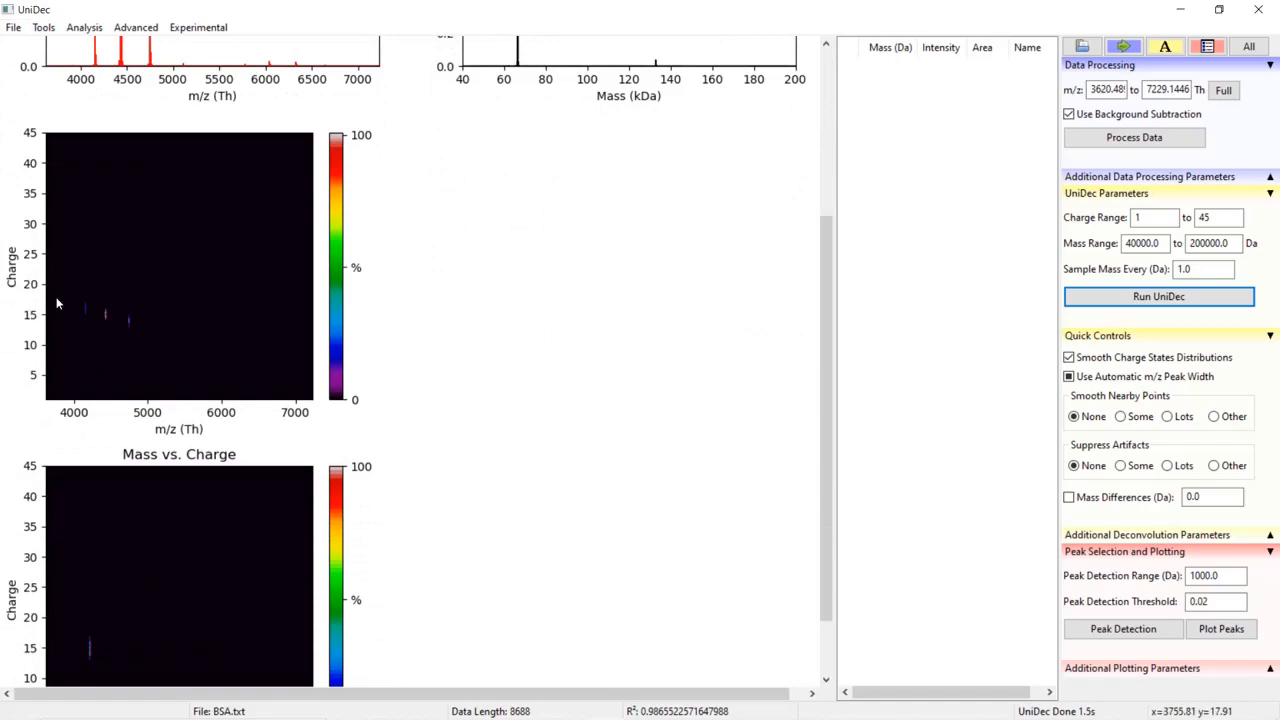
pyautogui.moveTo(76, 292)
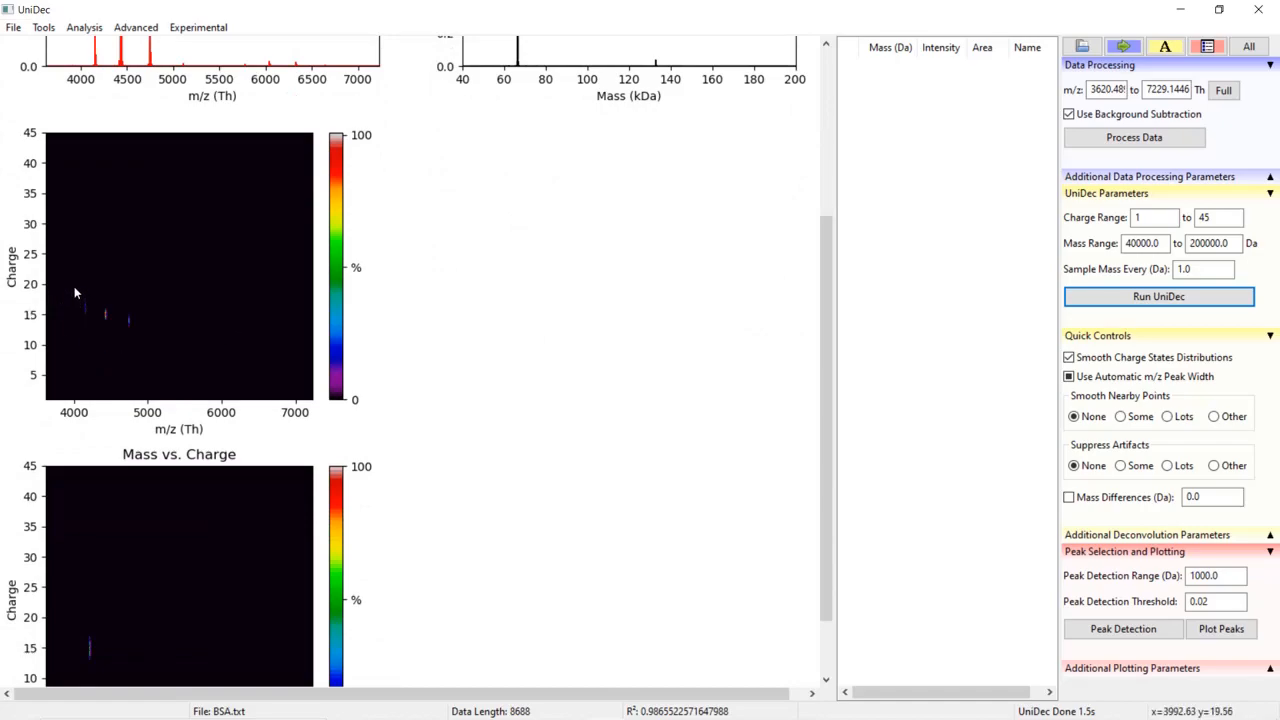
pyautogui.moveTo(30, 156)
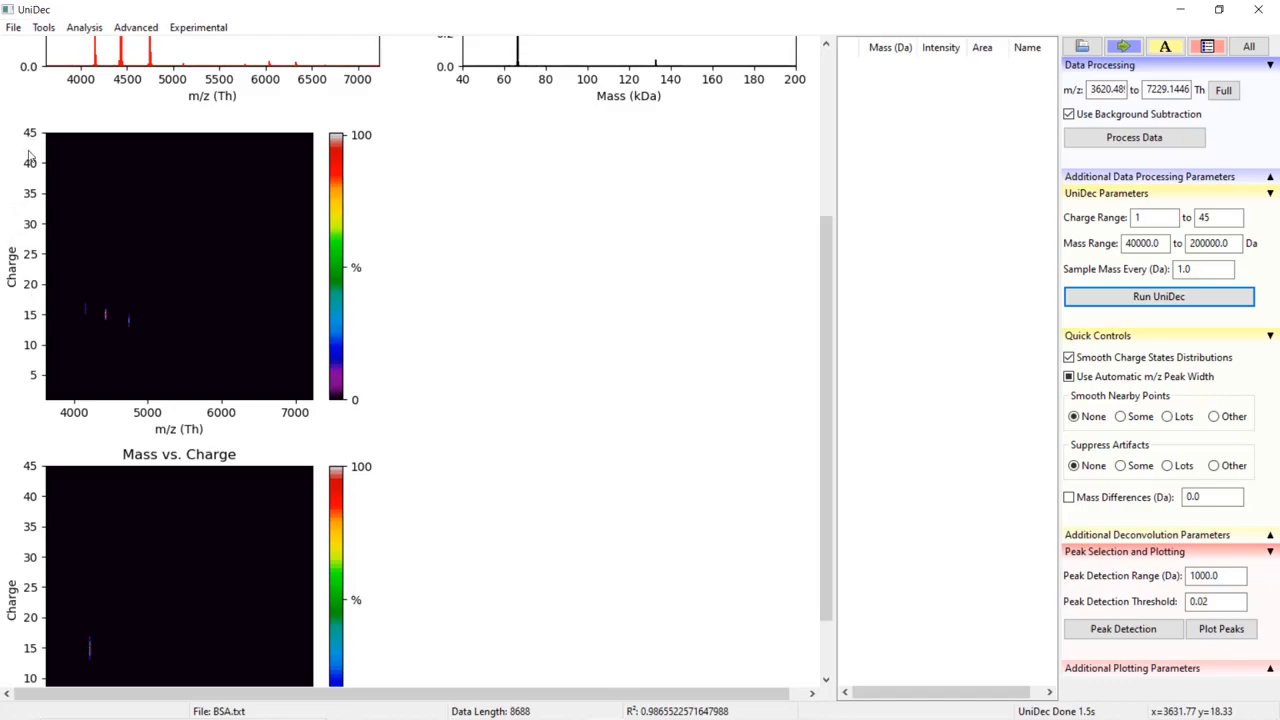
pyautogui.moveTo(20, 424)
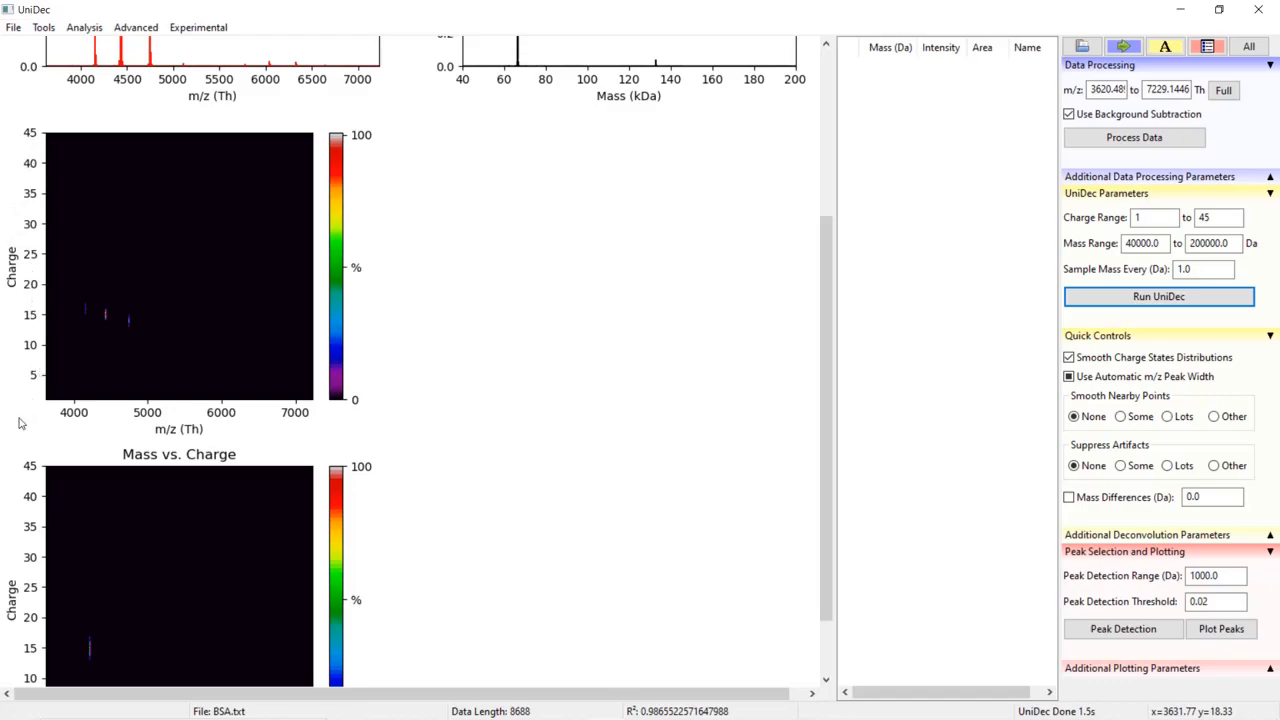
pyautogui.moveTo(70, 268)
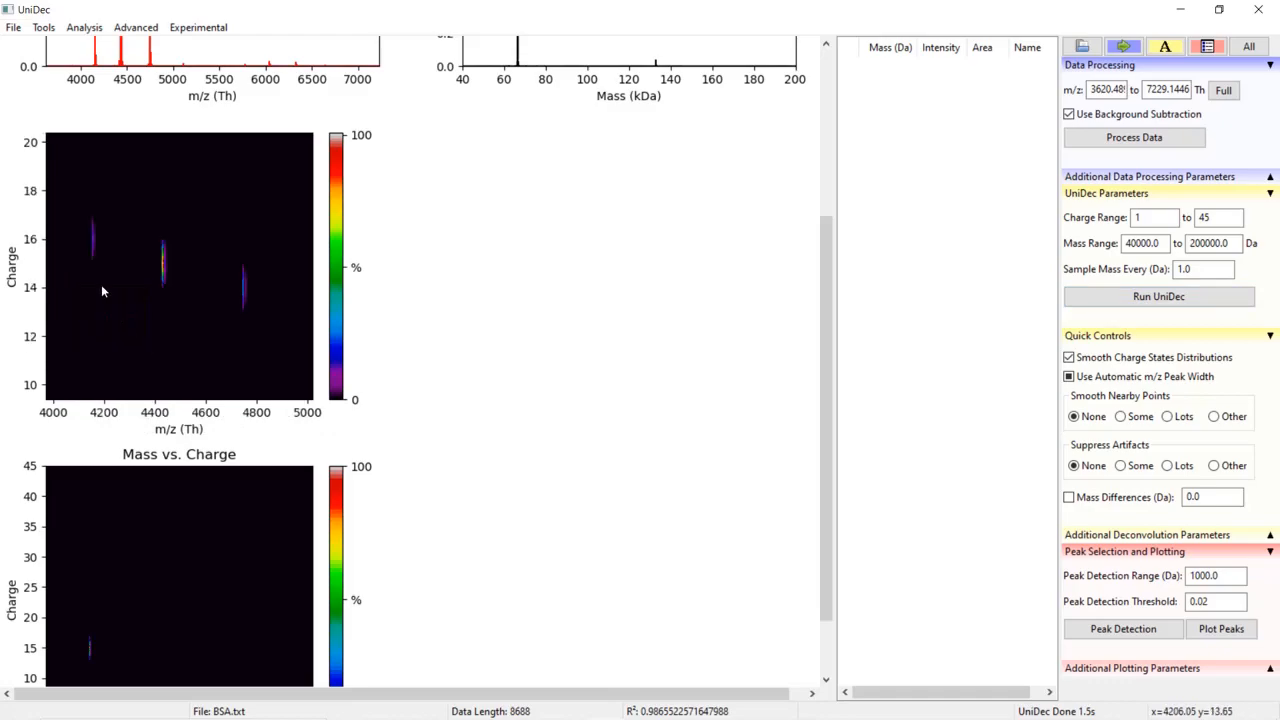
pyautogui.moveTo(82, 204)
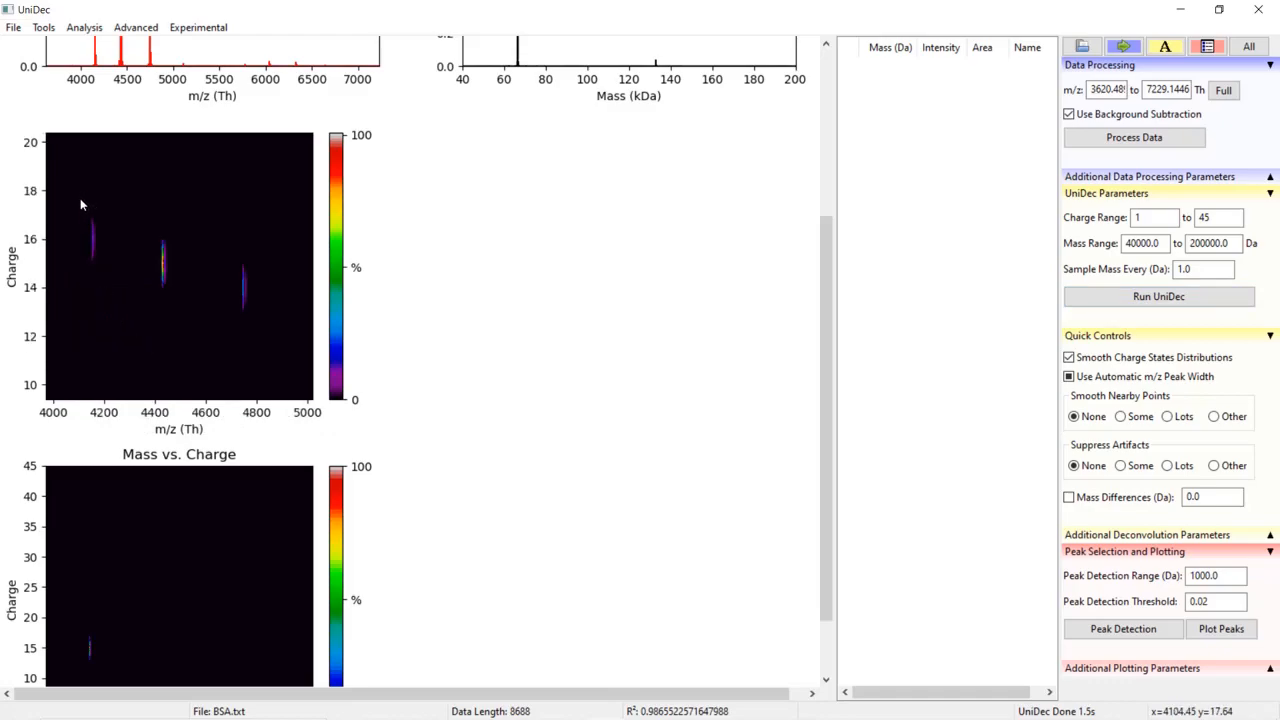
pyautogui.moveTo(90, 228)
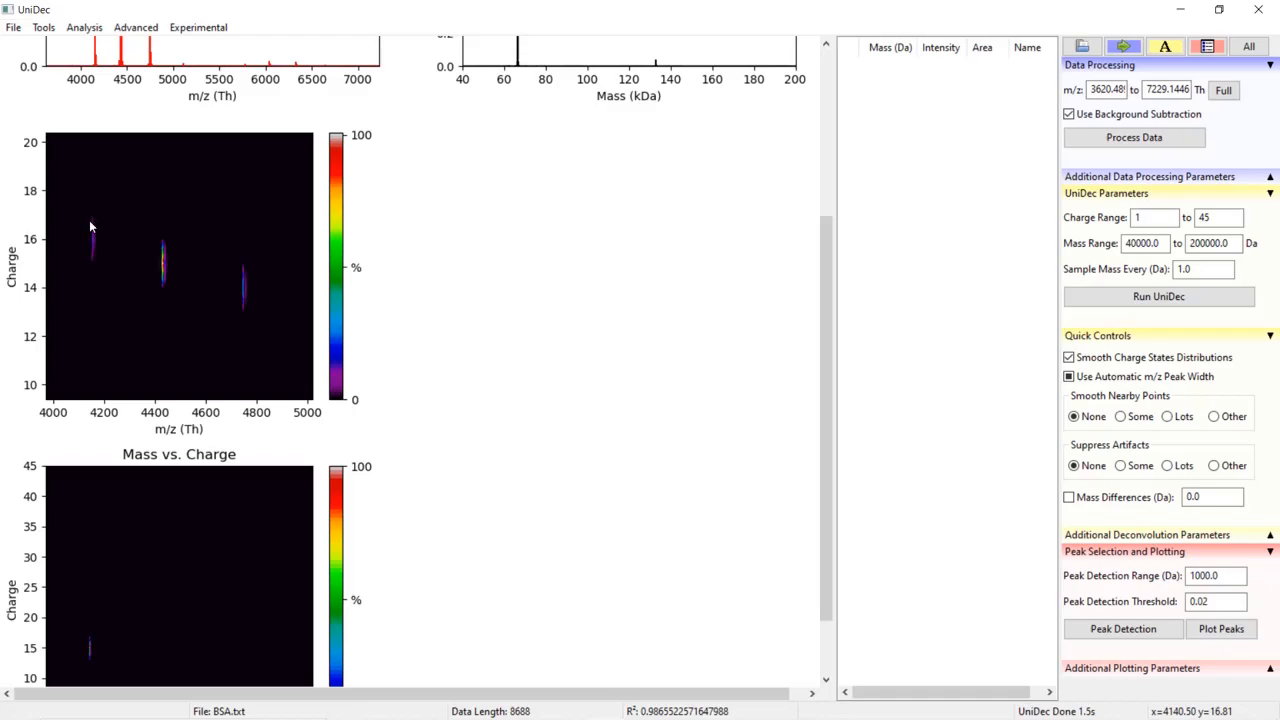
pyautogui.moveTo(136, 290)
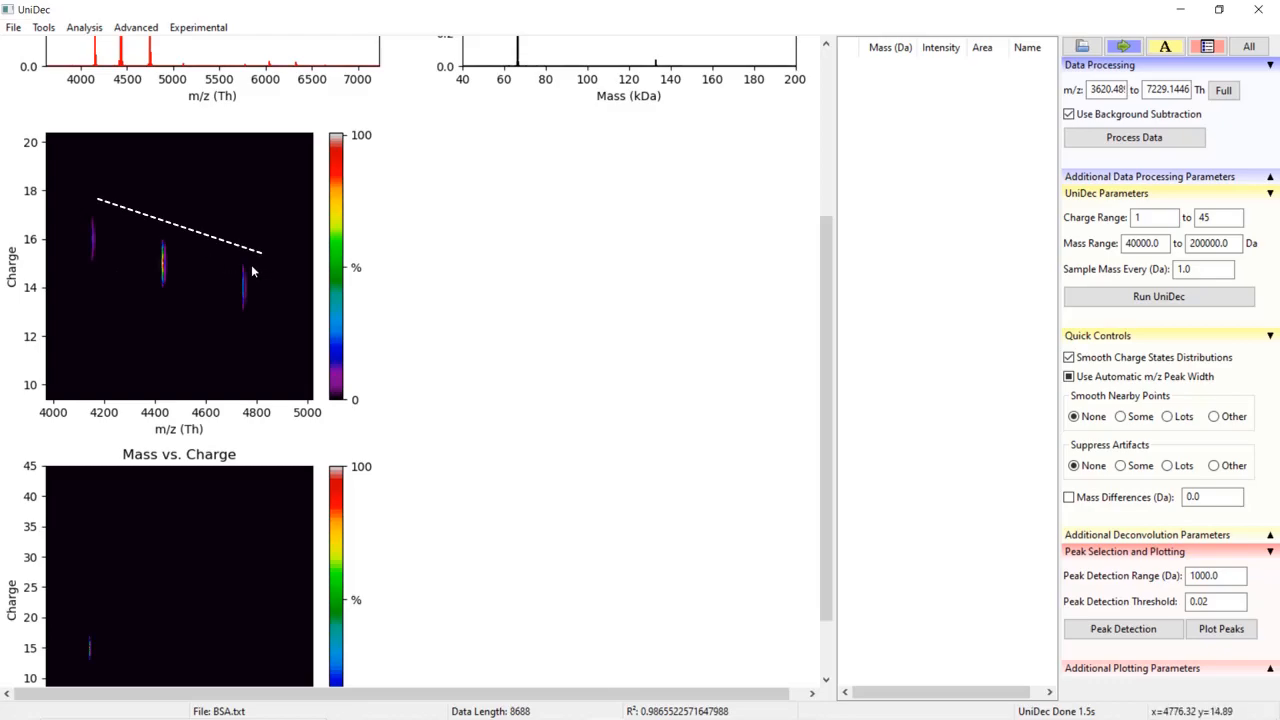
pyautogui.moveTo(250, 280)
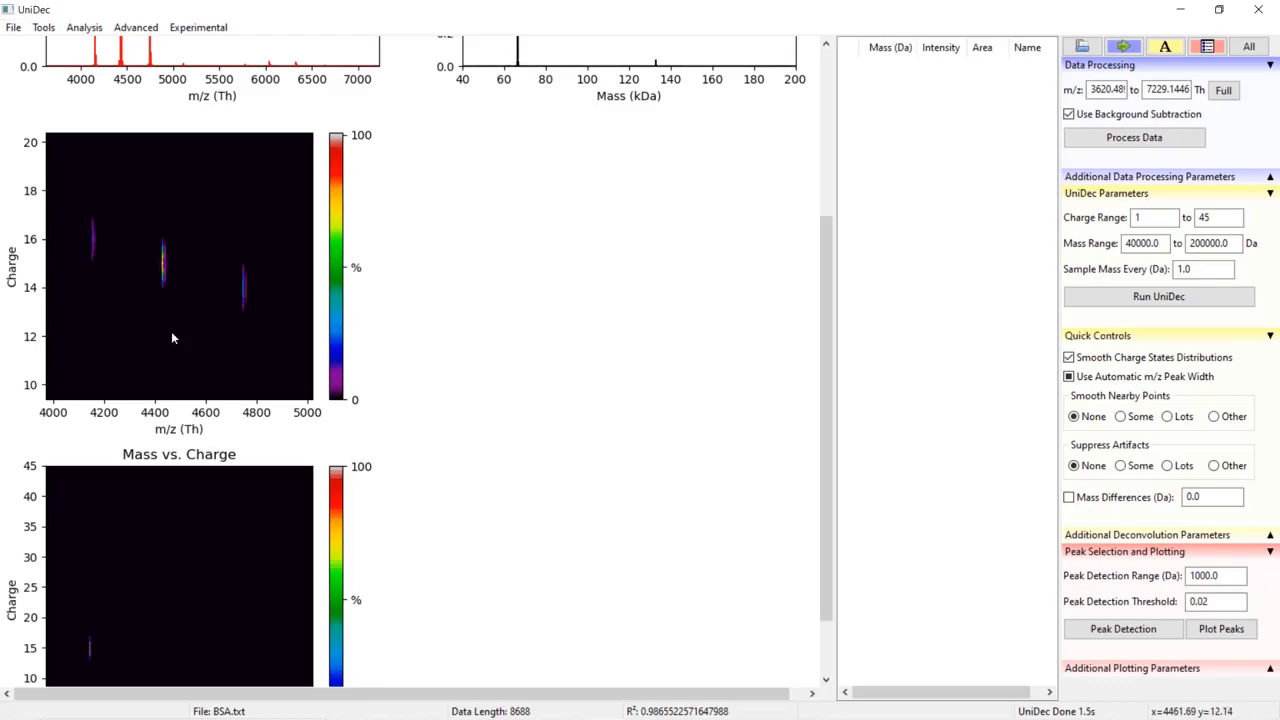
# - Box-zoom the Mass vs. Charge plot onto the ~66.5 kDa band with charge states around 13–17
pyautogui.scroll(-3)
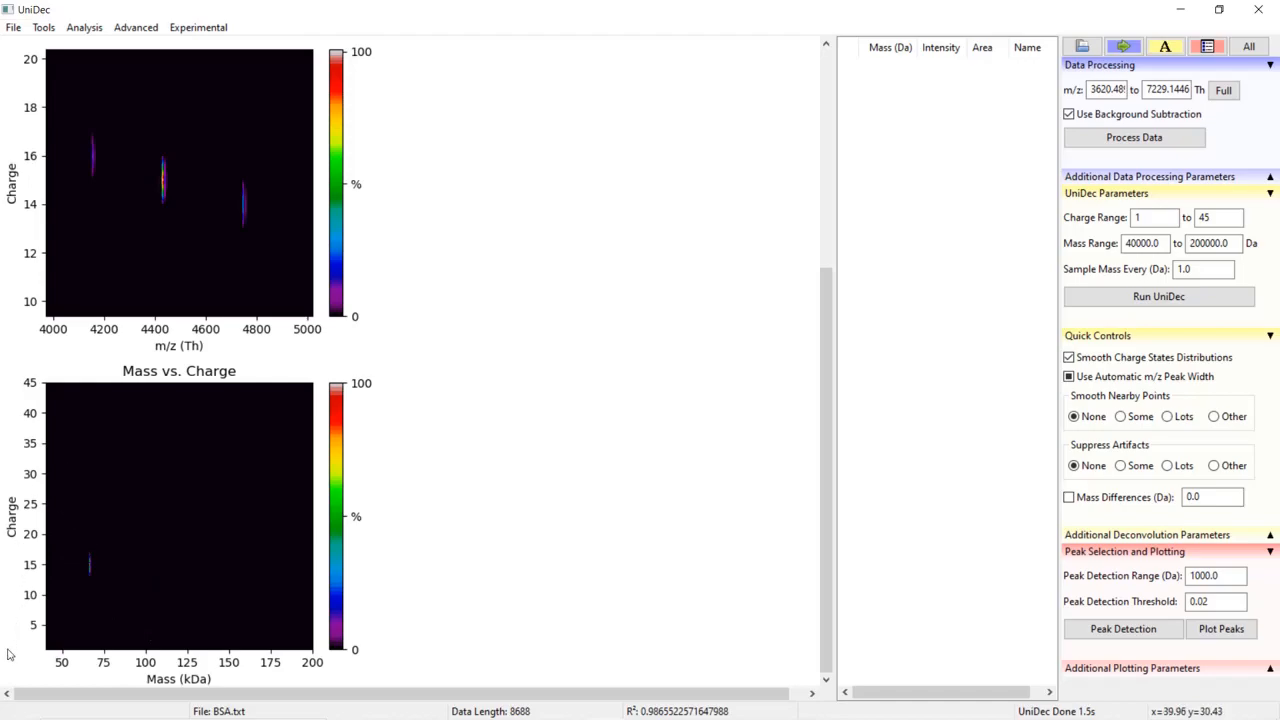
pyautogui.moveTo(76, 540); pyautogui.dragTo(128, 590)
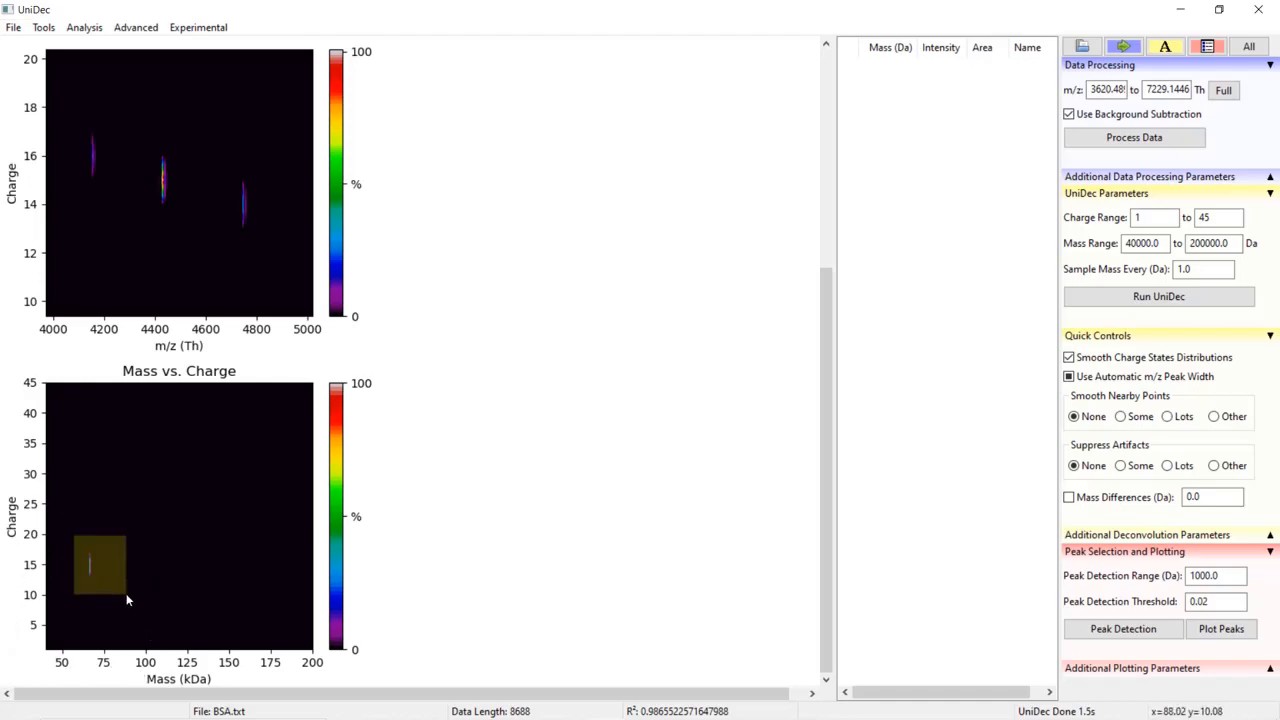
pyautogui.moveTo(76, 540); pyautogui.dragTo(124, 596)
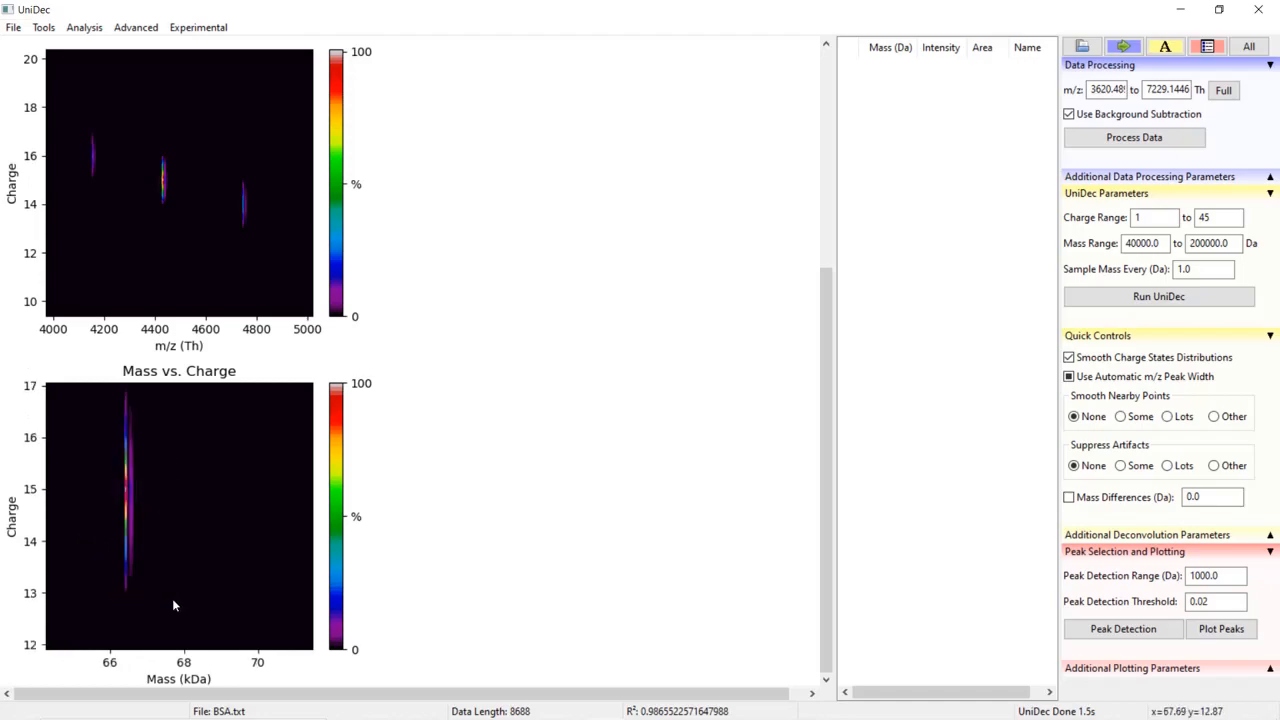
pyautogui.moveTo(96, 390); pyautogui.dragTo(184, 640)
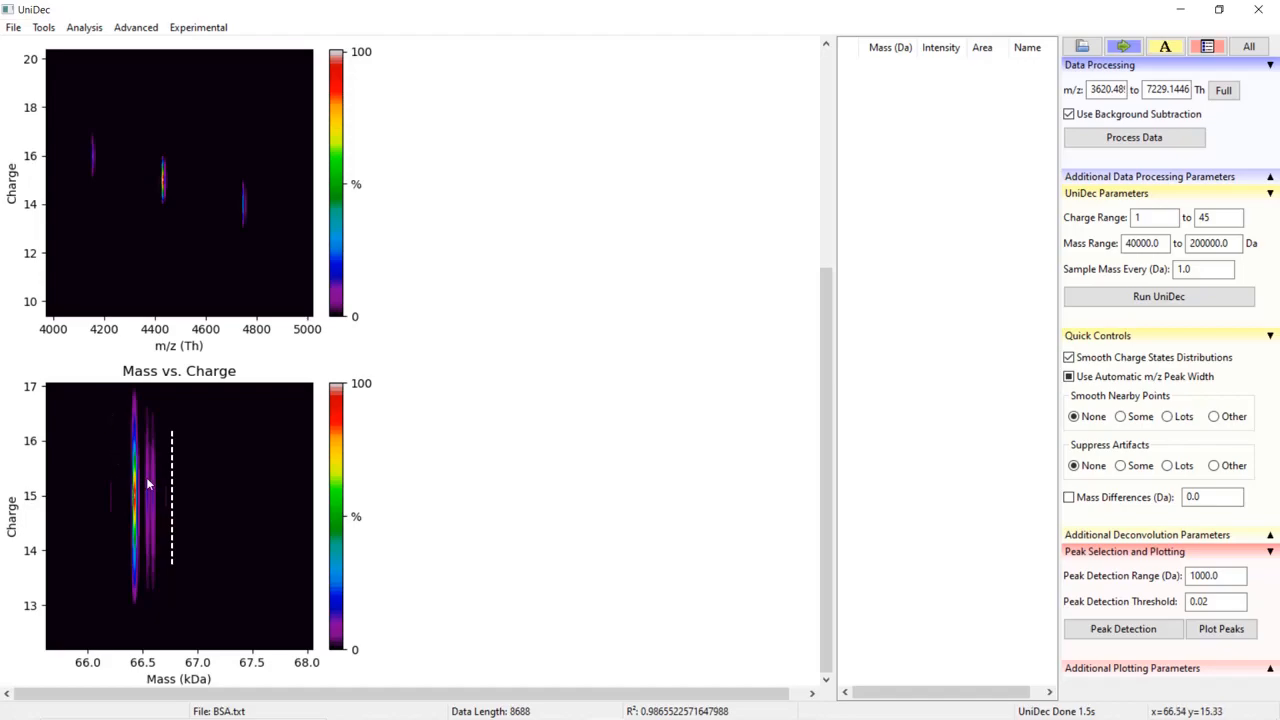
pyautogui.moveTo(204, 508)
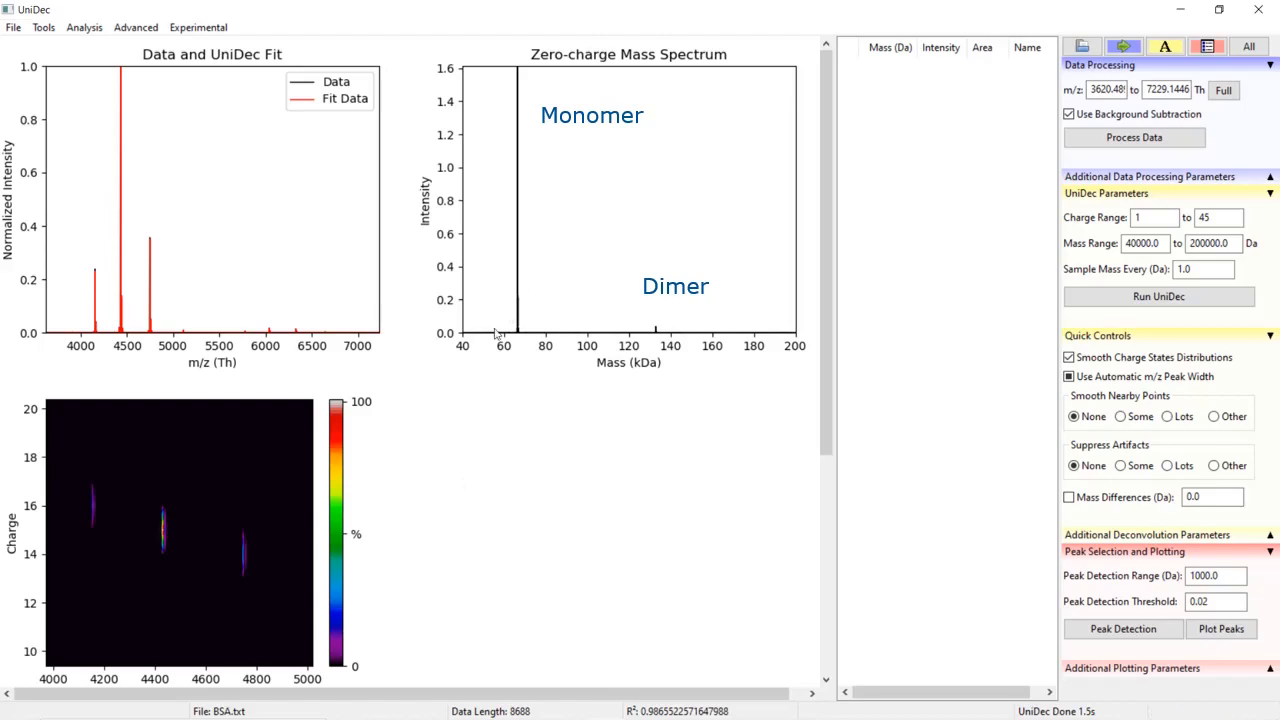
pyautogui.moveTo(672, 356)
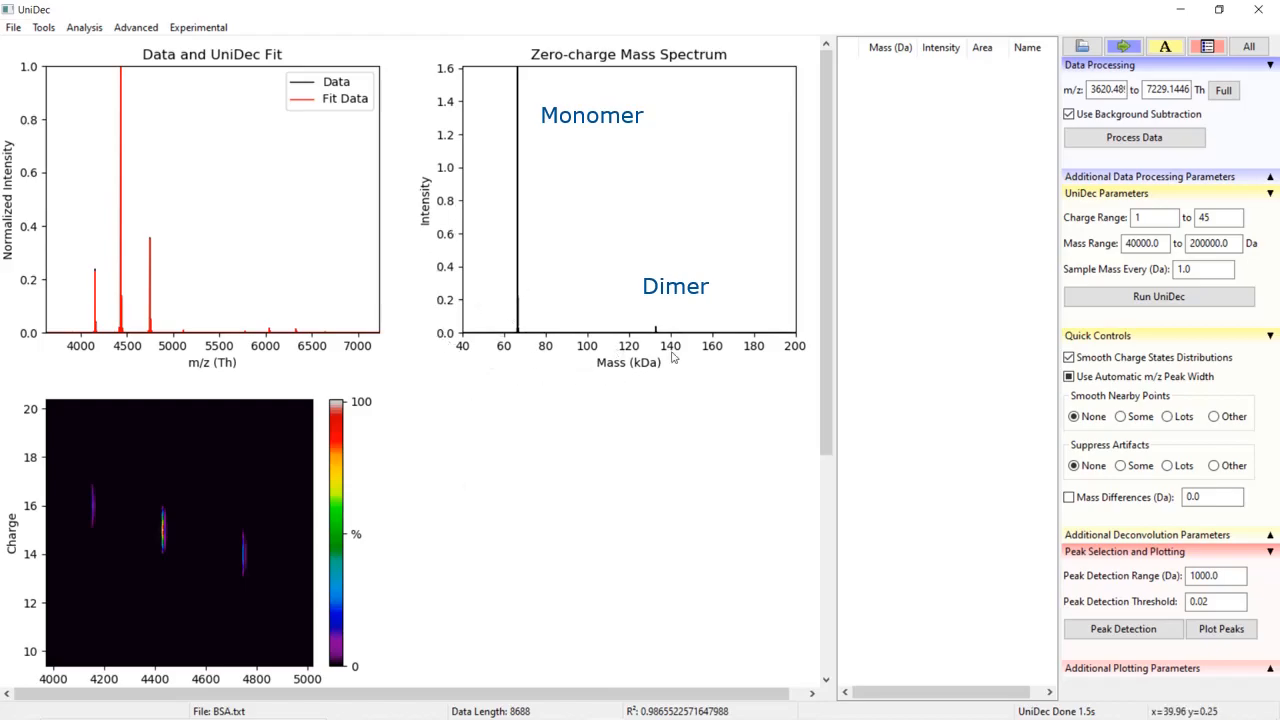
pyautogui.moveTo(536, 352)
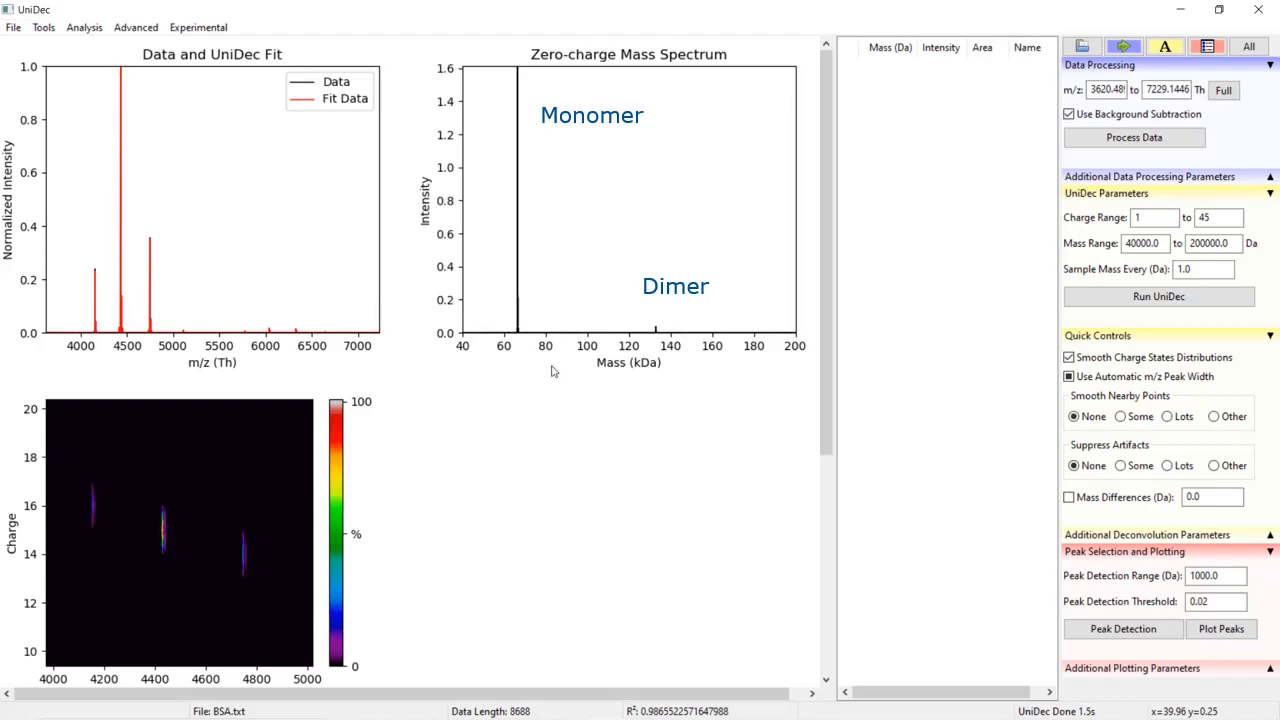
pyautogui.moveTo(490, 336)
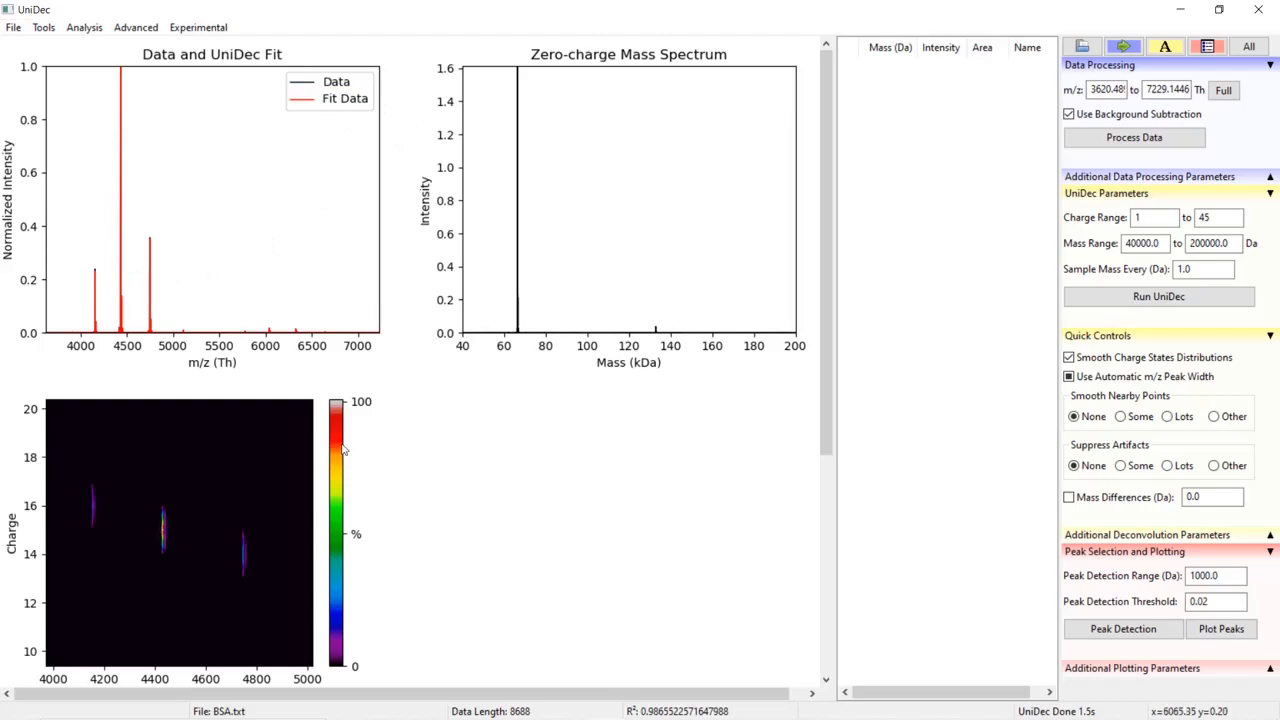
# - Set Sample Mass Every to 10 and Charge Range to 10–25, then rerun UniDec
pyautogui.click(1158, 296)
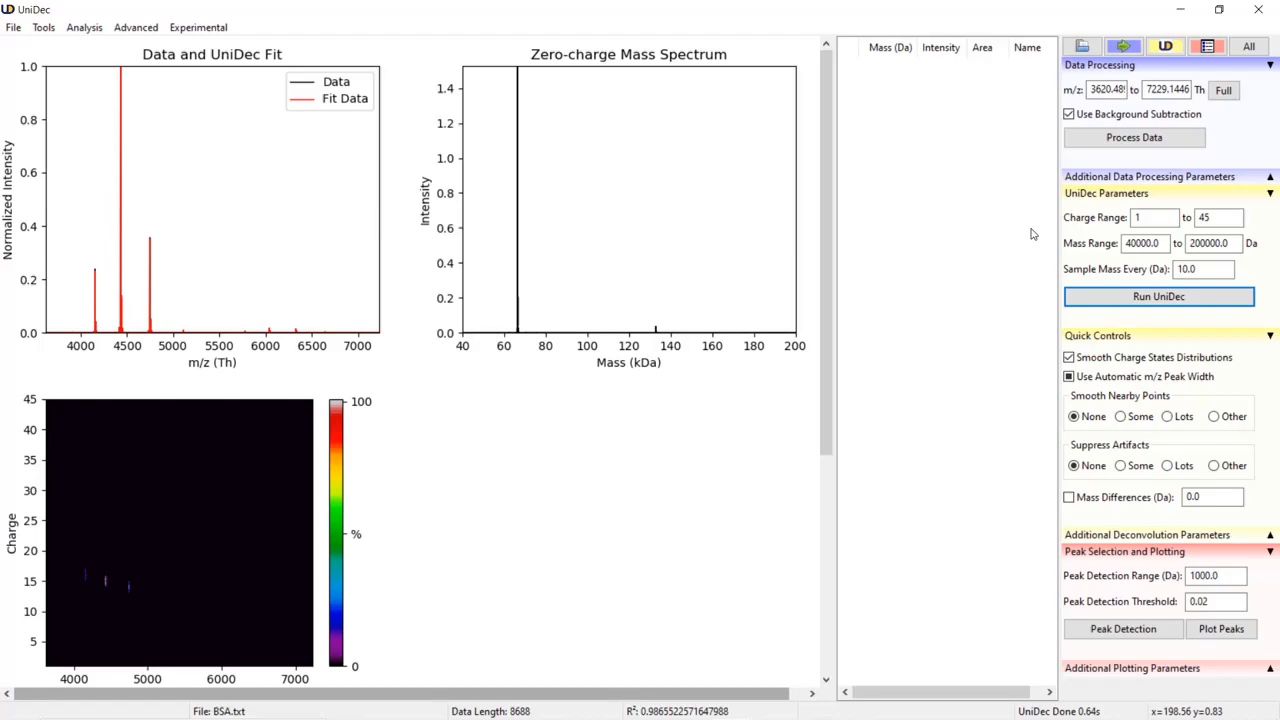
pyautogui.moveTo(610, 176)
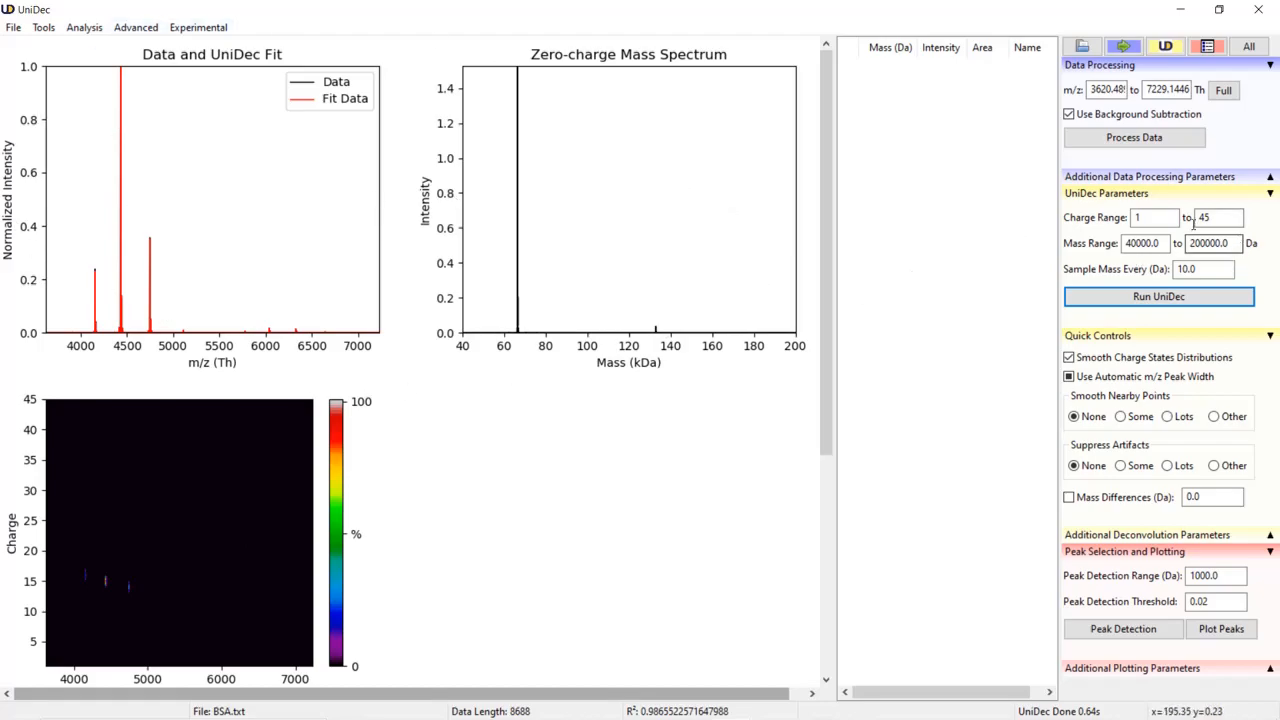
pyautogui.write('10')
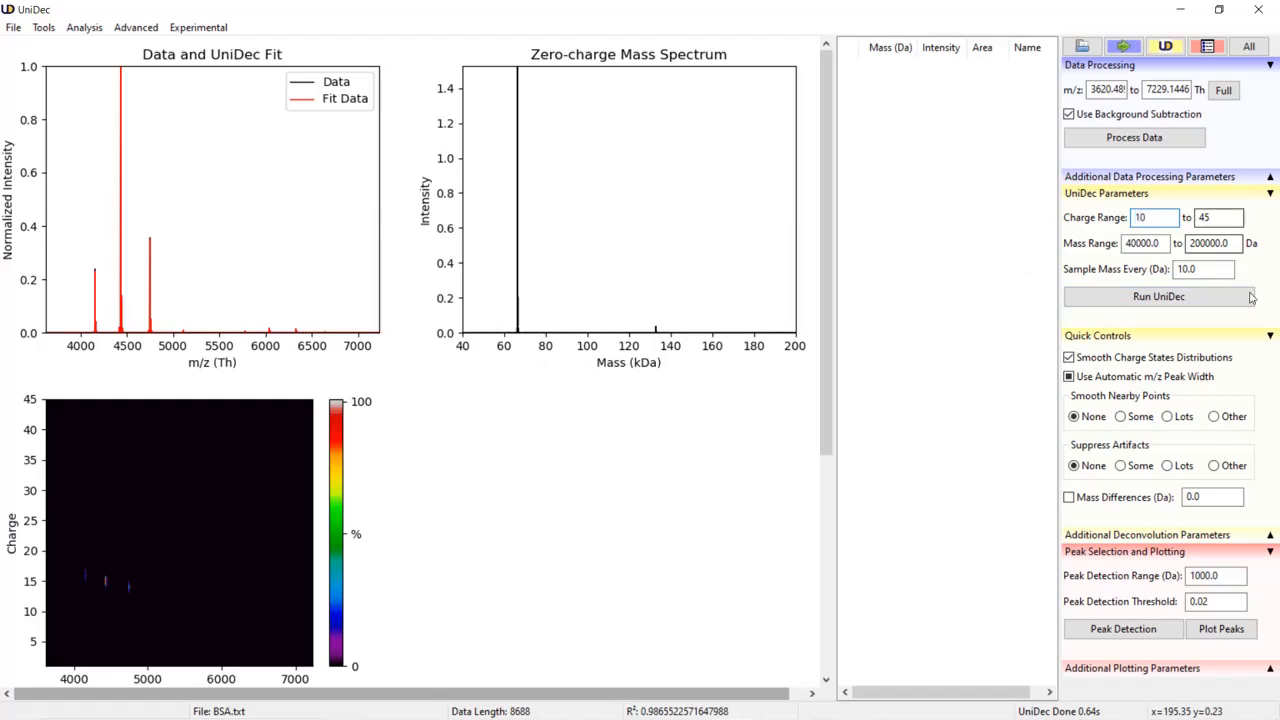
pyautogui.write('25')
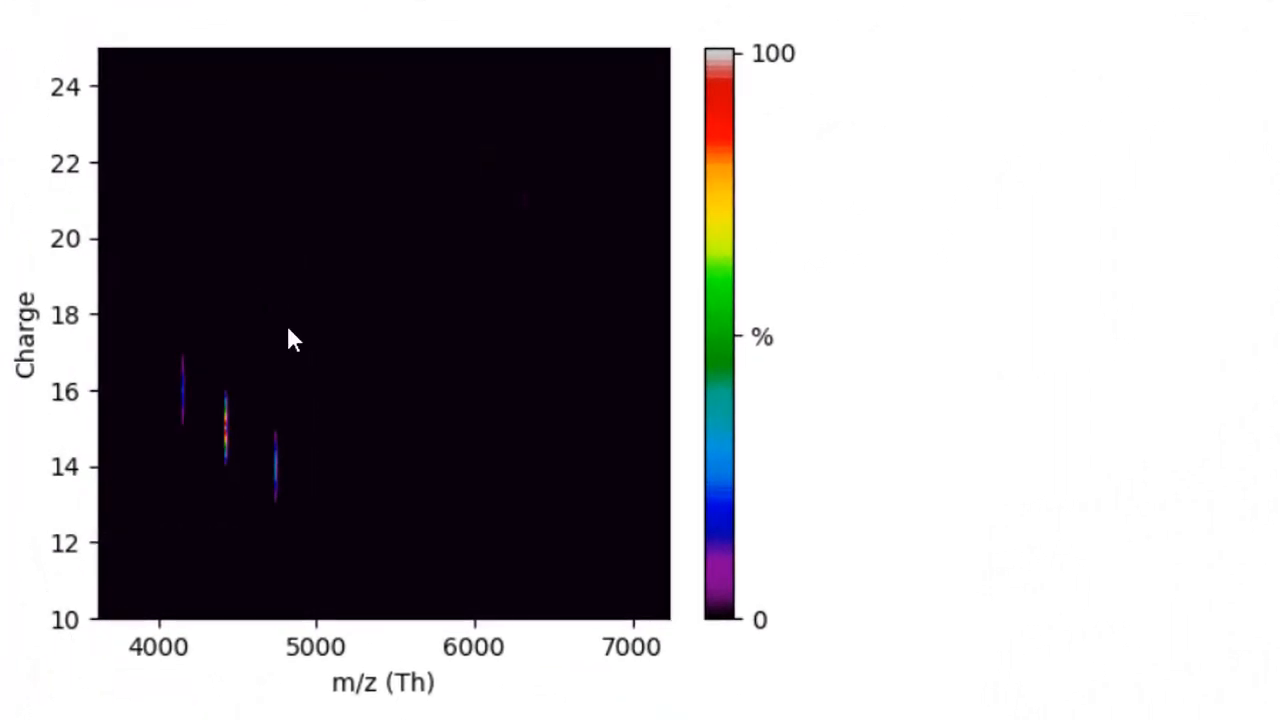
pyautogui.moveTo(130, 44)
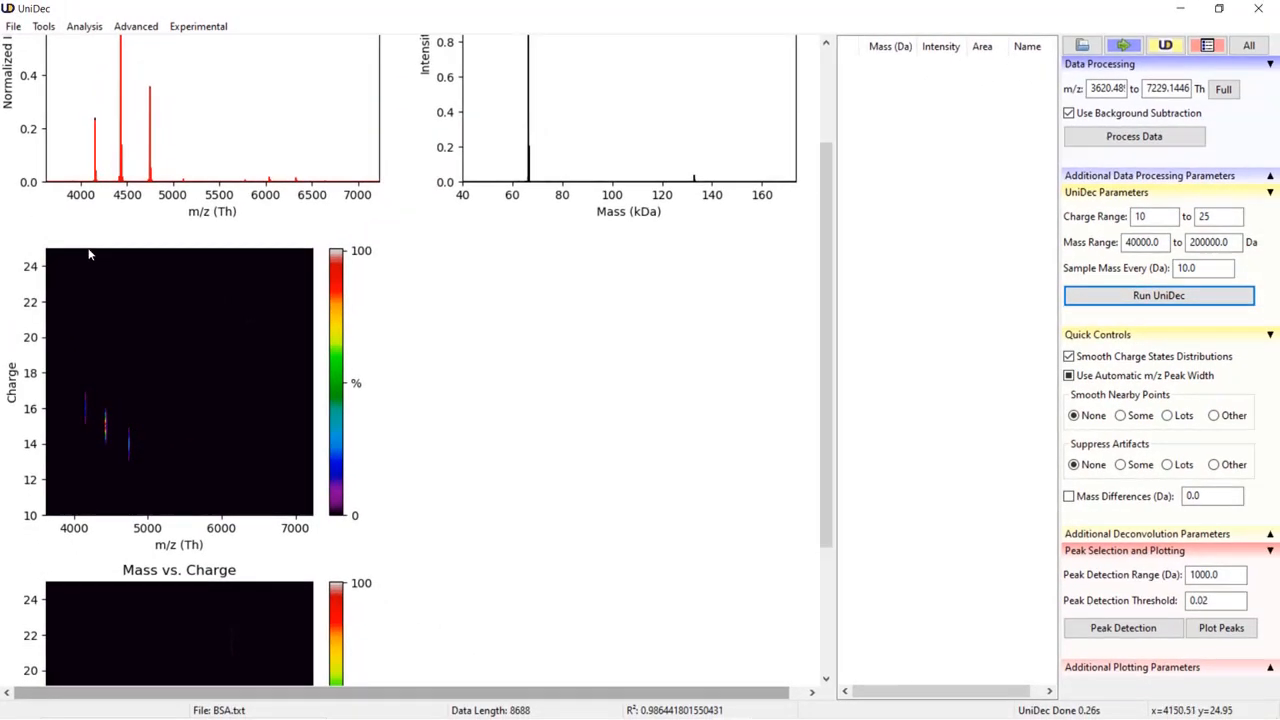
pyautogui.moveTo(1104, 226)
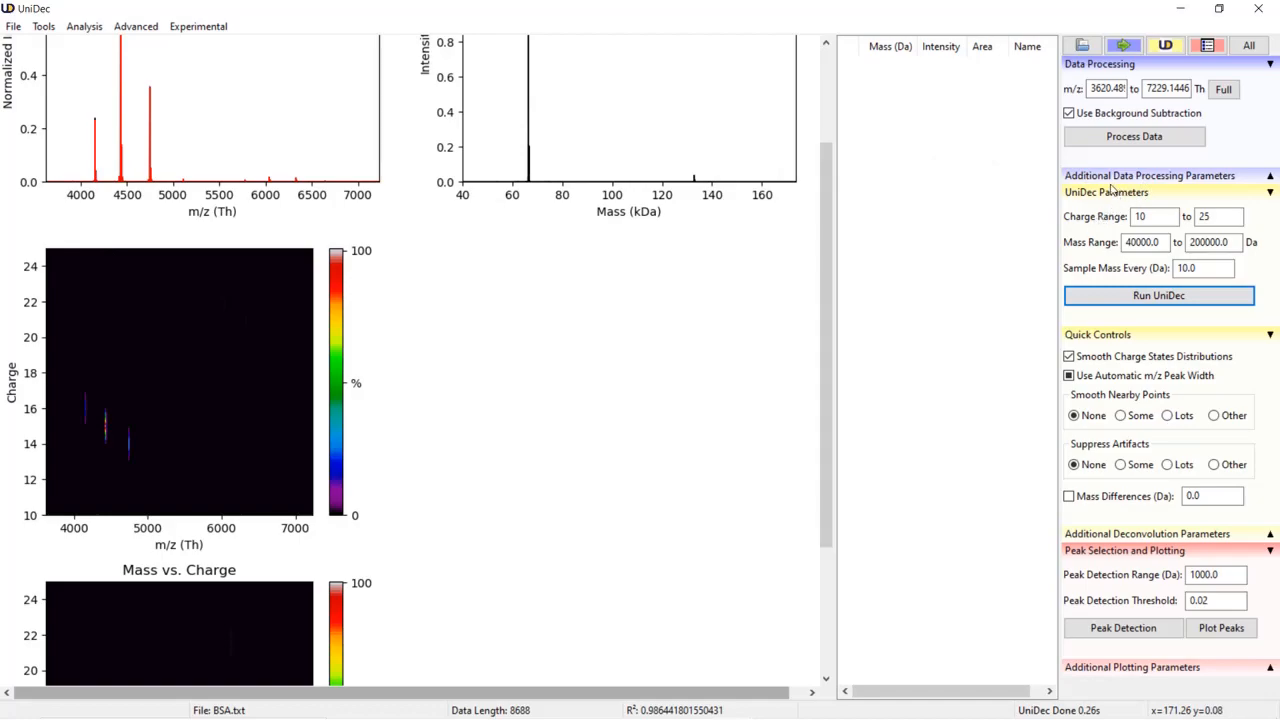
pyautogui.moveTo(1112, 192)
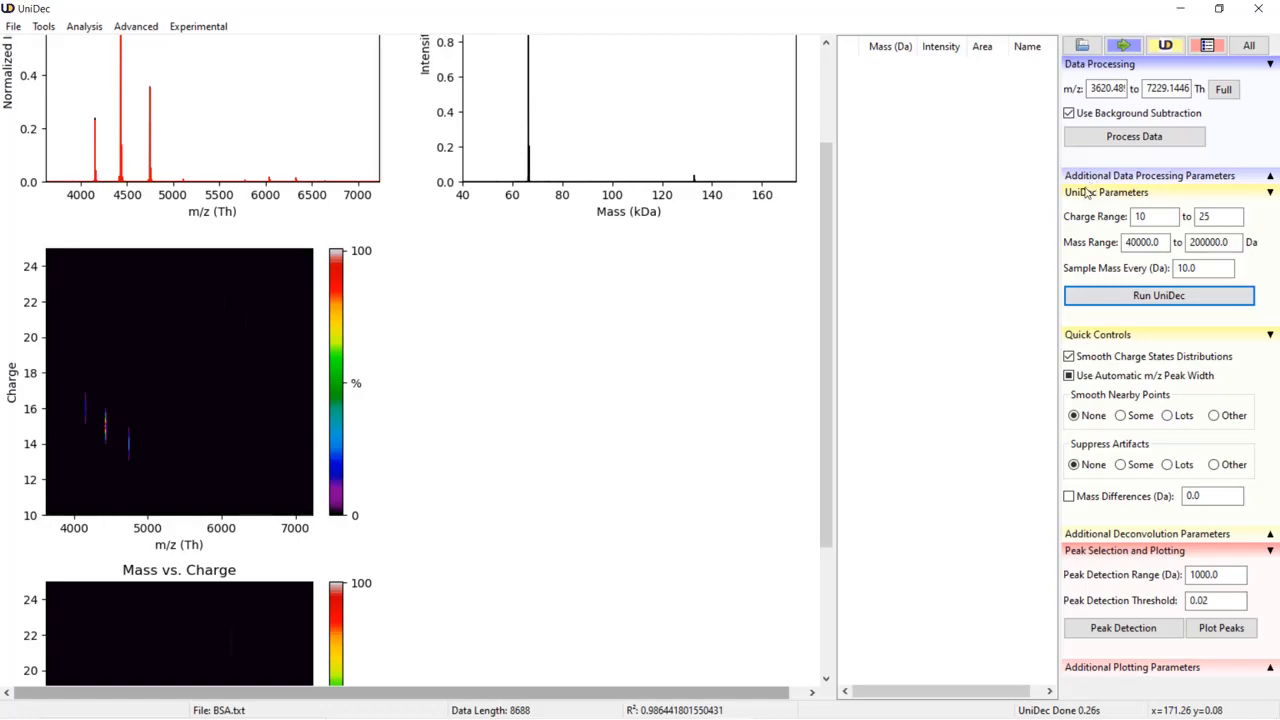
pyautogui.moveTo(62, 428)
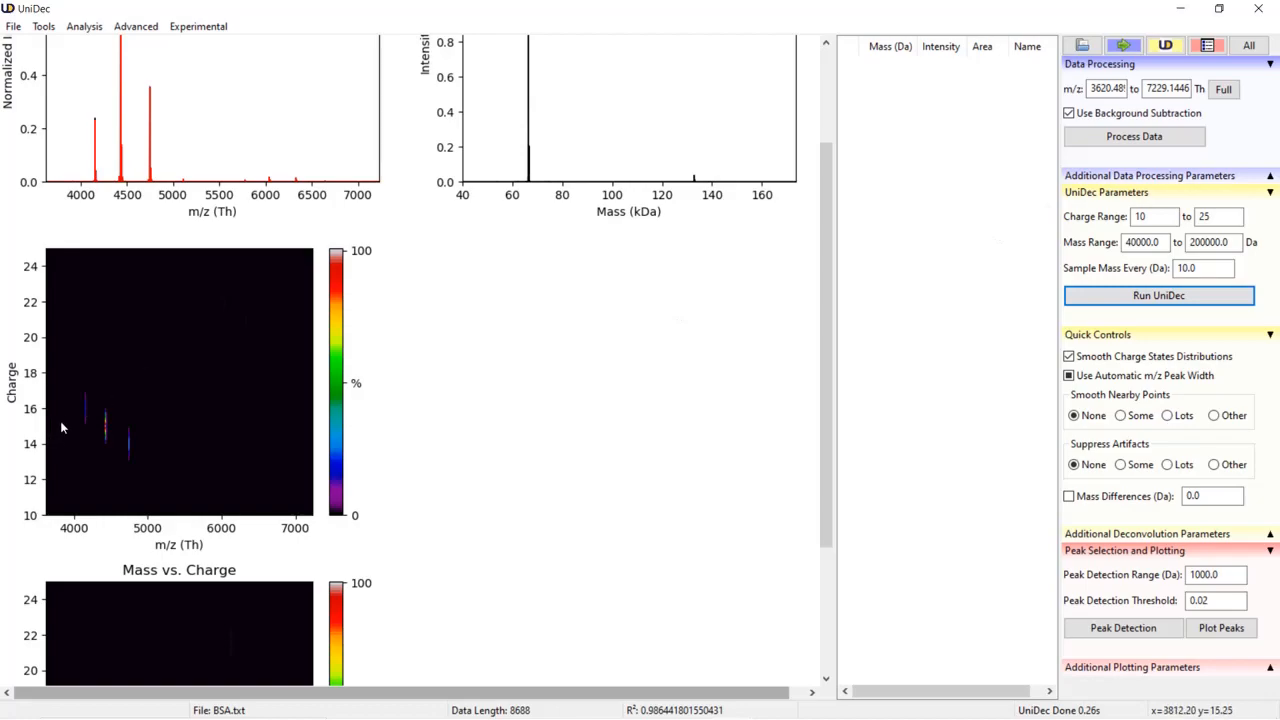
pyautogui.click(1068, 376)
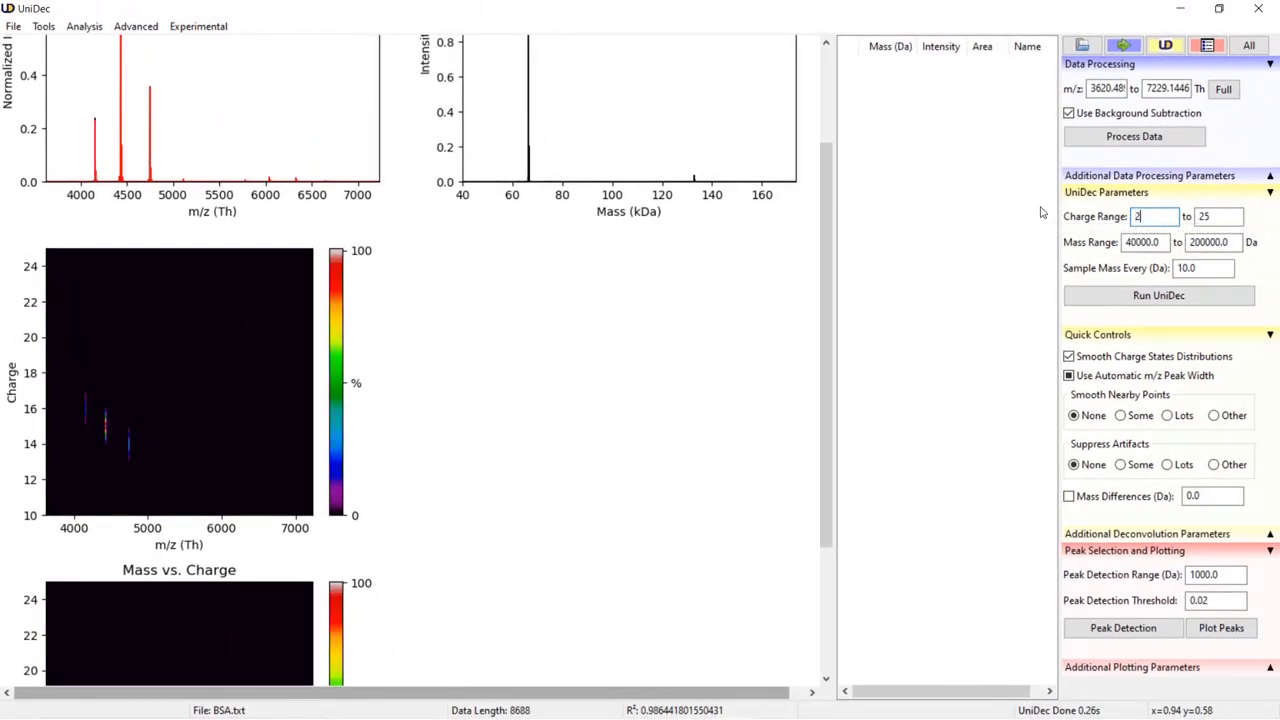
# - Rerun UniDec with Charge Range 20–45, giving a noisy spectrum over 80–200 kDa
pyautogui.write('20')
pyautogui.click(1220, 216)
pyautogui.write('45')
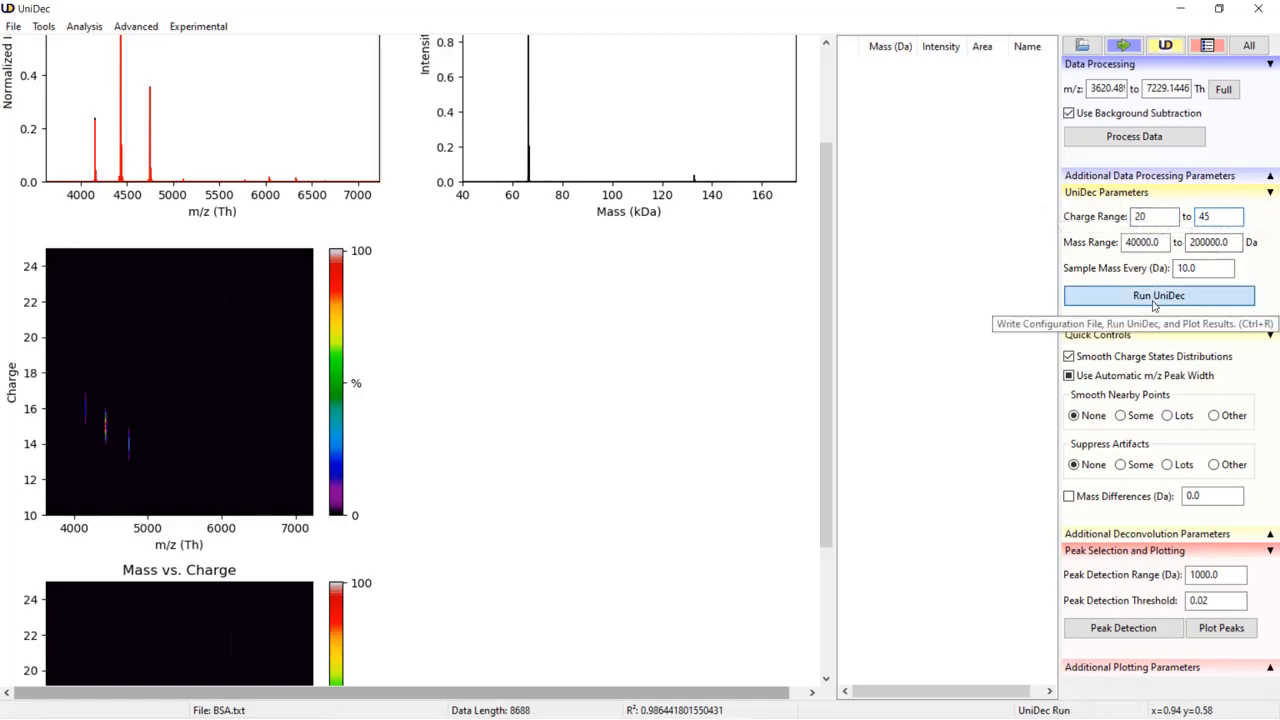
pyautogui.click(1158, 296)
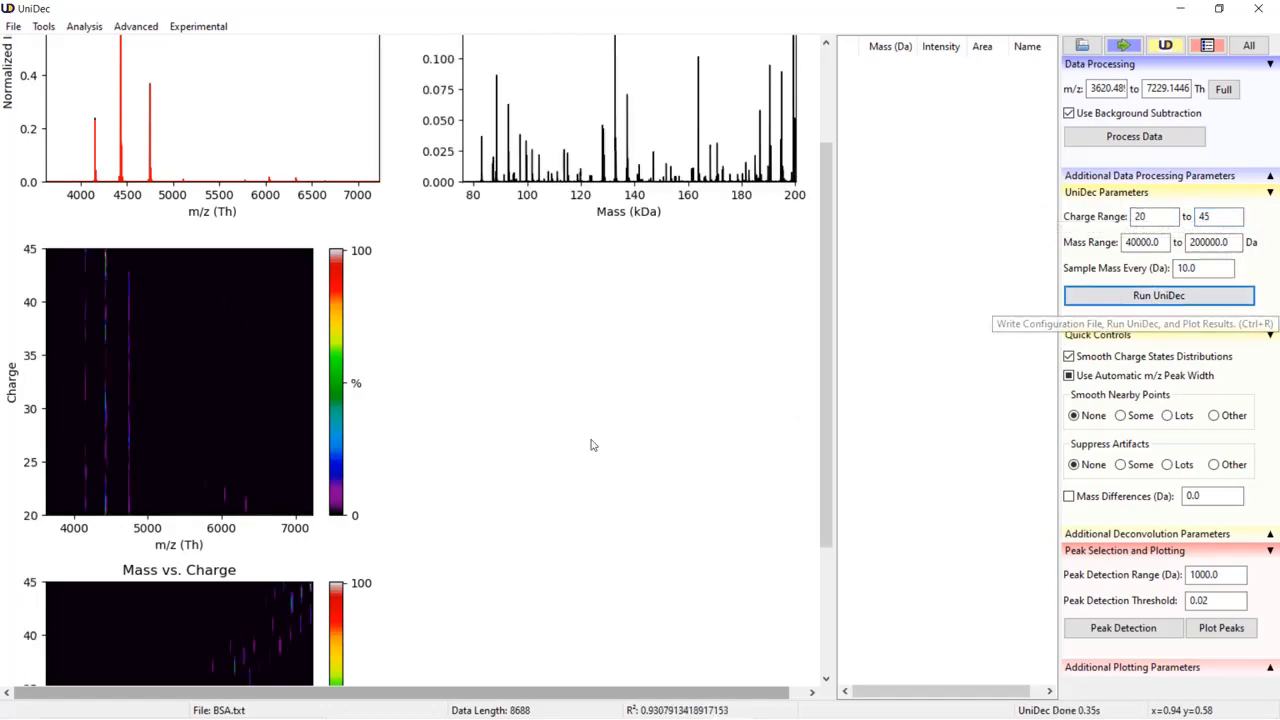
pyautogui.moveTo(138, 248)
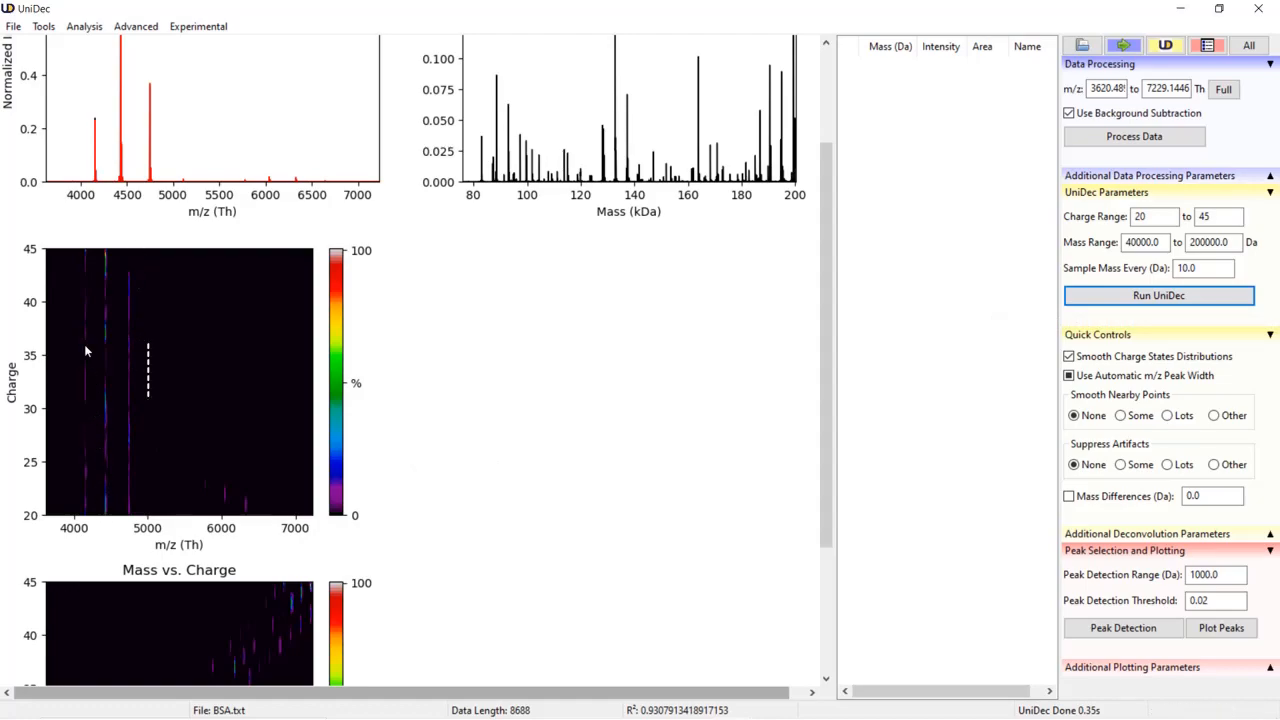
pyautogui.moveTo(84, 420)
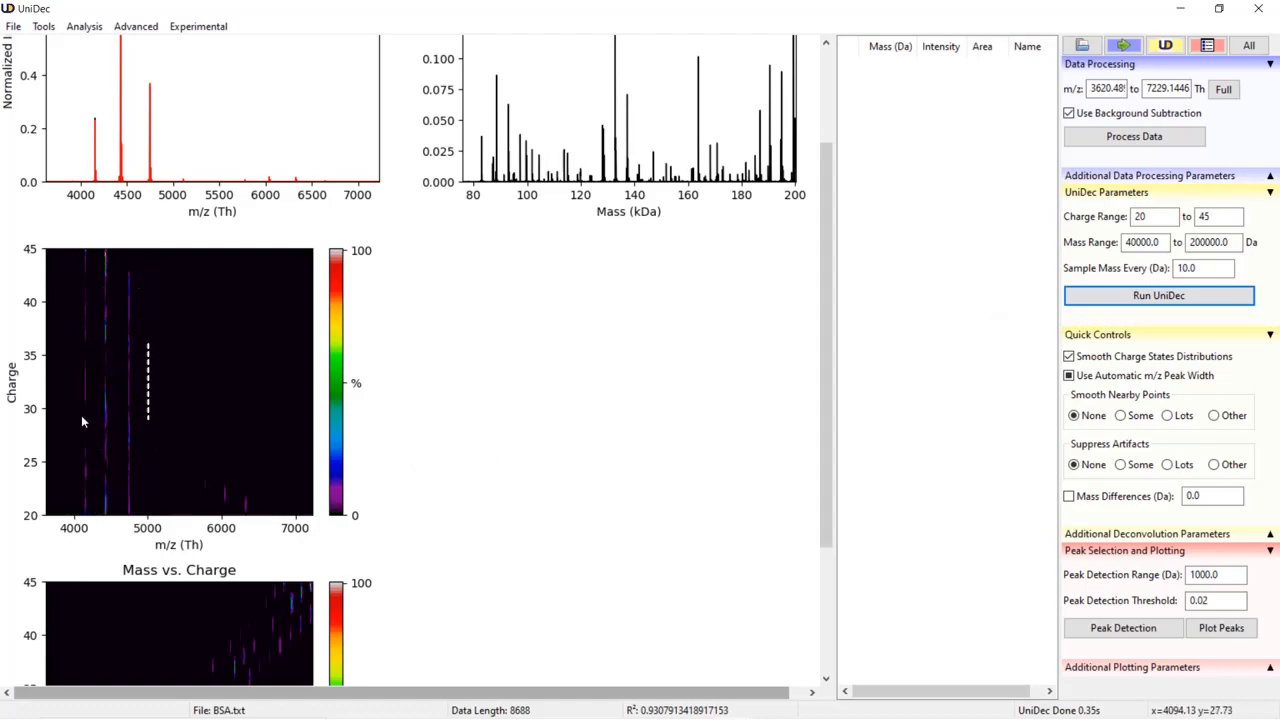
pyautogui.moveTo(576, 292)
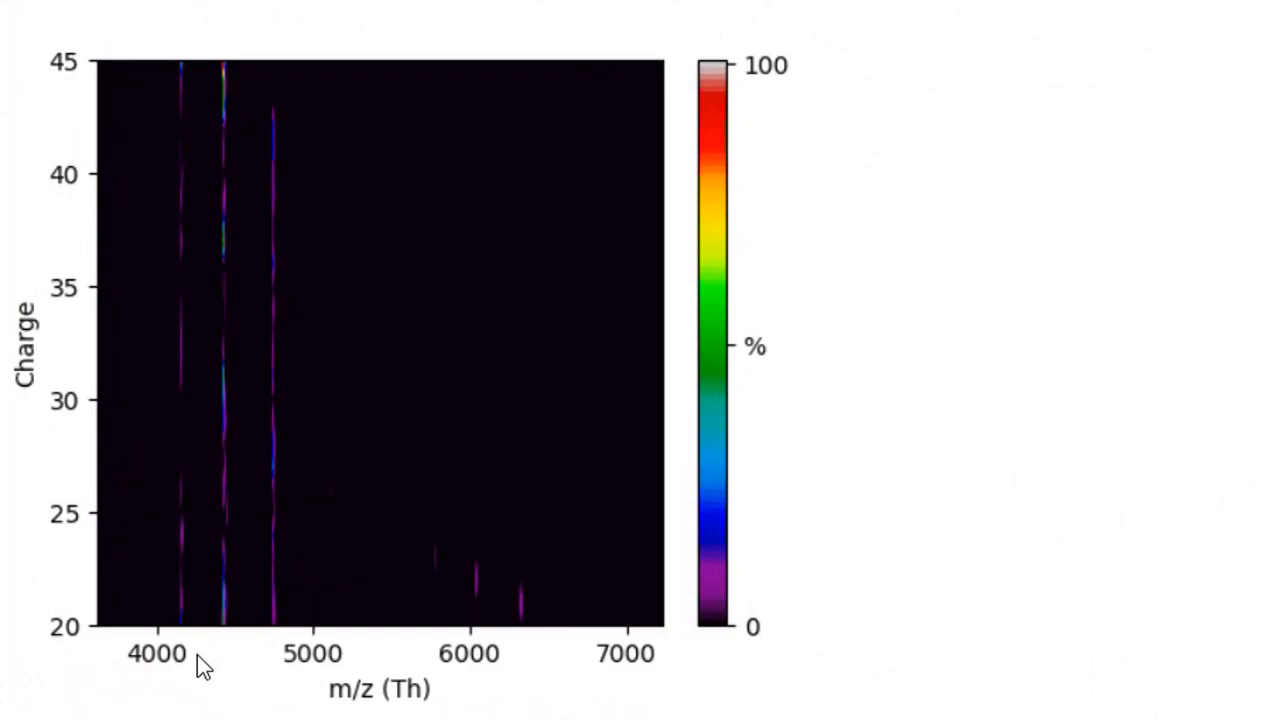
pyautogui.moveTo(600, 356)
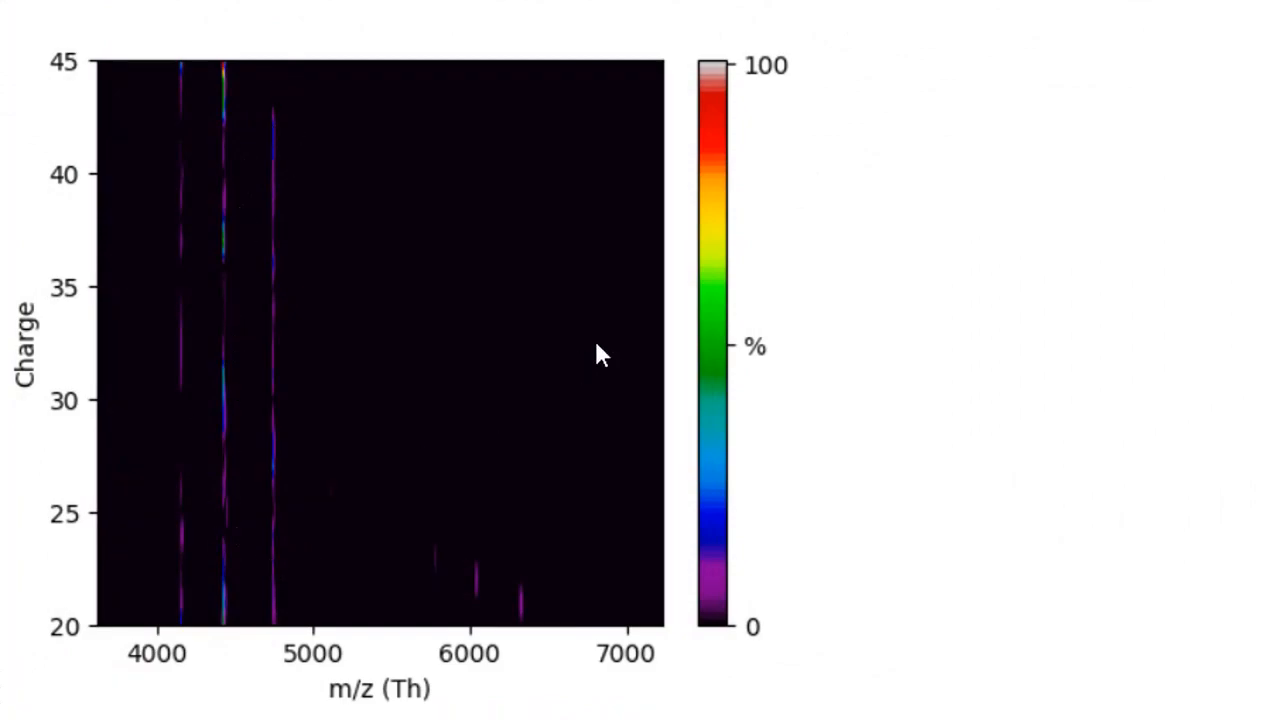
pyautogui.click(1158, 296)
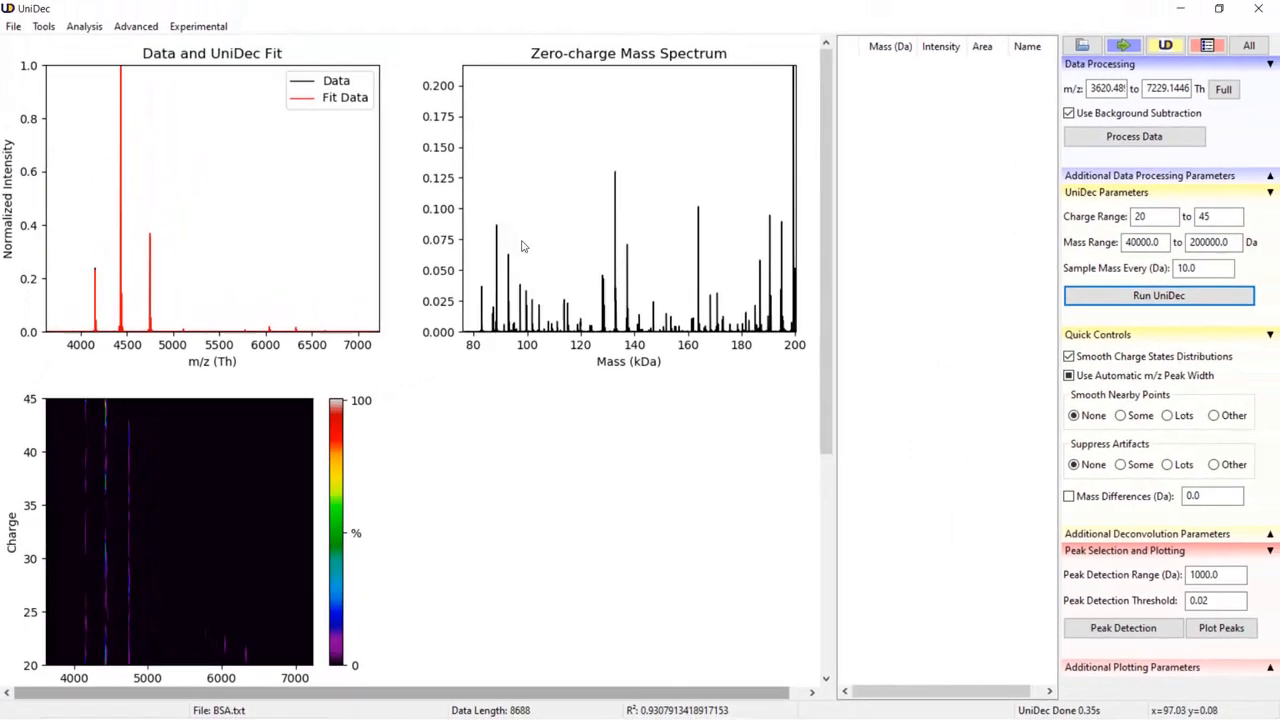
pyautogui.moveTo(720, 178)
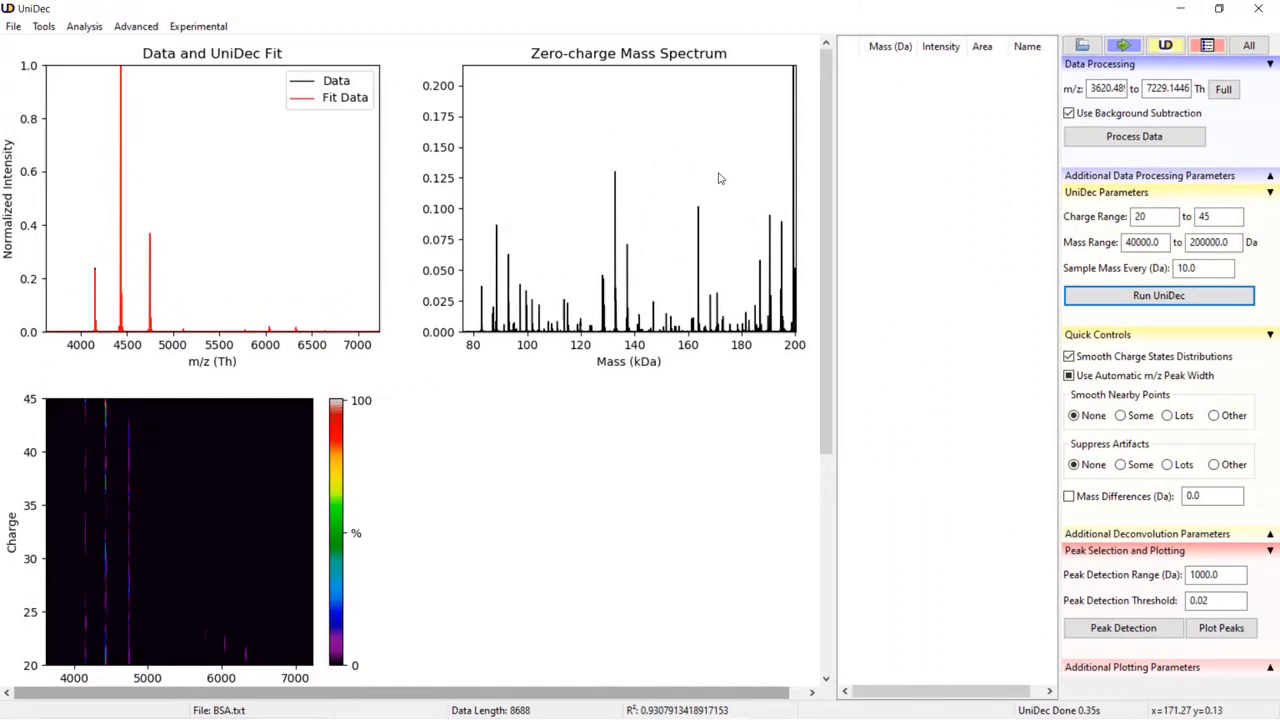
pyautogui.moveTo(1078, 232)
pyautogui.write('1')
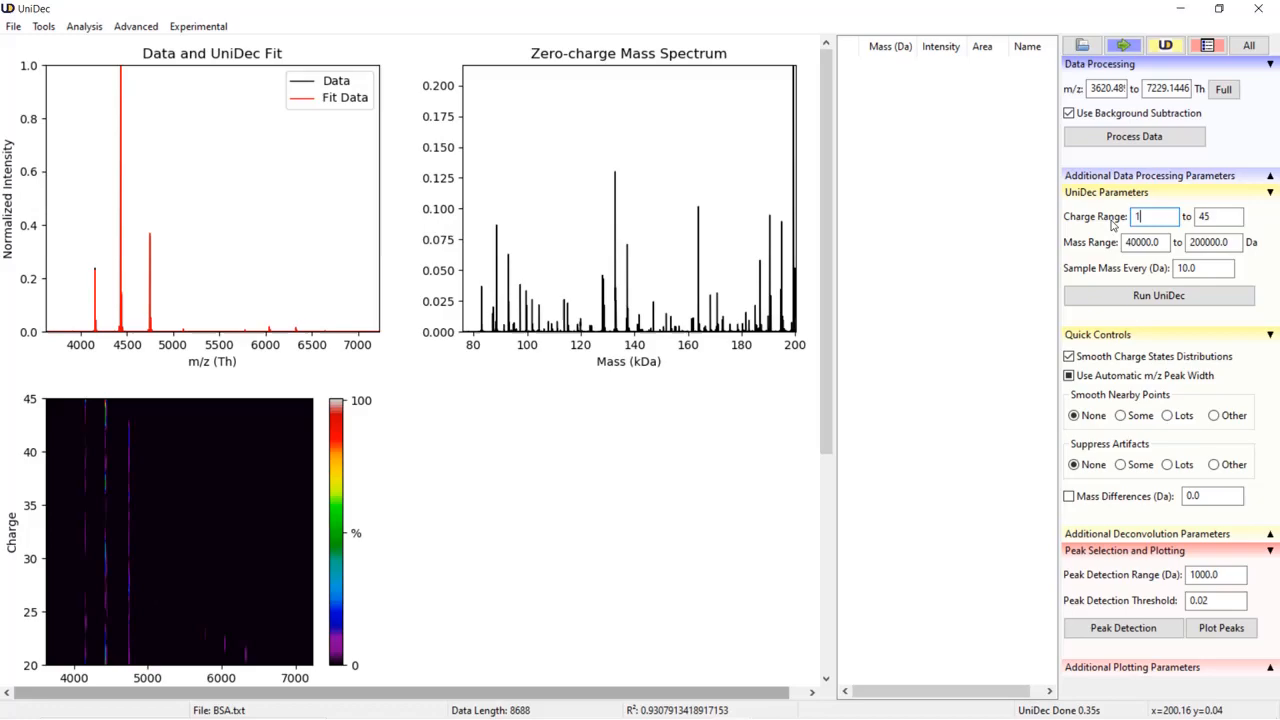
# - Rerun UniDec at charge 1–45, then again with 1 Da sampling and charge range 10–25
pyautogui.click(1158, 296)
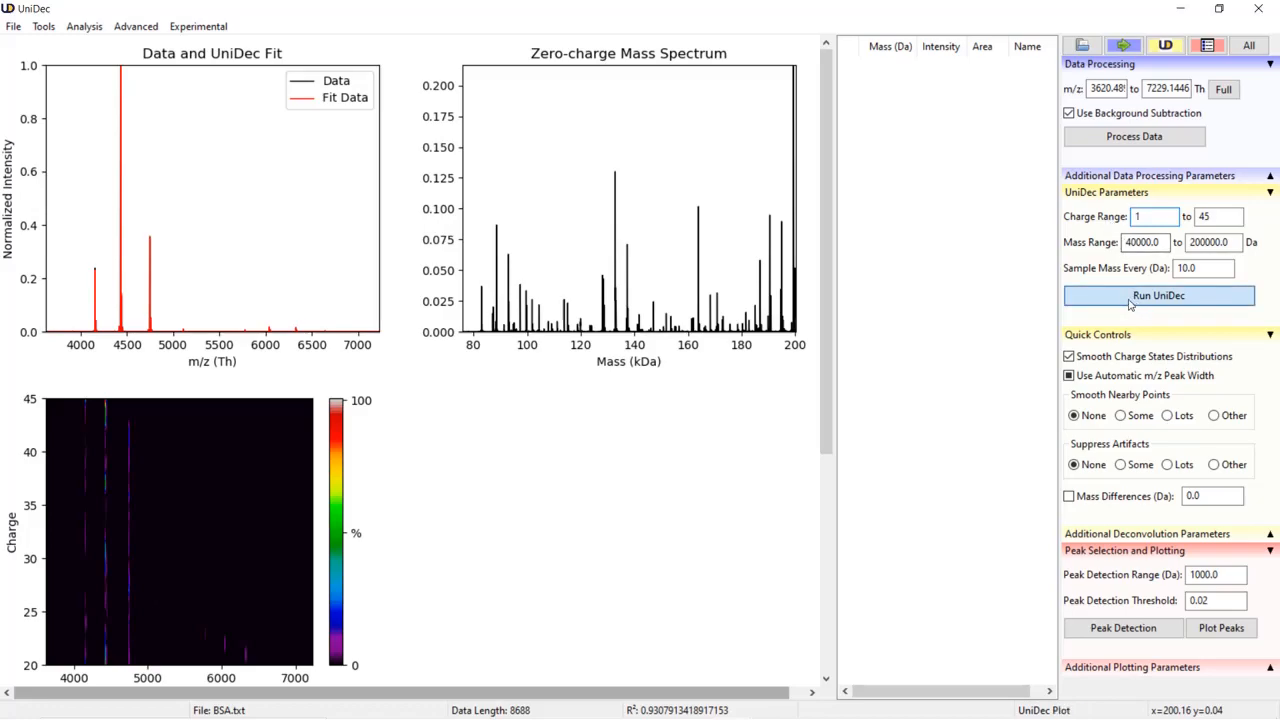
pyautogui.click(1158, 296)
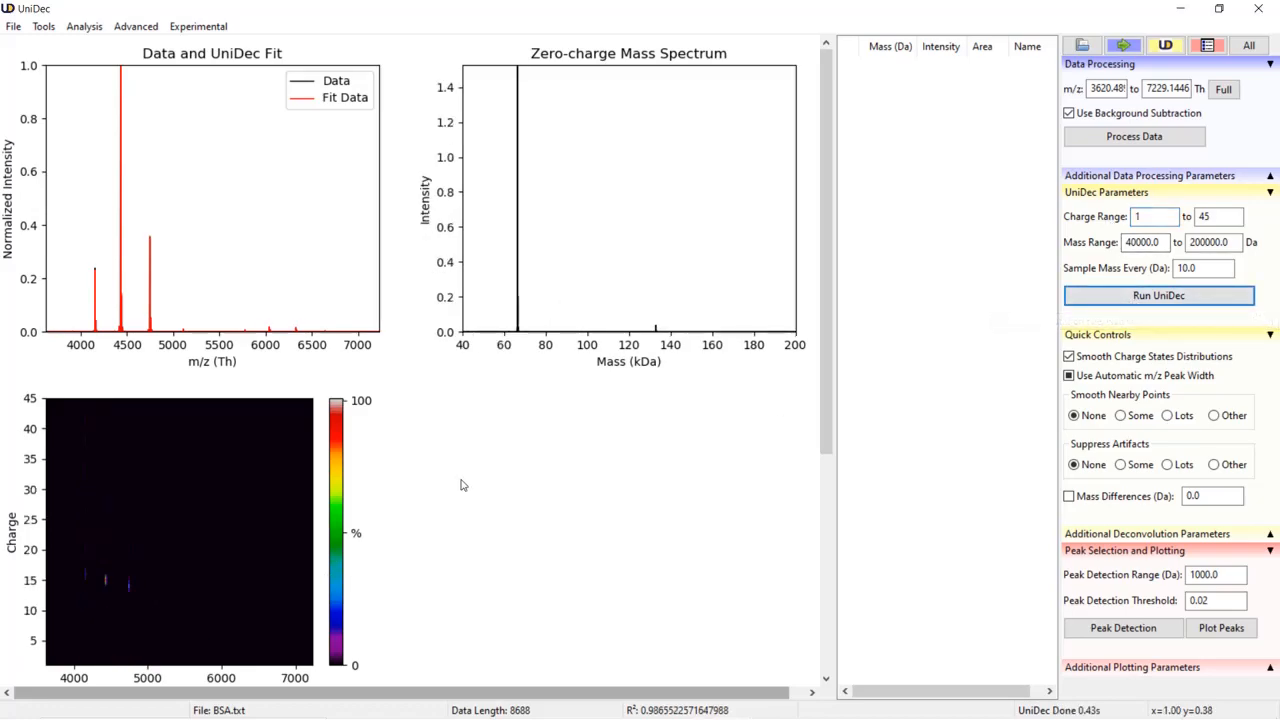
pyautogui.moveTo(458, 488)
pyautogui.write('0')
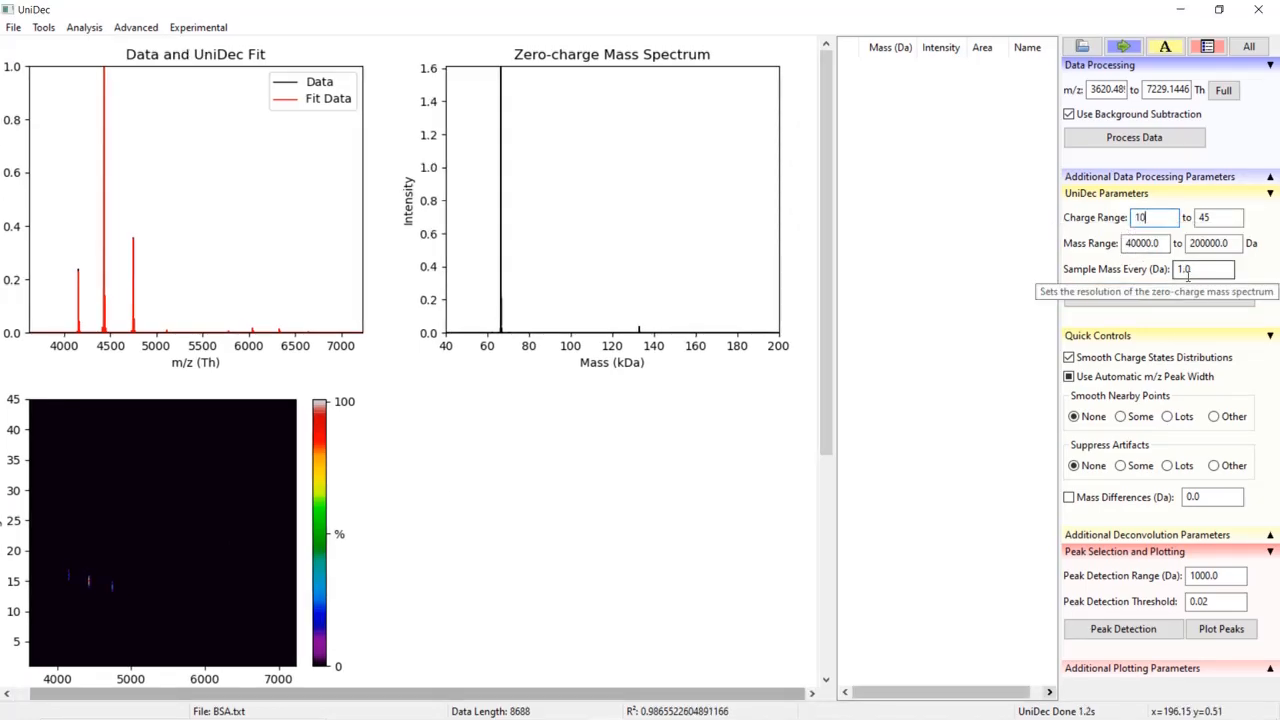
pyautogui.write('25')
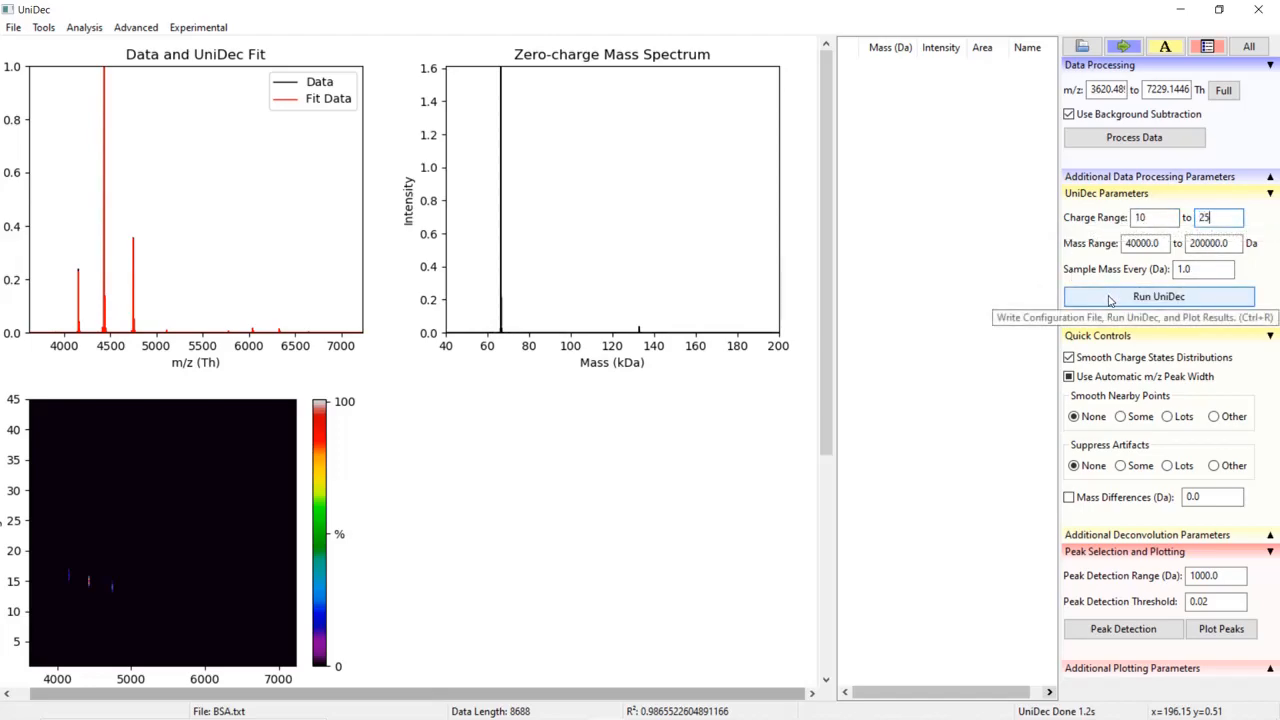
pyautogui.click(1158, 296)
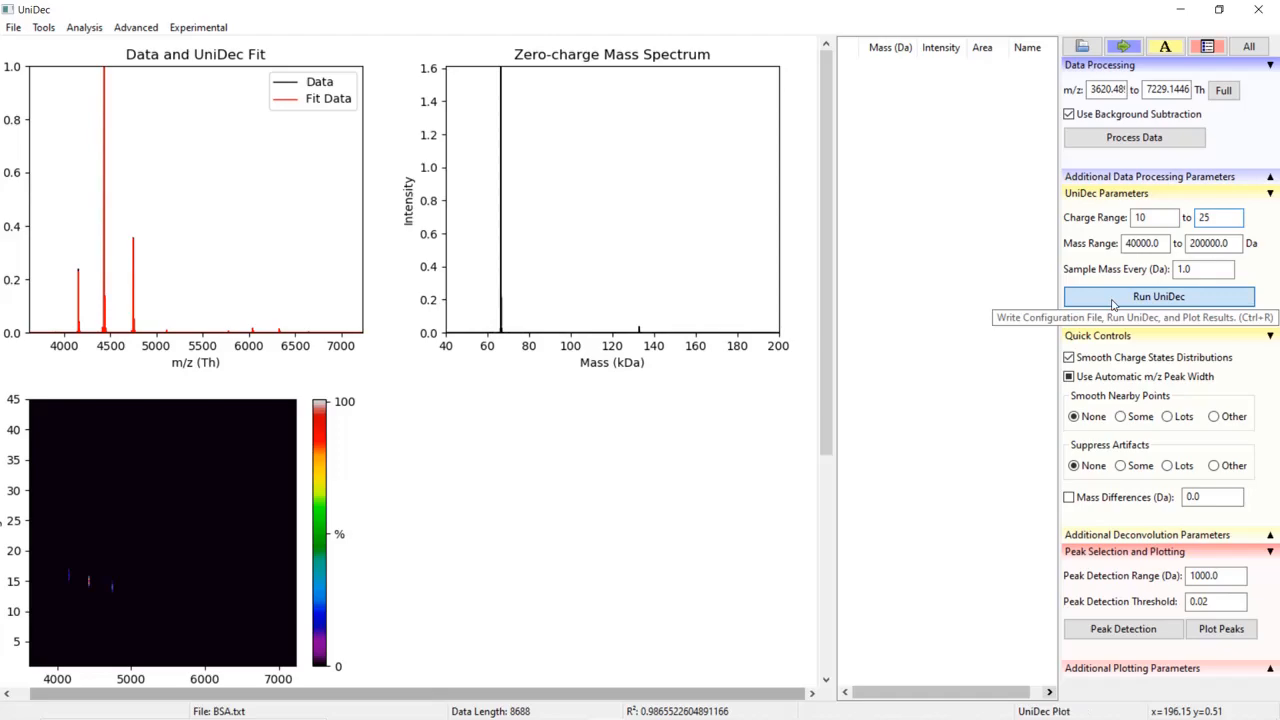
pyautogui.click(1158, 296)
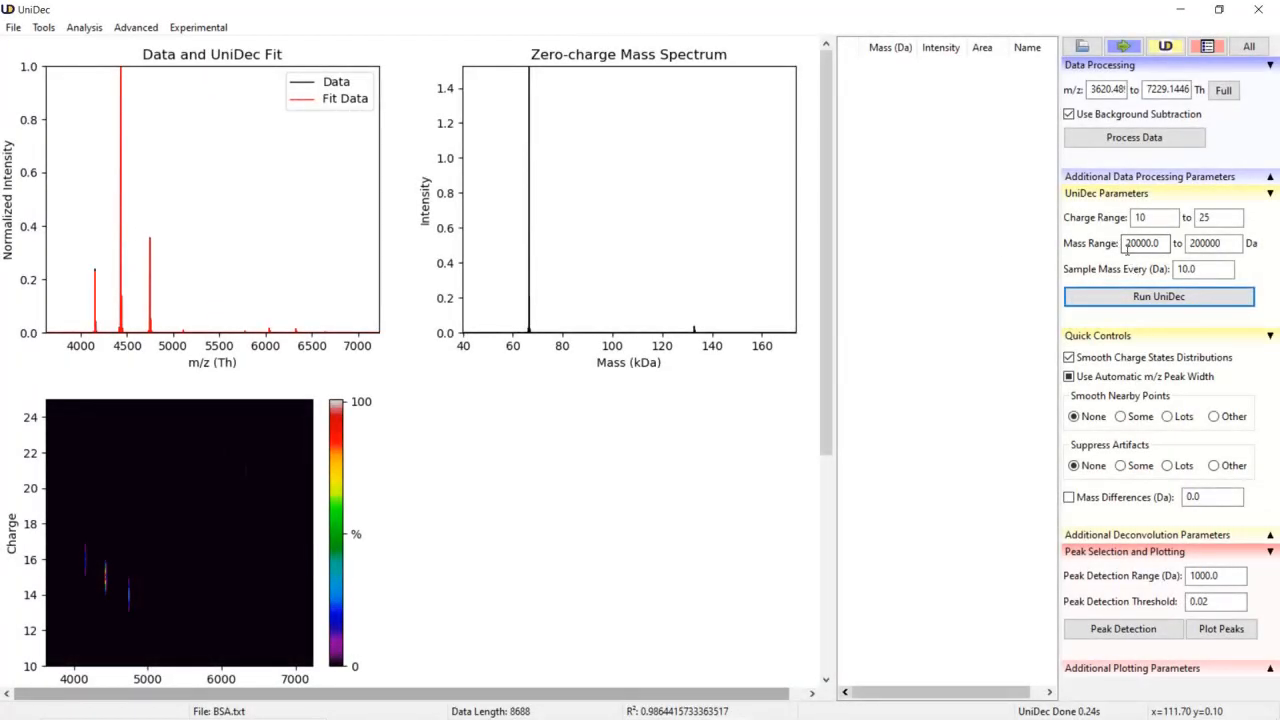
# - Set the lower mass limit to 20000 Da and edit the upper Mass Range field
pyautogui.click(1144, 244)
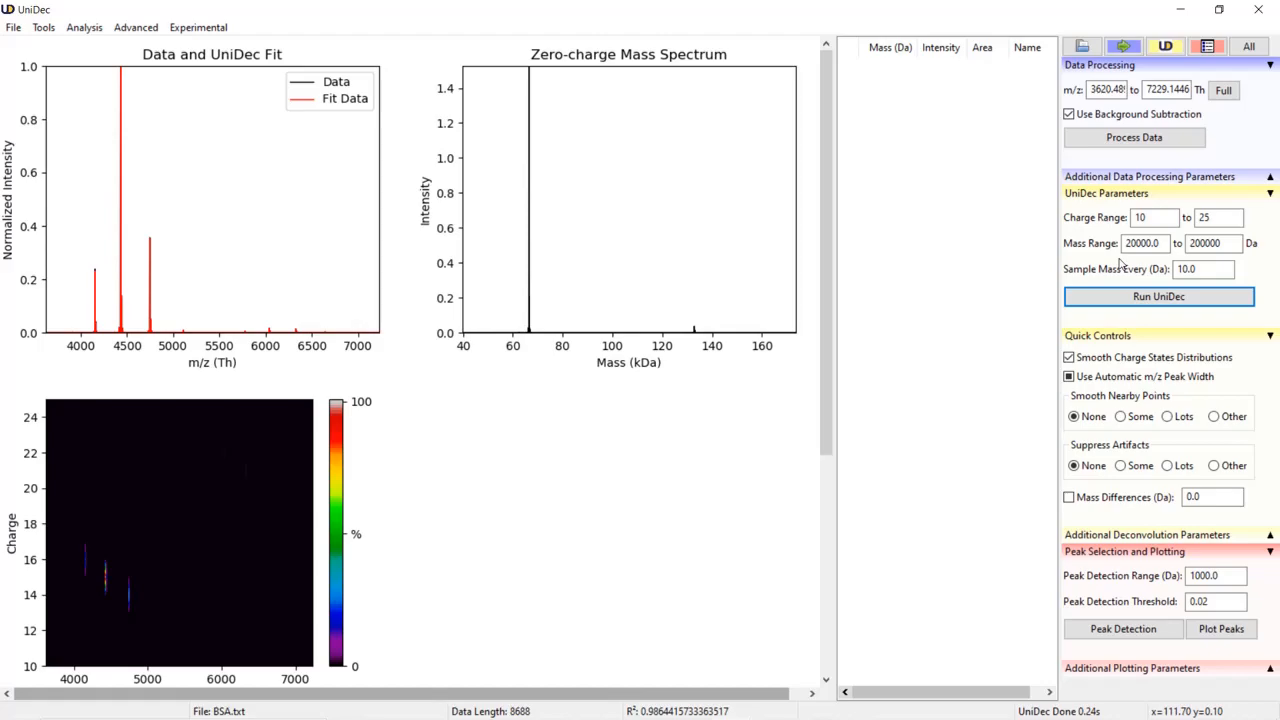
pyautogui.moveTo(1212, 244)
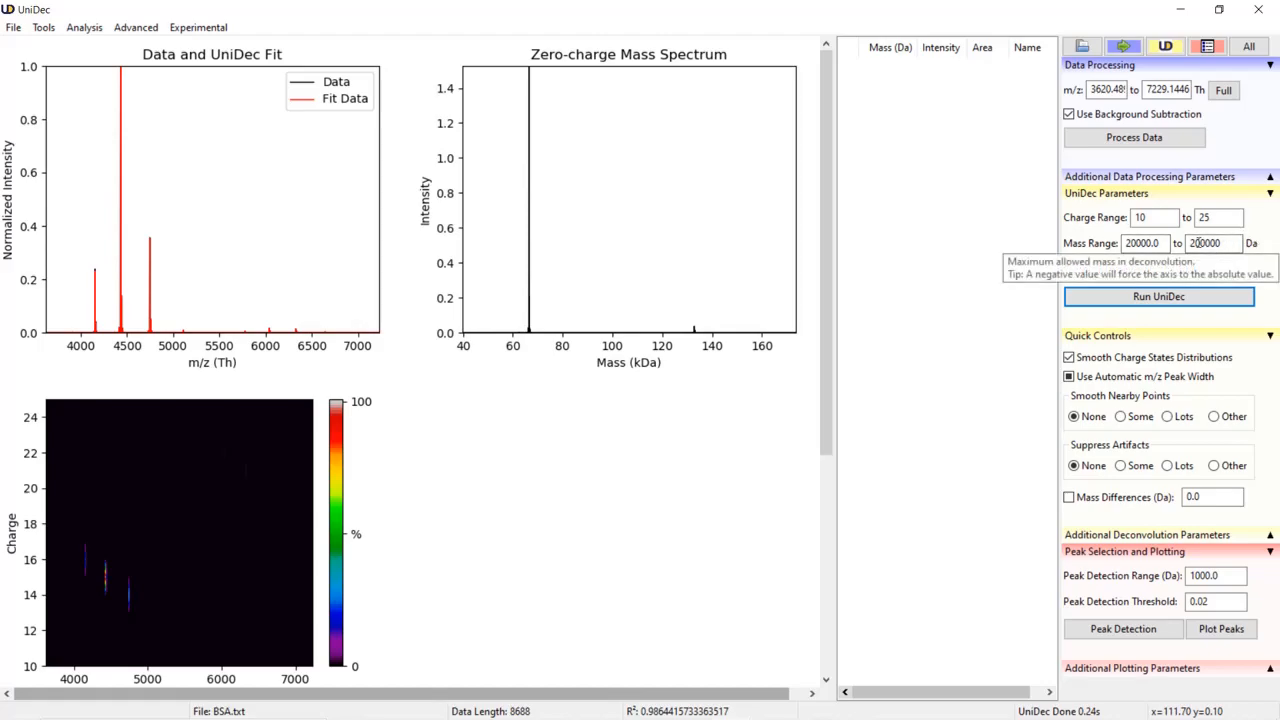
pyautogui.click(1212, 244)
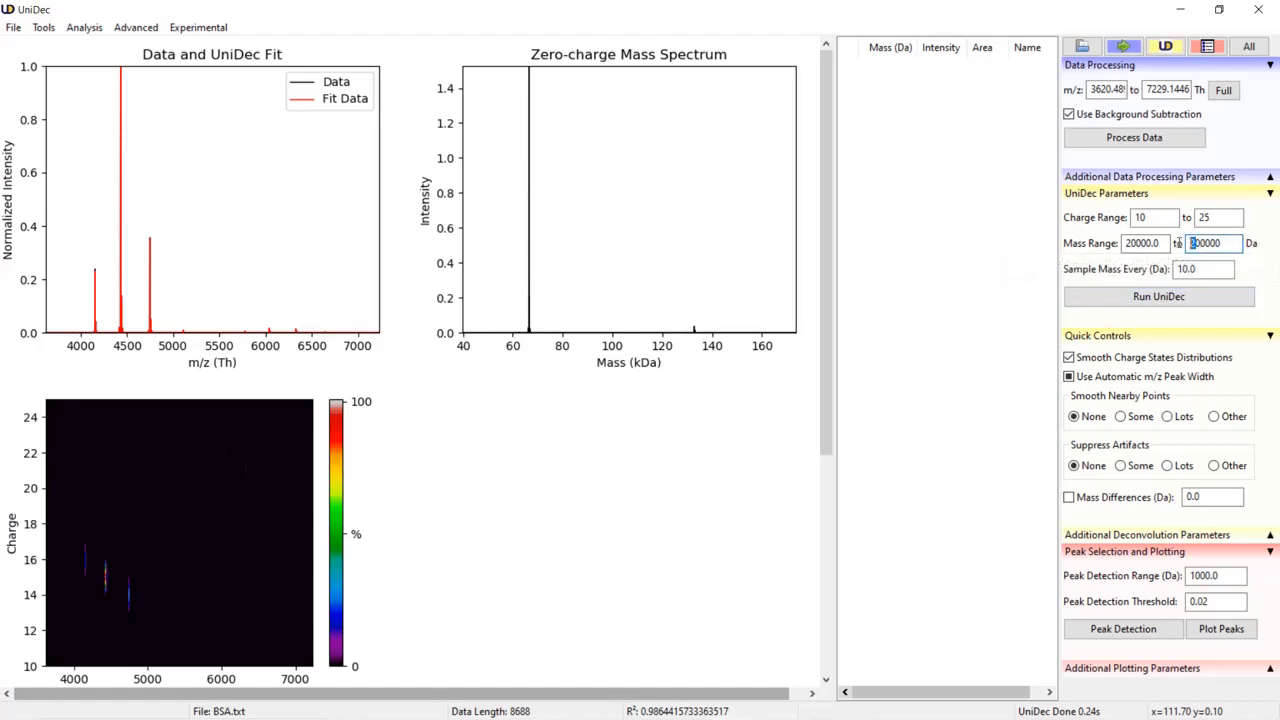
pyautogui.write('200000')
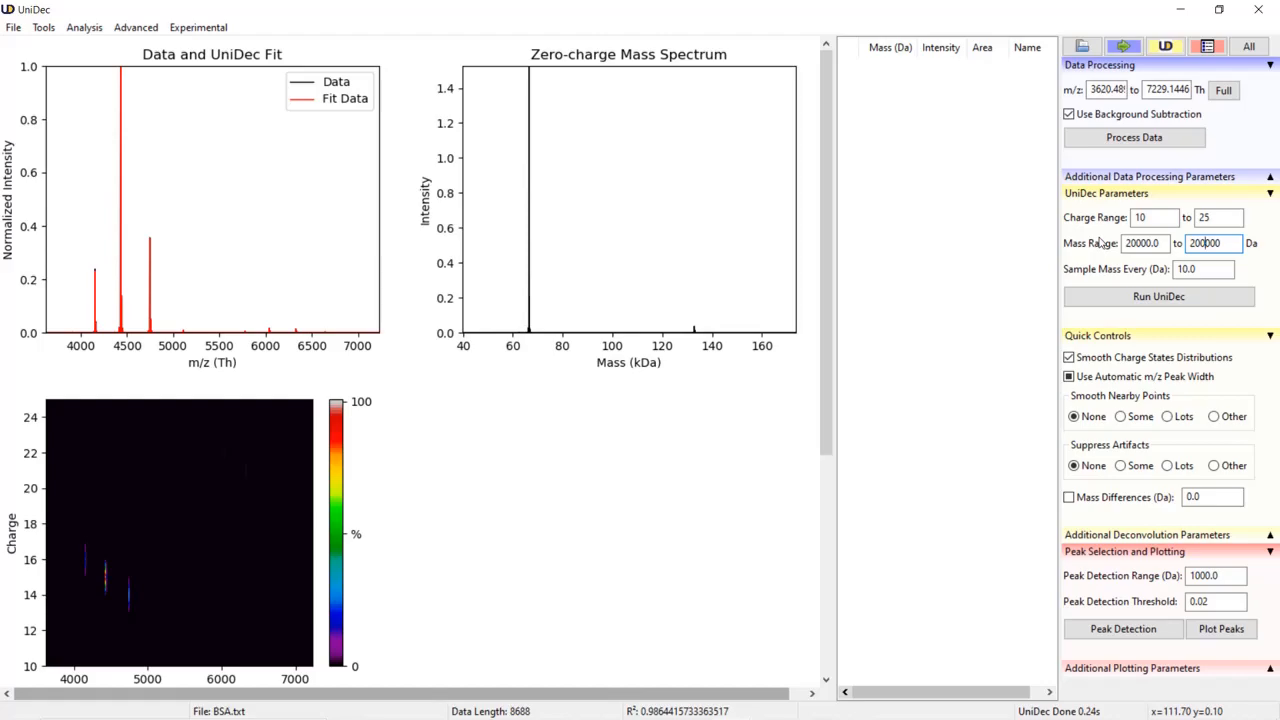
pyautogui.moveTo(1100, 228)
pyautogui.write('100000')
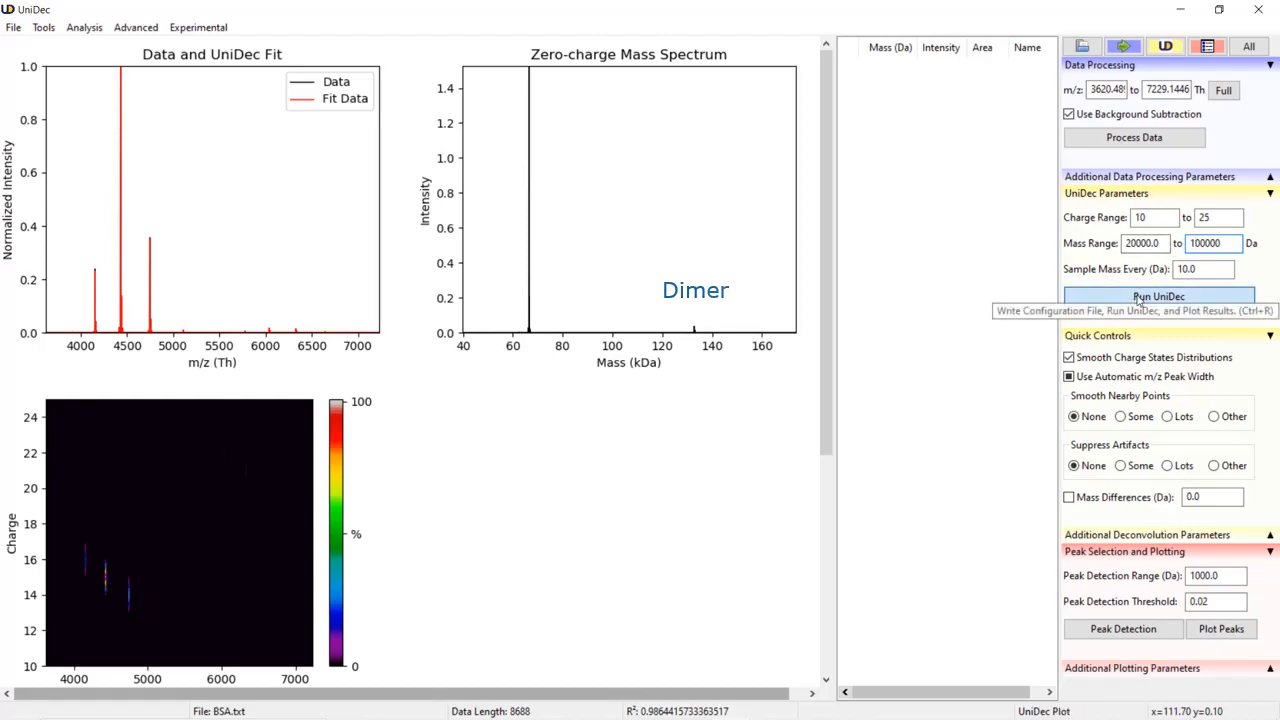
# - Rerun UniDec over the 20,000–100,000 Da mass range, keeping the single 66 kDa peak
pyautogui.click(1158, 296)
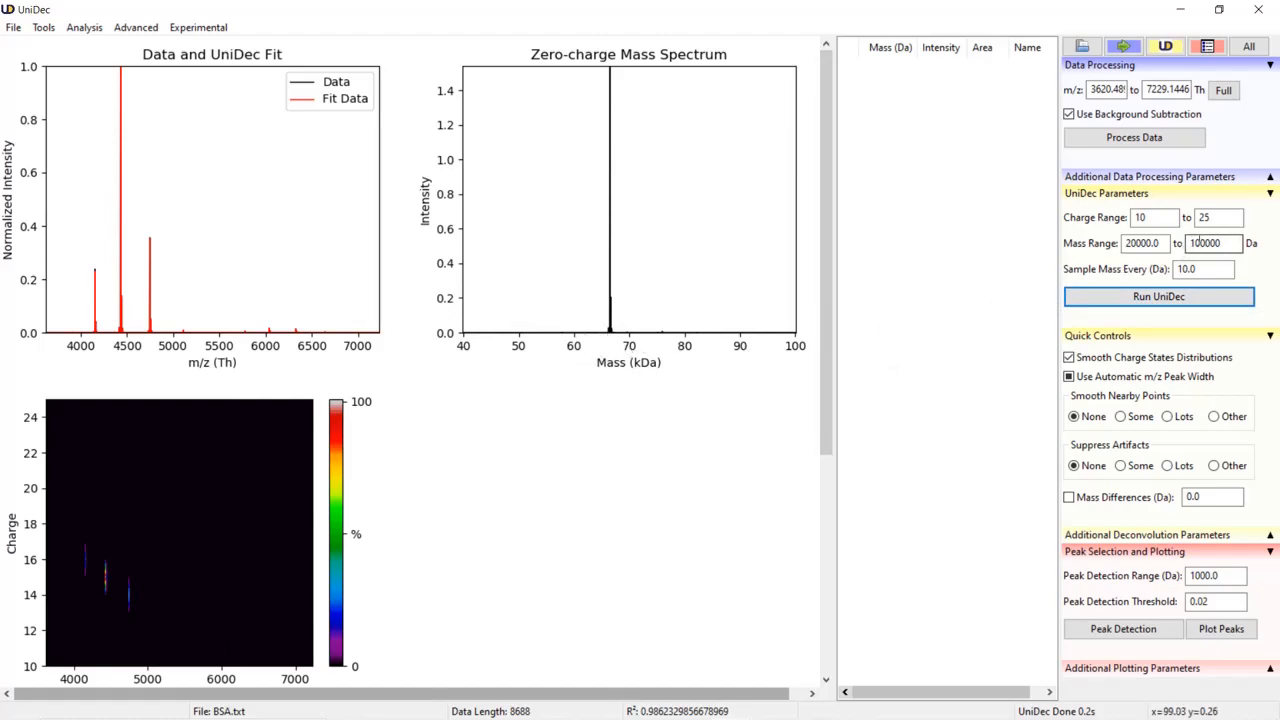
pyautogui.moveTo(1212, 244)
pyautogui.write('200000')
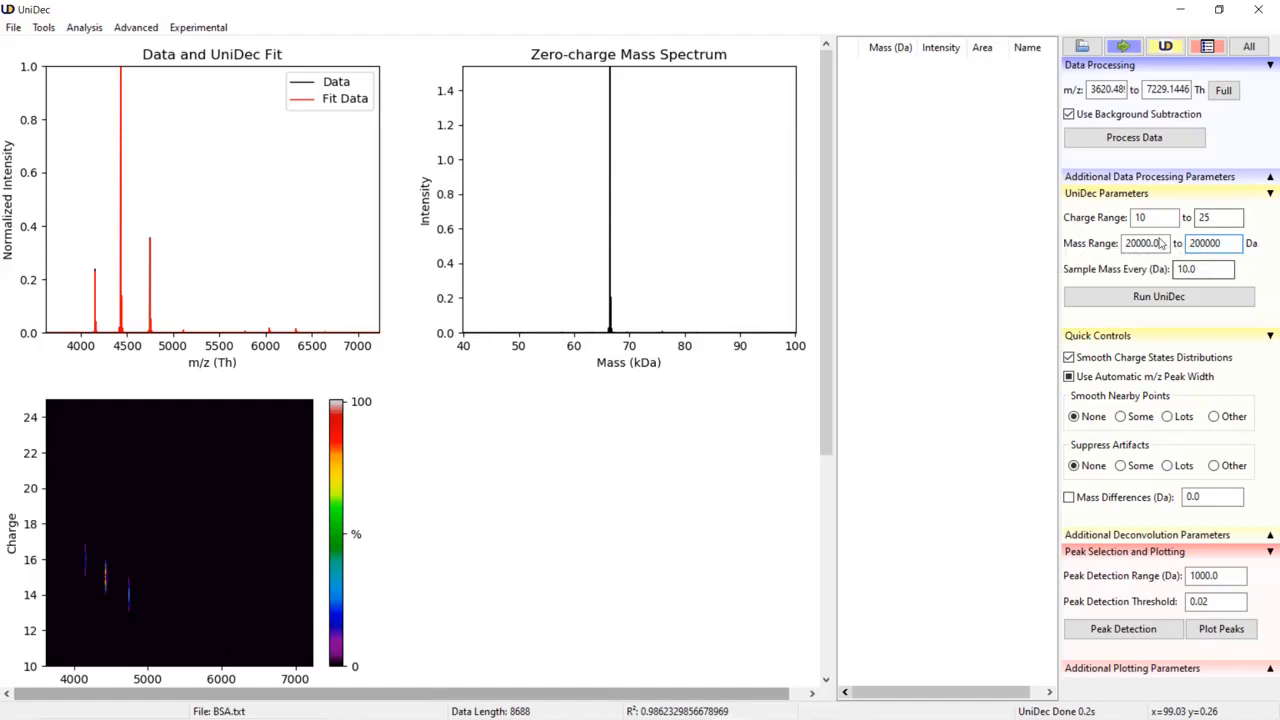
# - Enter -20000.0 and -200000 as mass limits and rerun UniDec to fix the 20–200 kDa axis
pyautogui.click(1158, 296)
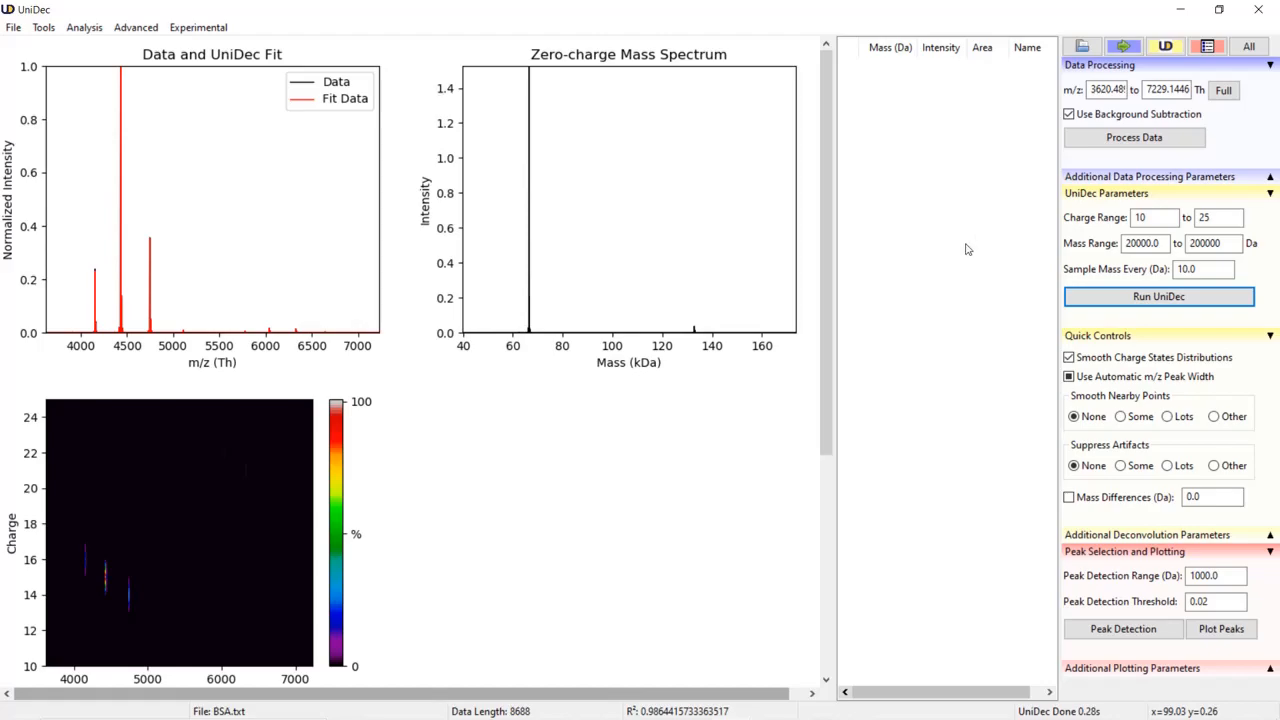
pyautogui.moveTo(456, 366)
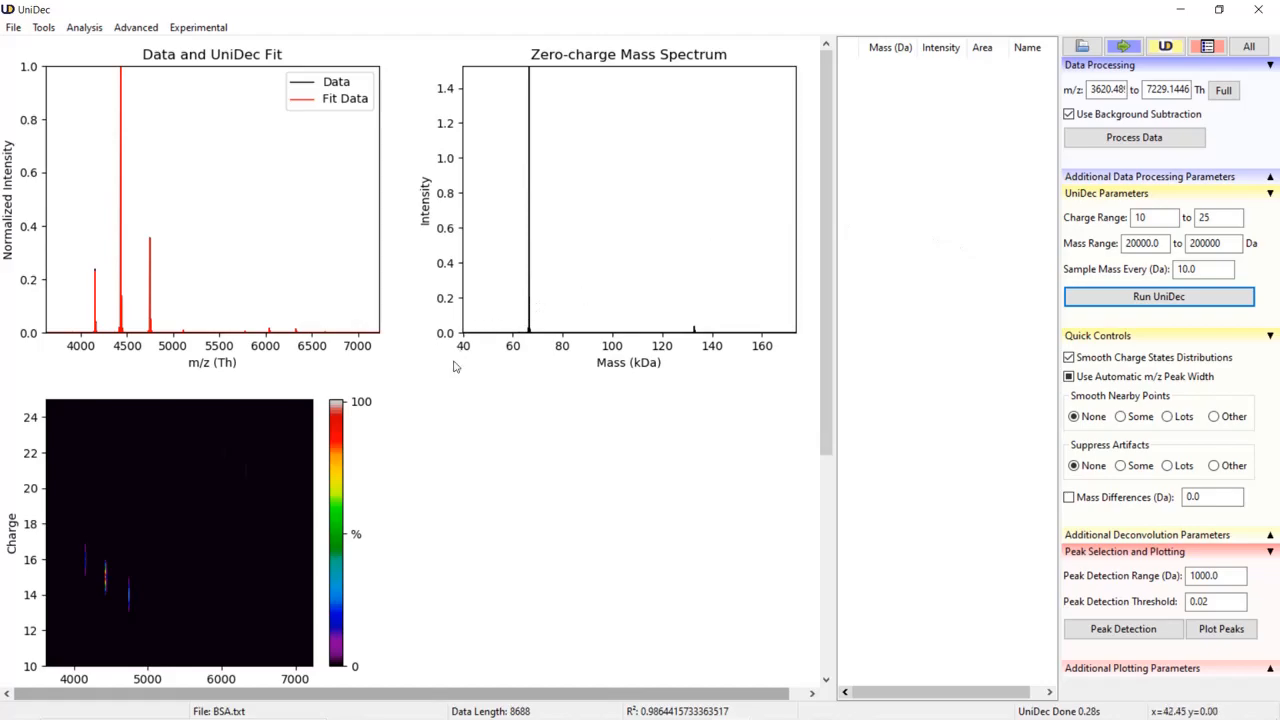
pyautogui.moveTo(516, 380)
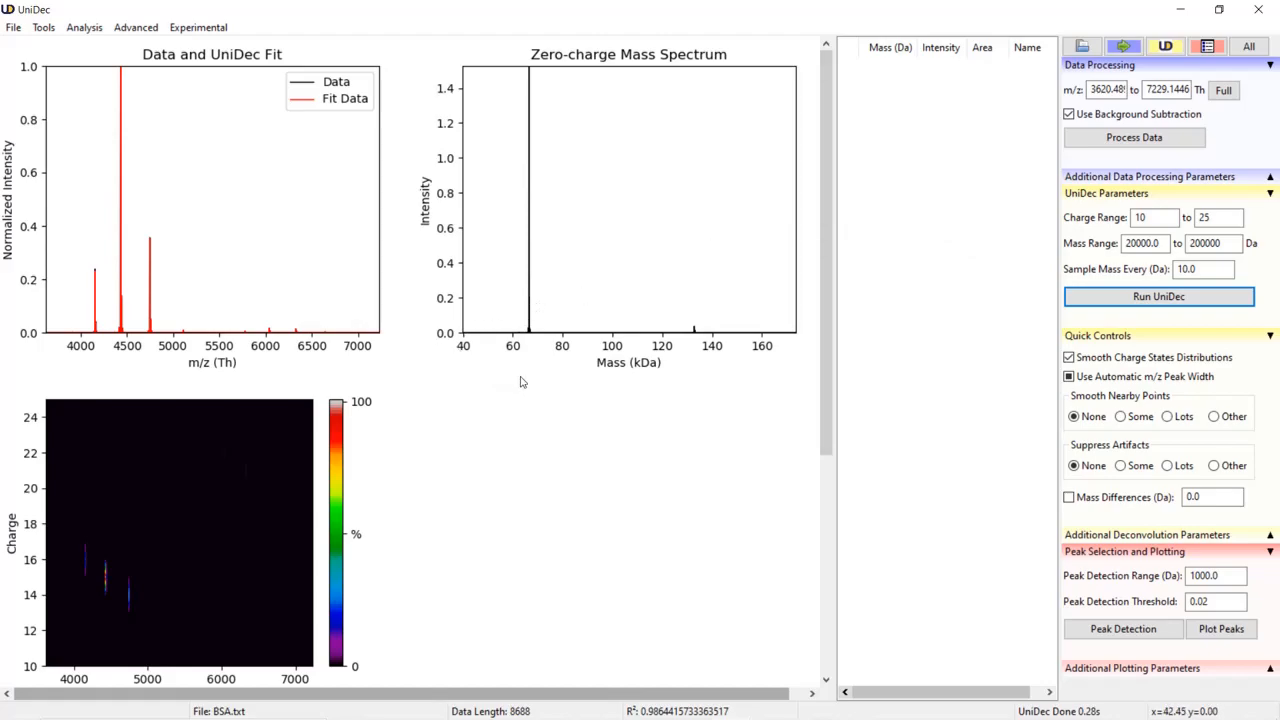
pyautogui.moveTo(476, 368)
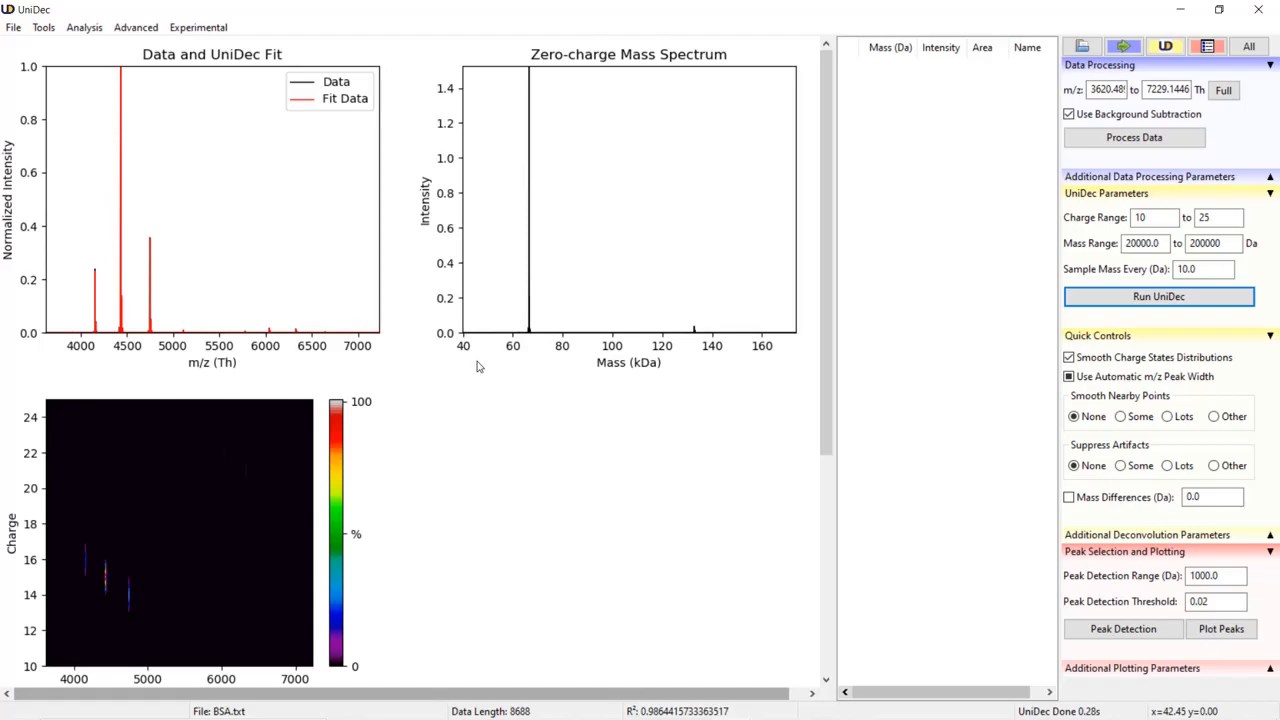
pyautogui.moveTo(456, 350)
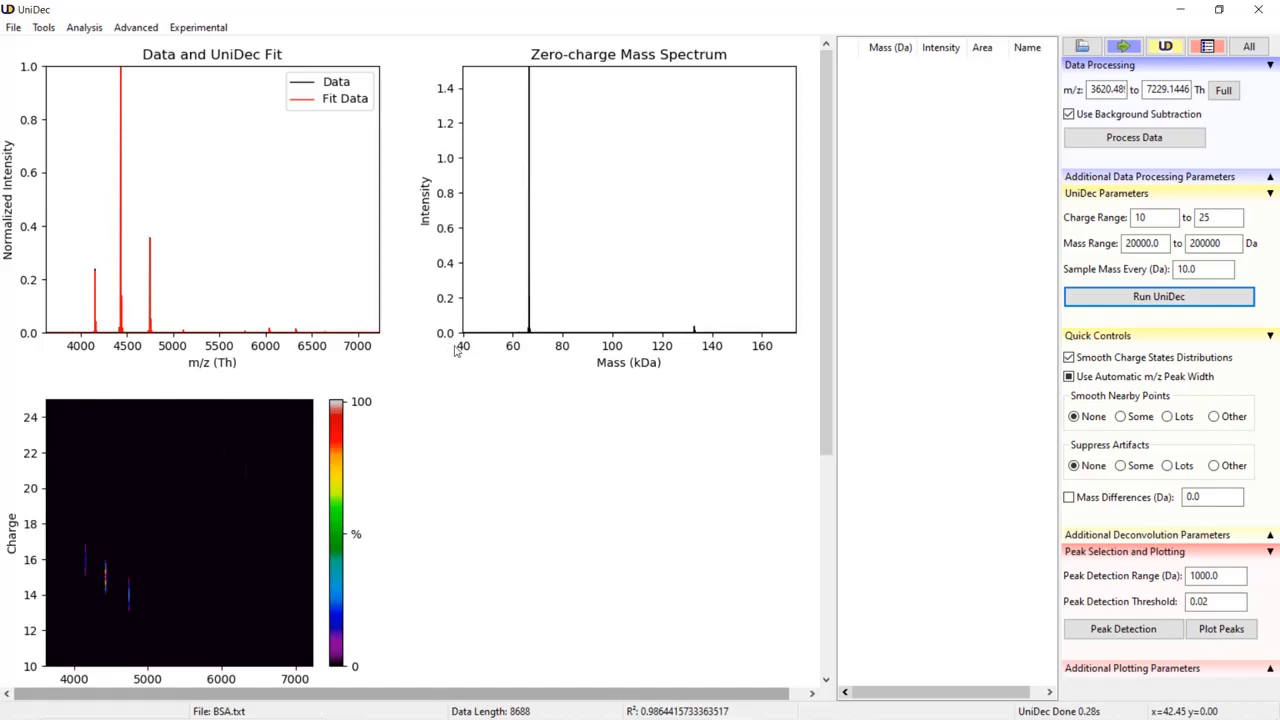
pyautogui.moveTo(1140, 244)
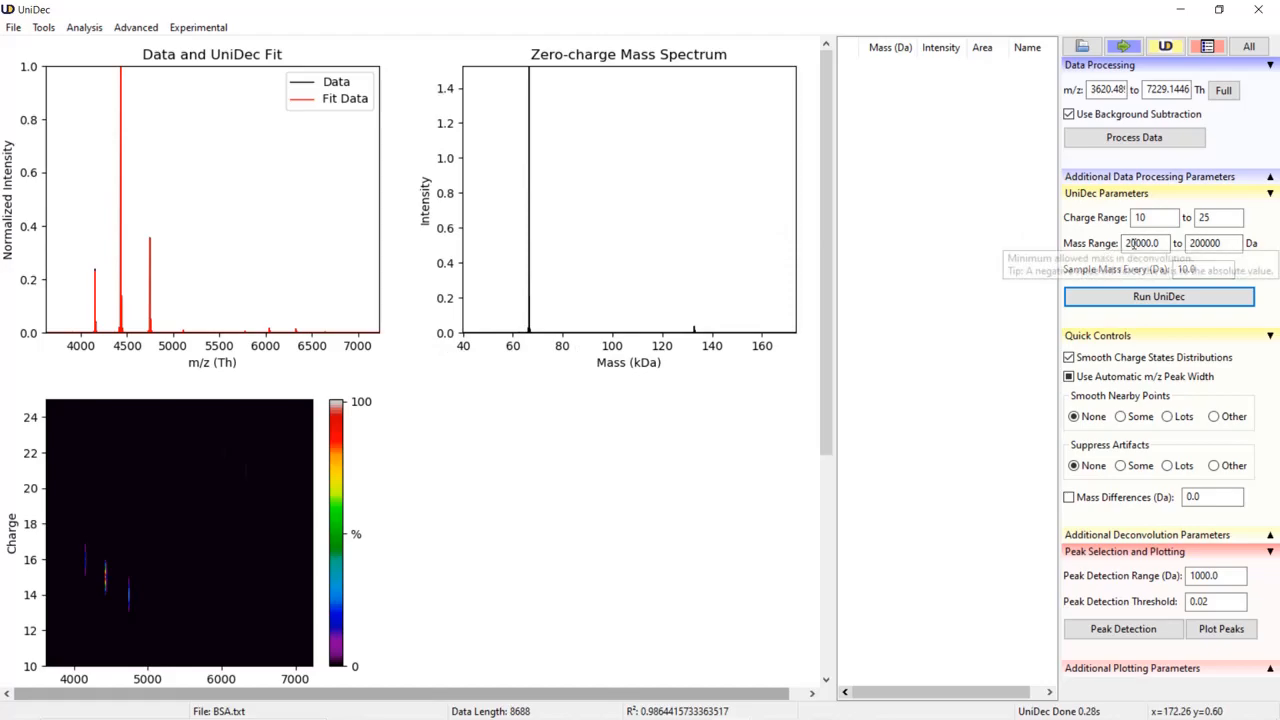
pyautogui.moveTo(882, 296)
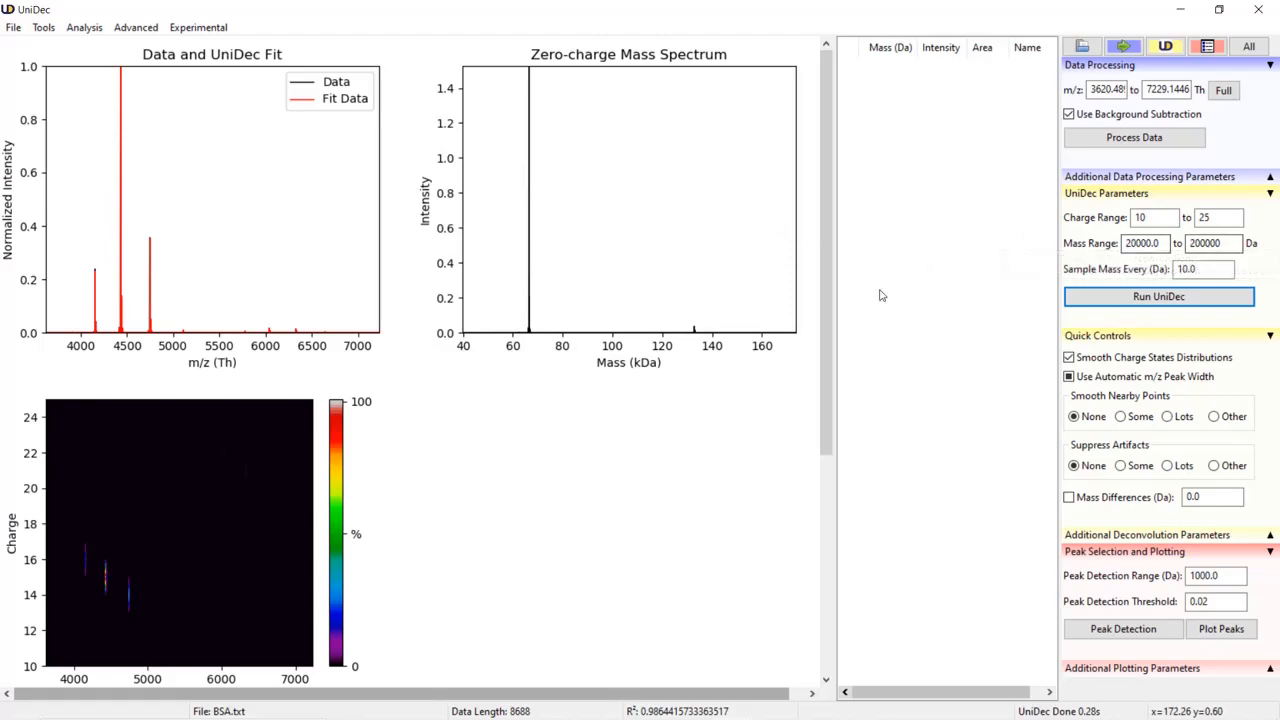
pyautogui.moveTo(736, 348)
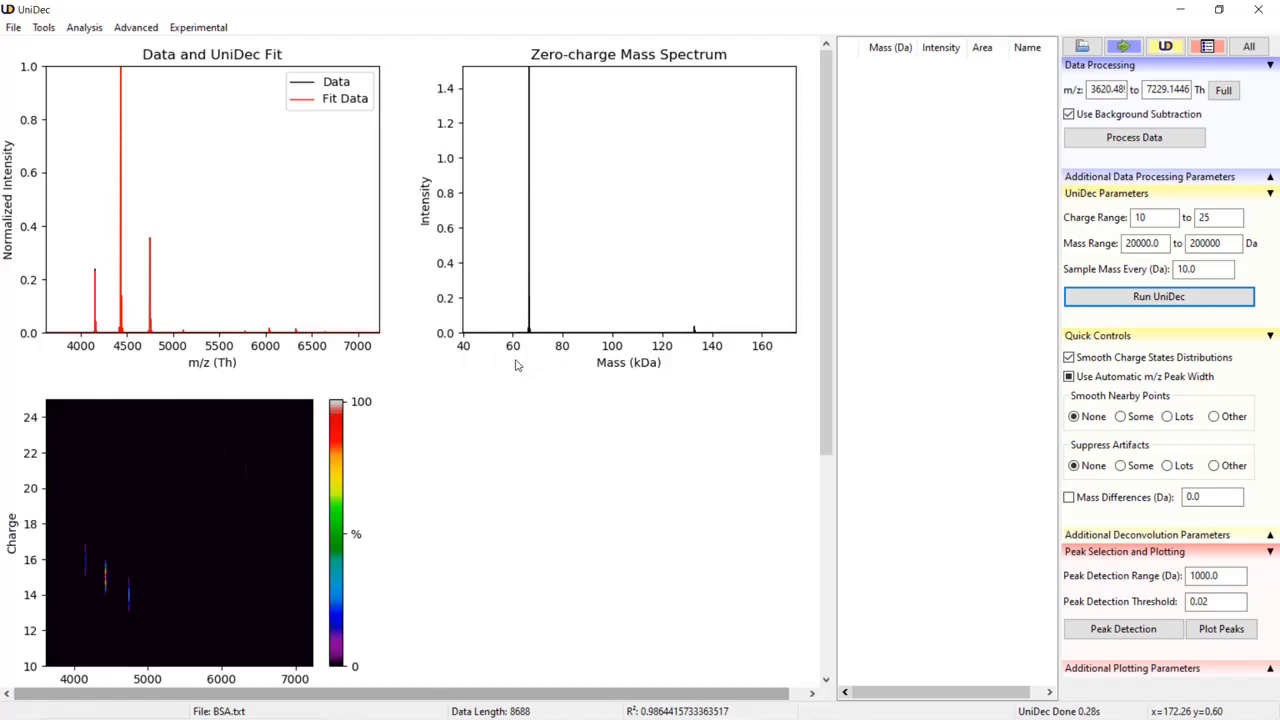
pyautogui.moveTo(770, 352)
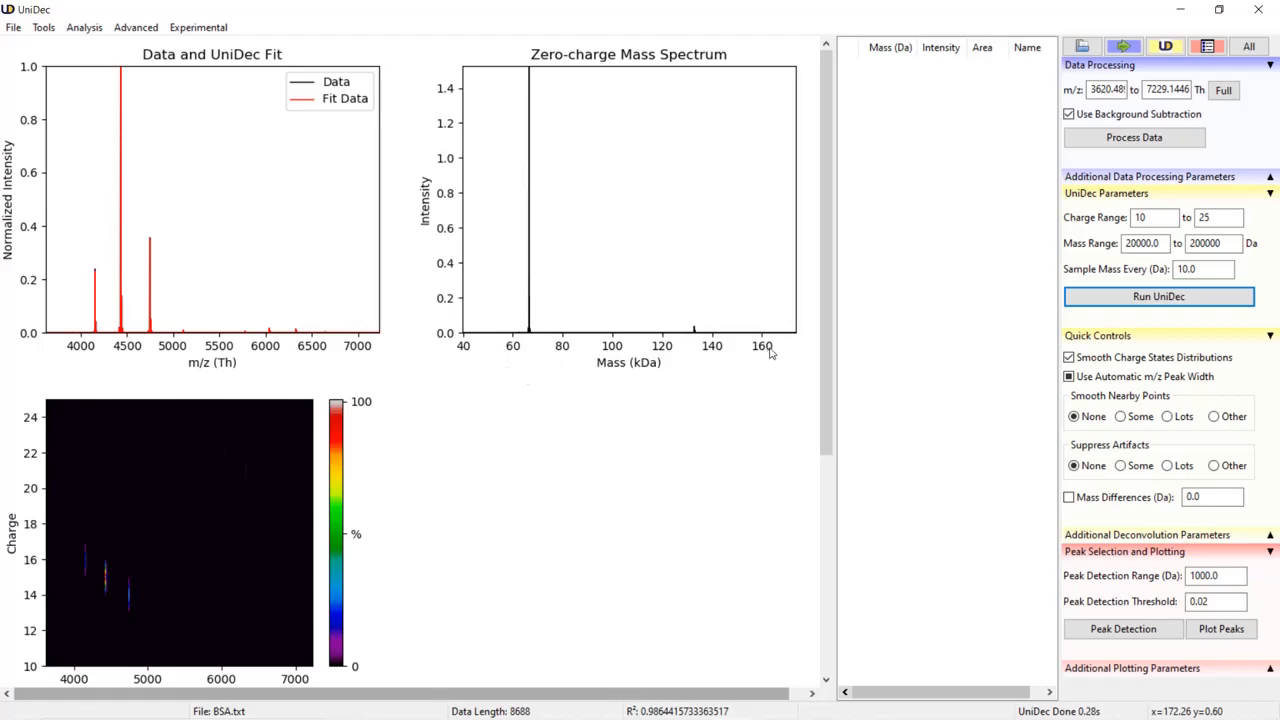
pyautogui.moveTo(464, 358)
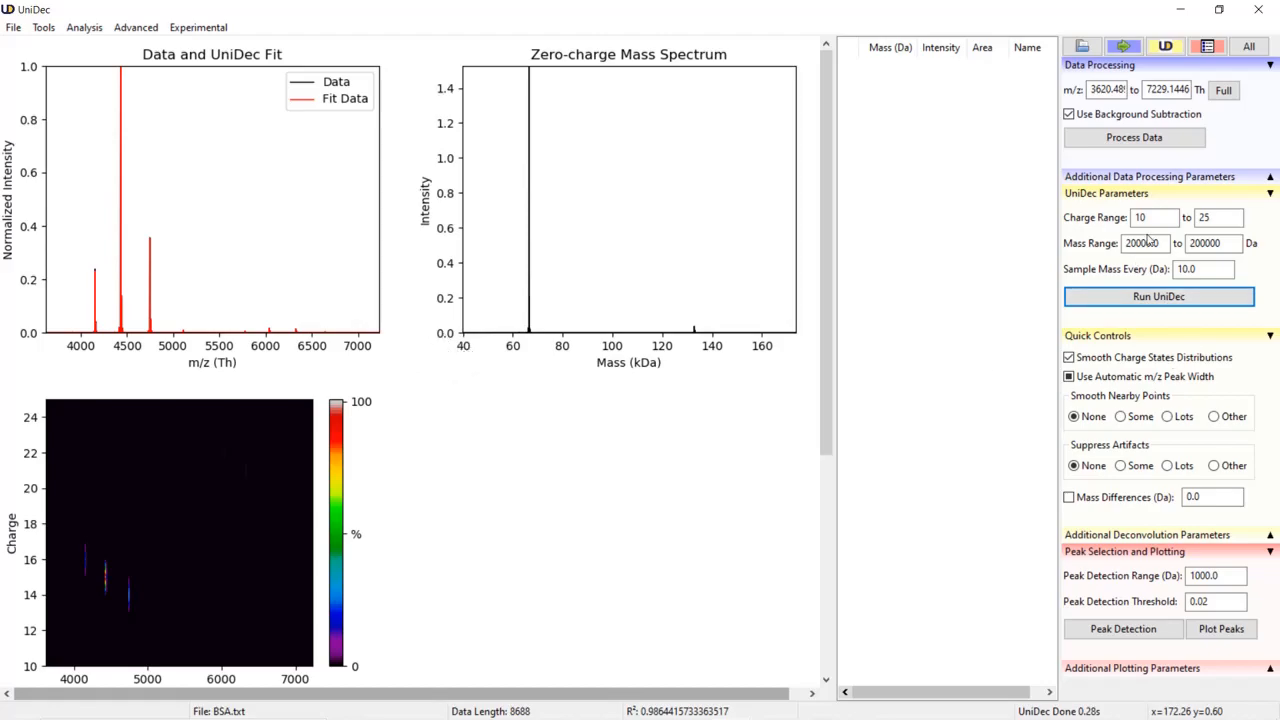
pyautogui.write('20000.0')
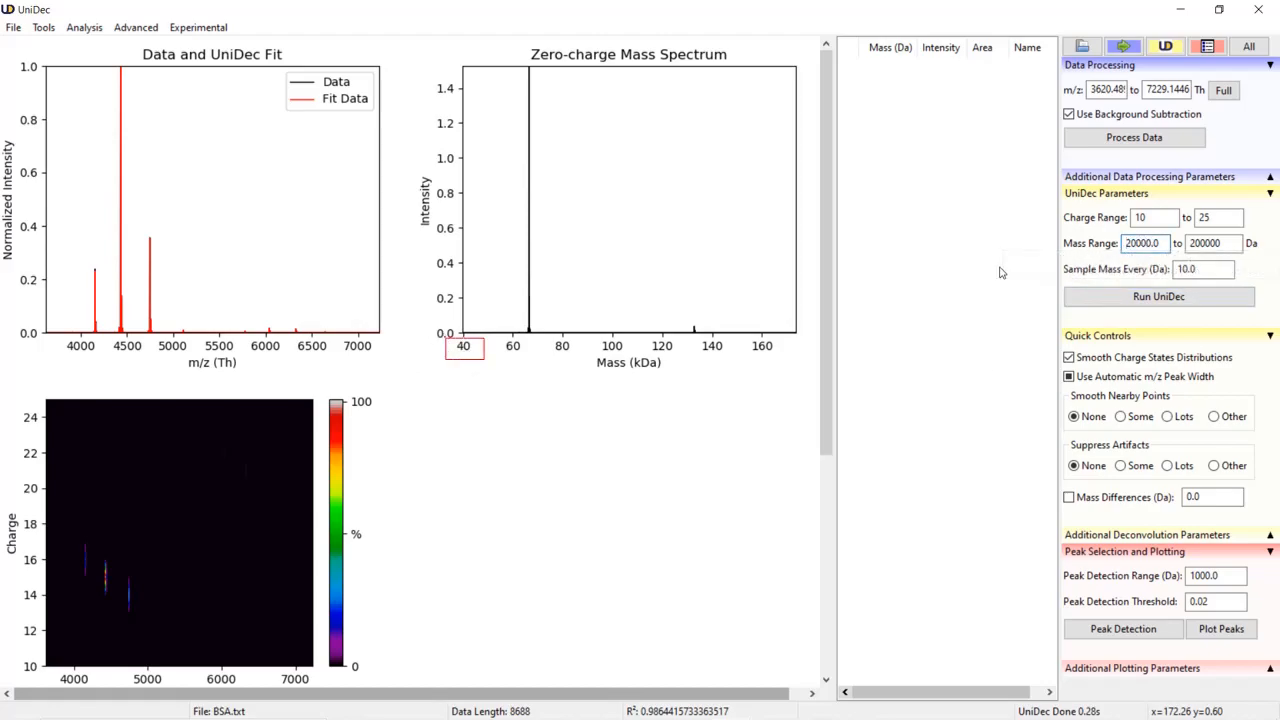
pyautogui.click(1144, 244)
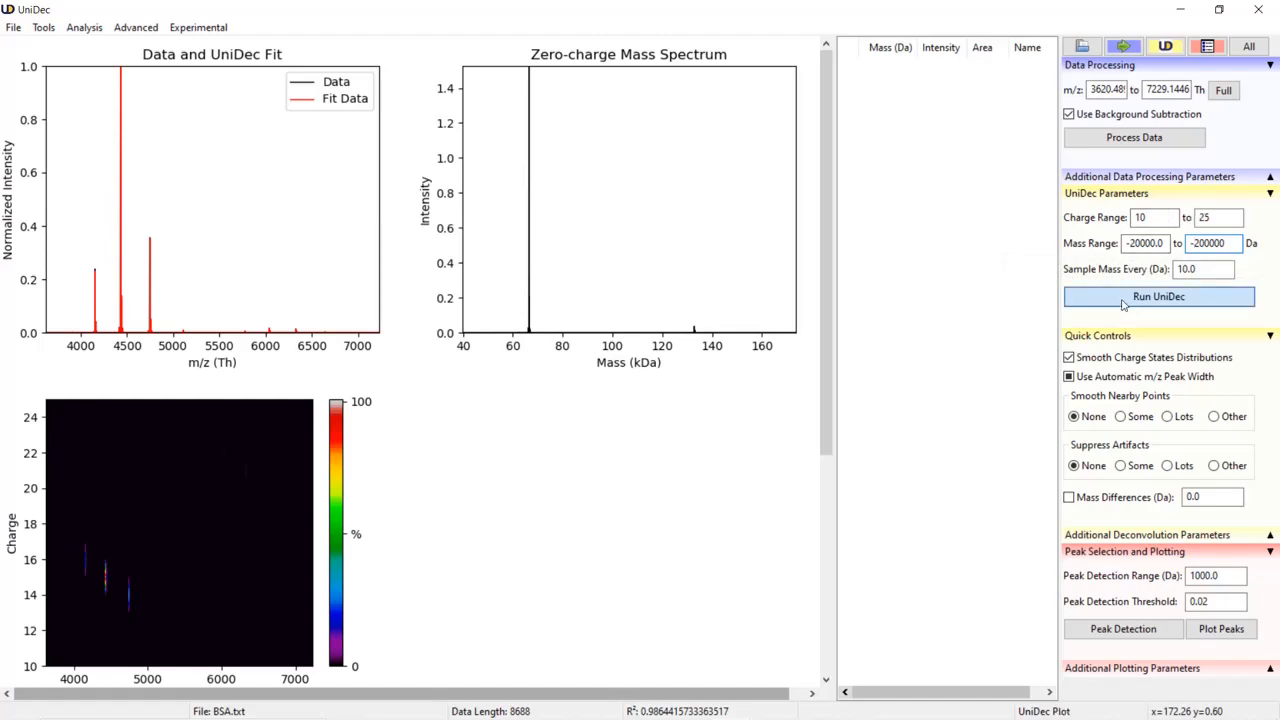
pyautogui.click(1158, 296)
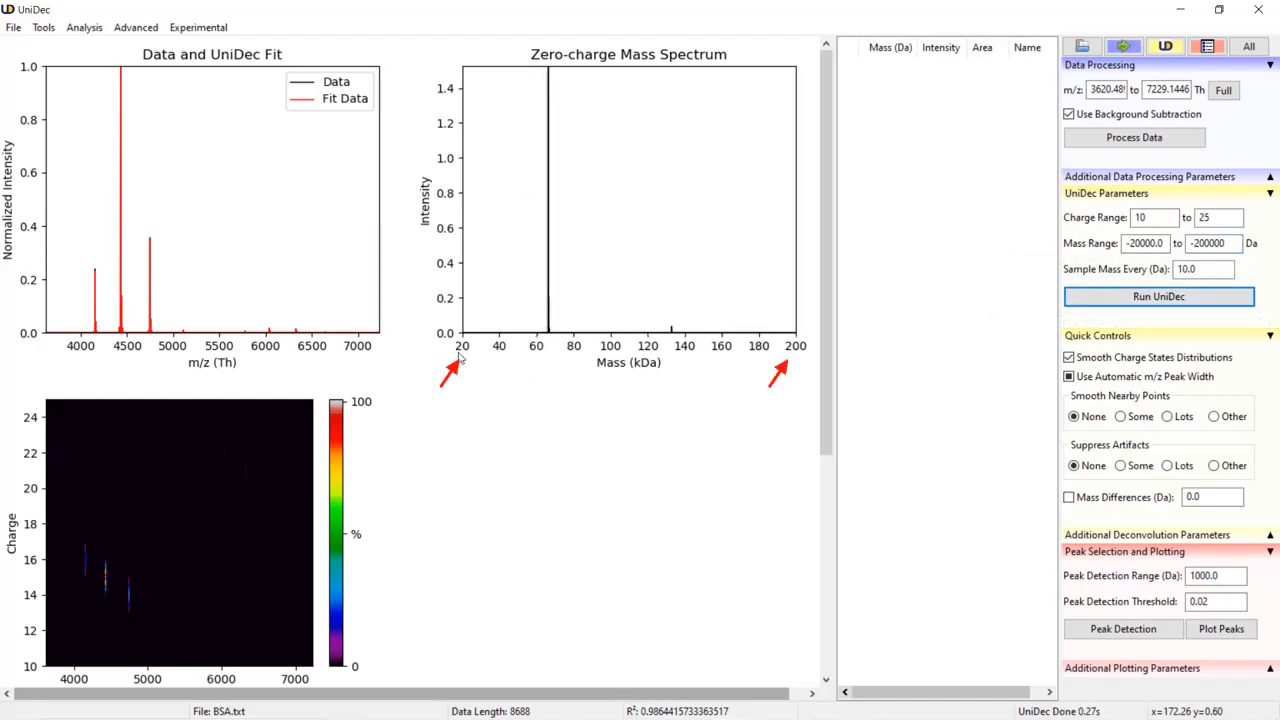
pyautogui.moveTo(588, 390)
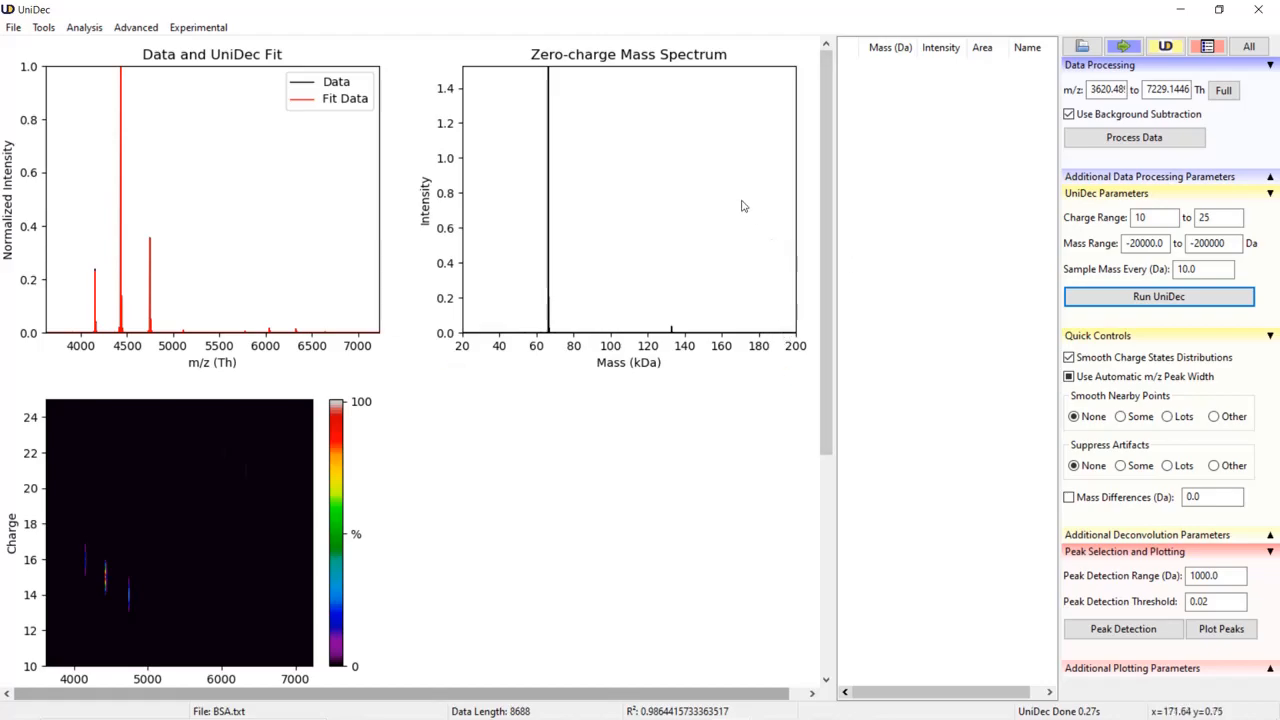
pyautogui.moveTo(616, 286)
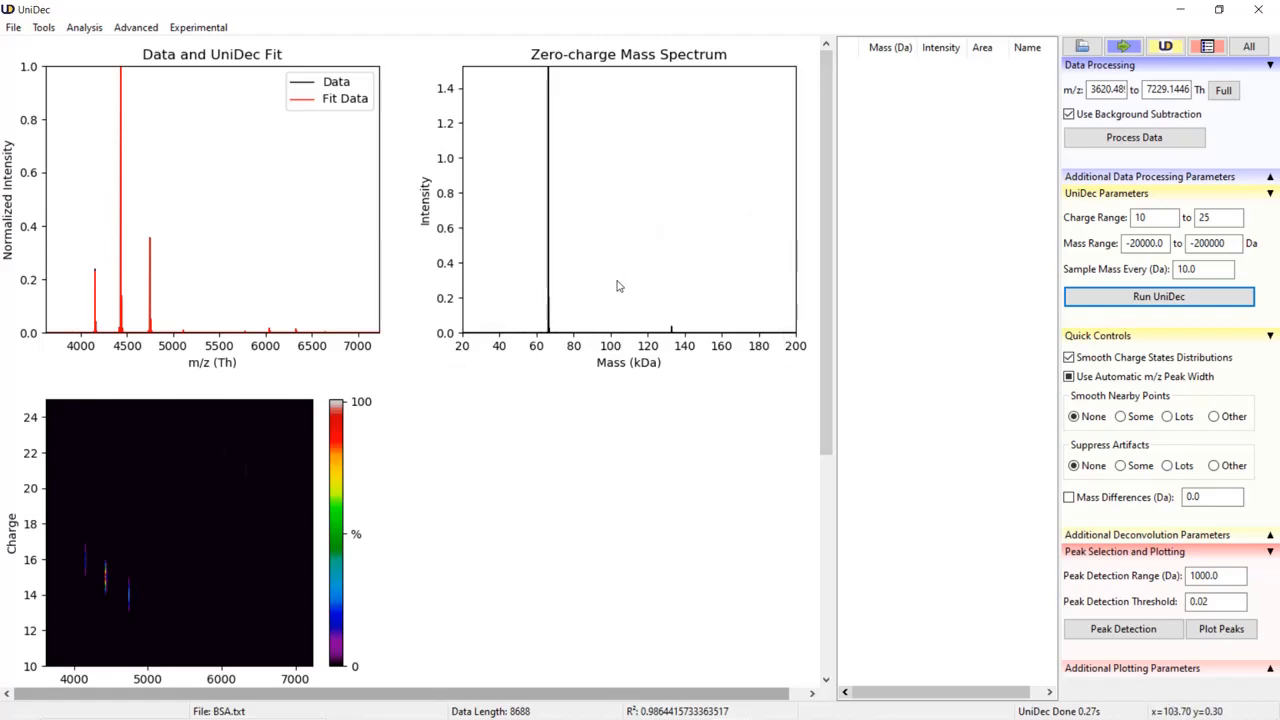
pyautogui.moveTo(604, 256)
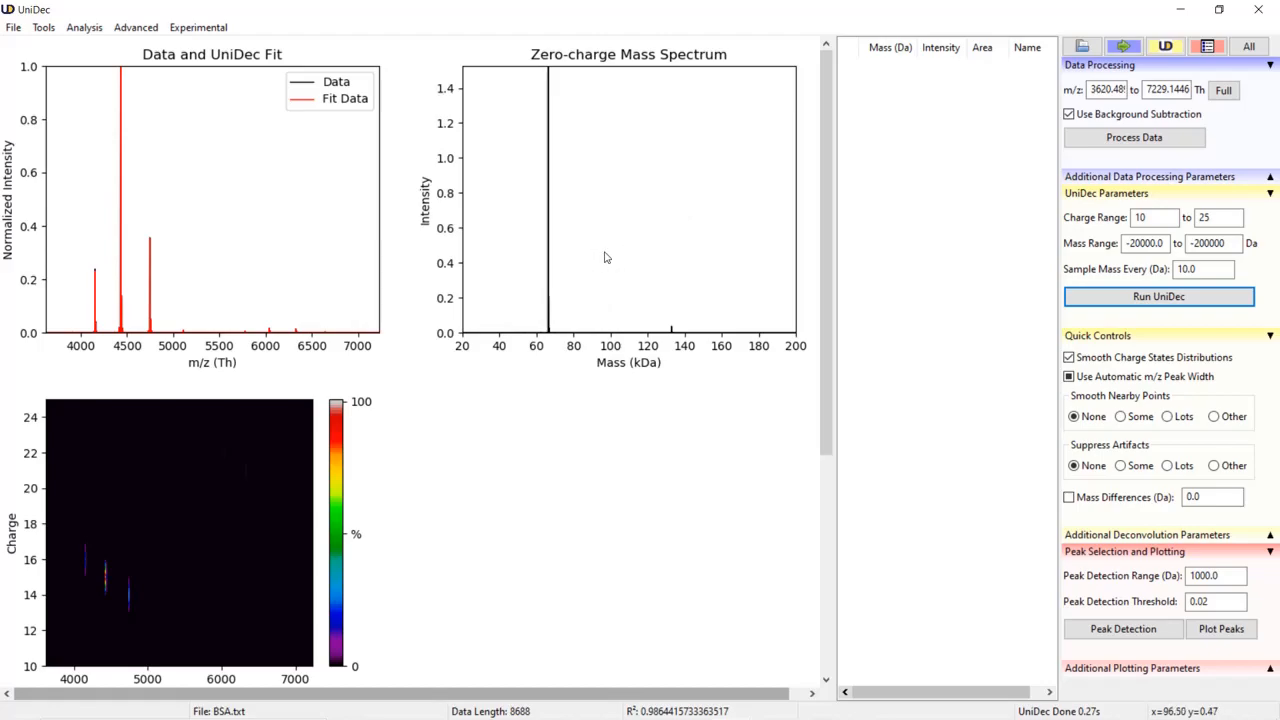
pyautogui.moveTo(604, 260)
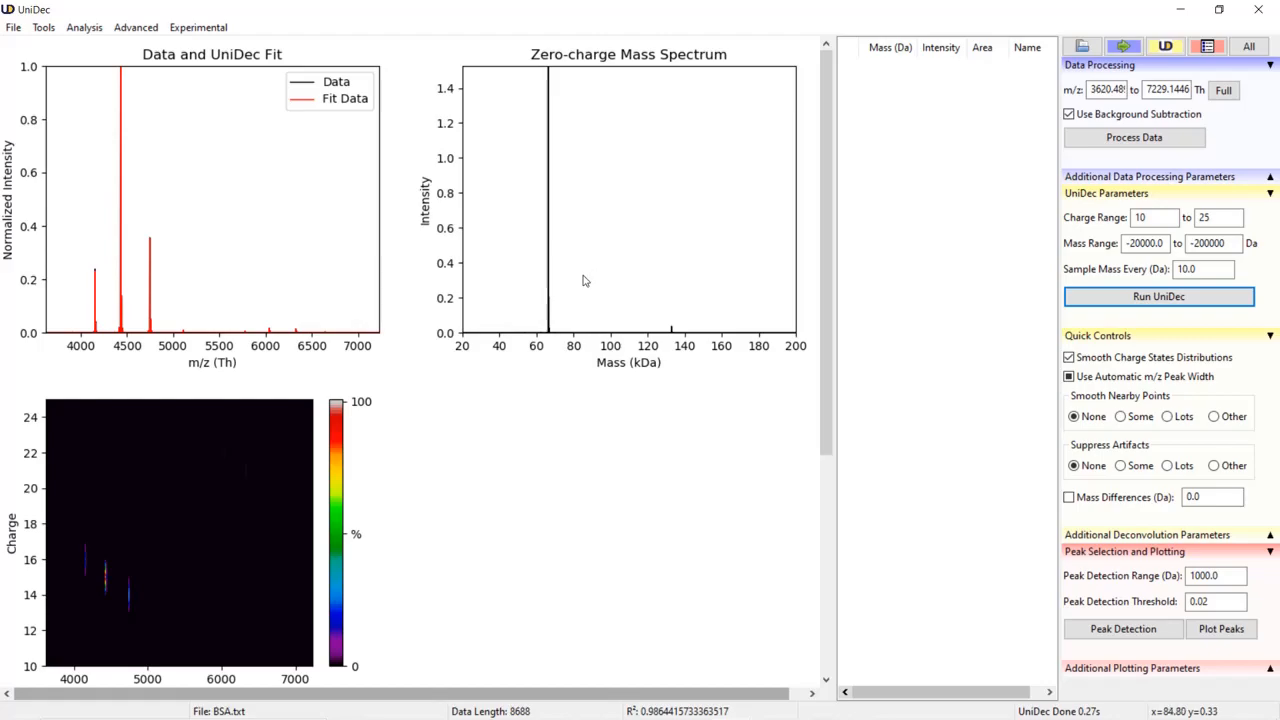
pyautogui.middleClick(584, 280)
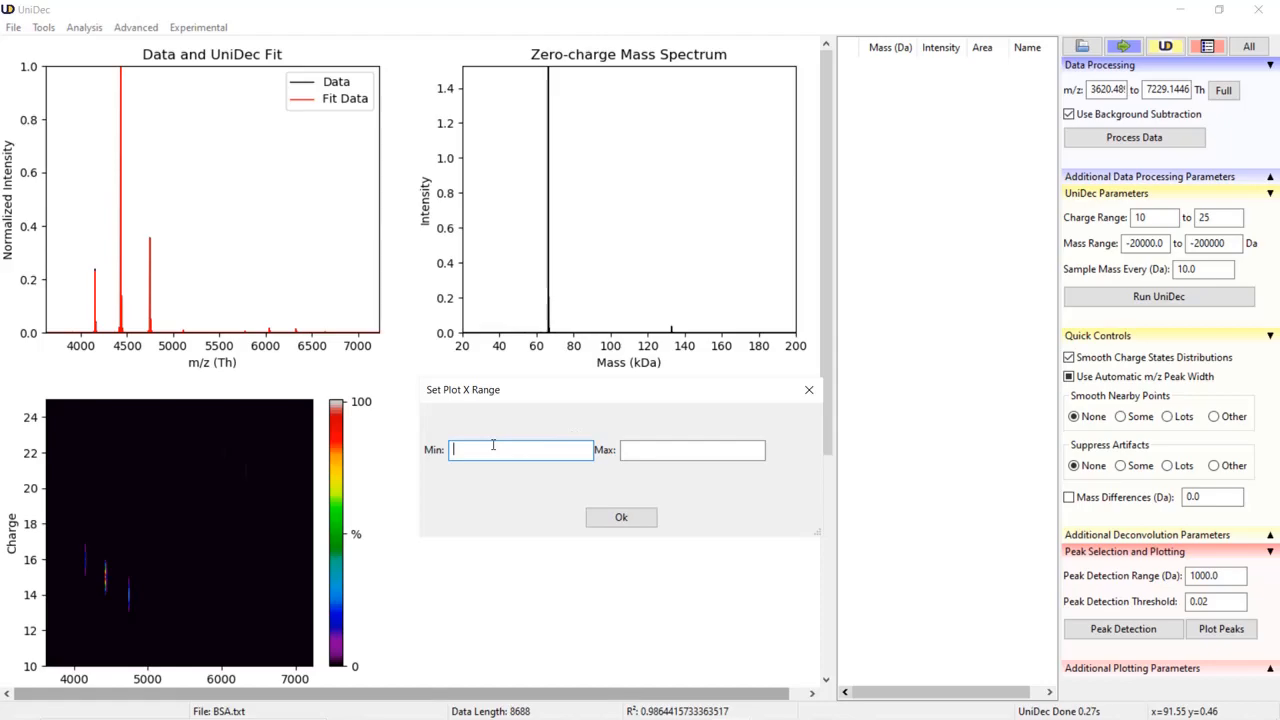
# - Set the mass plot x-range to 60–150 kDa and rerun UniDec deconvolution at 1 Da sampling
pyautogui.write('60')
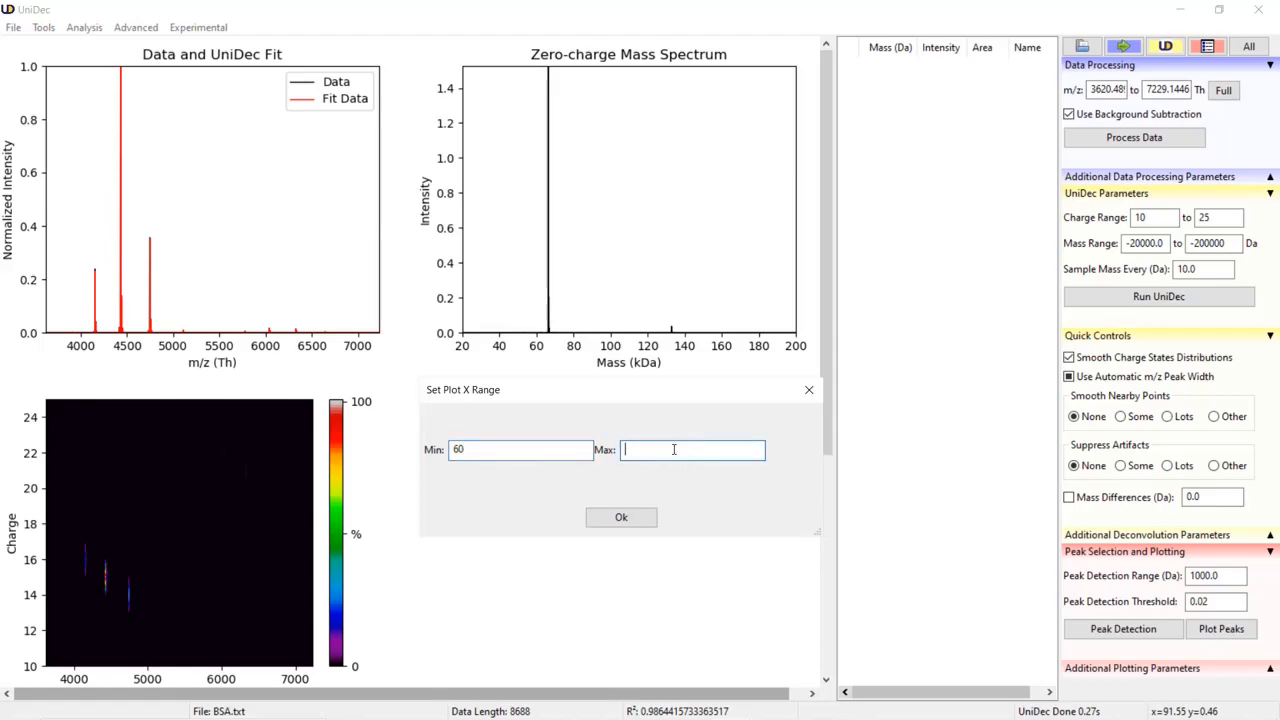
pyautogui.write('150')
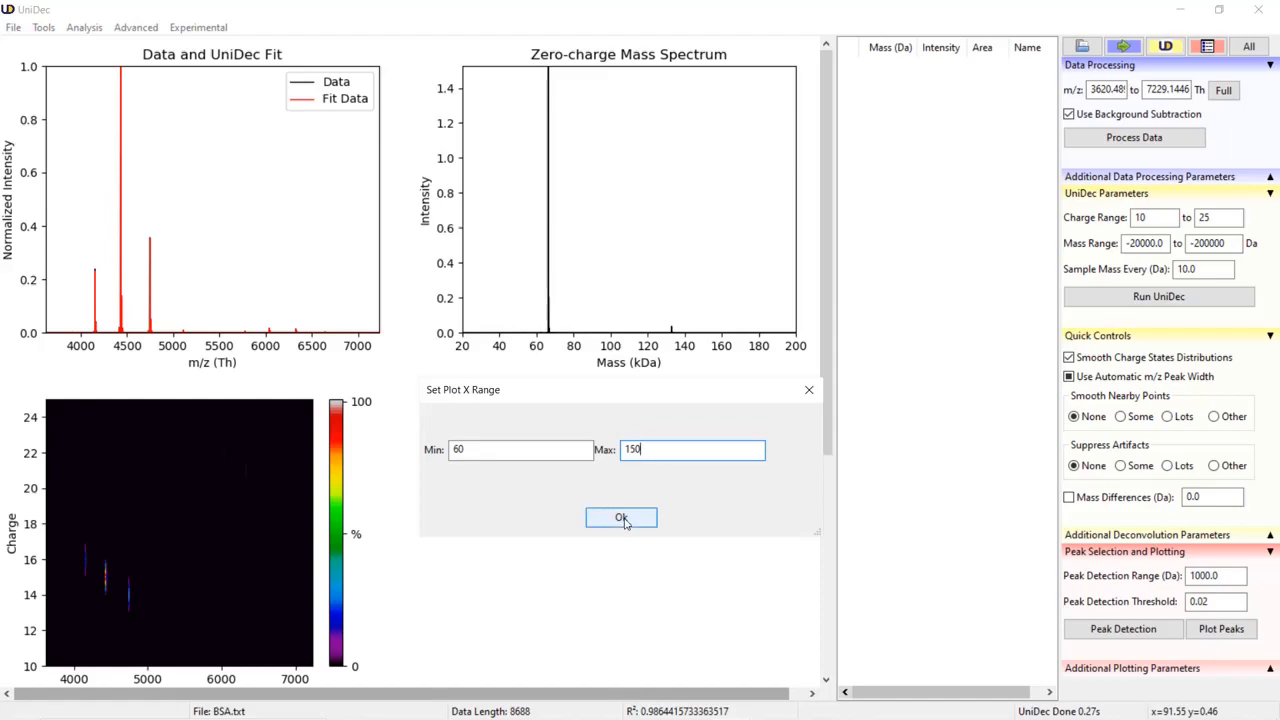
pyautogui.click(620, 516)
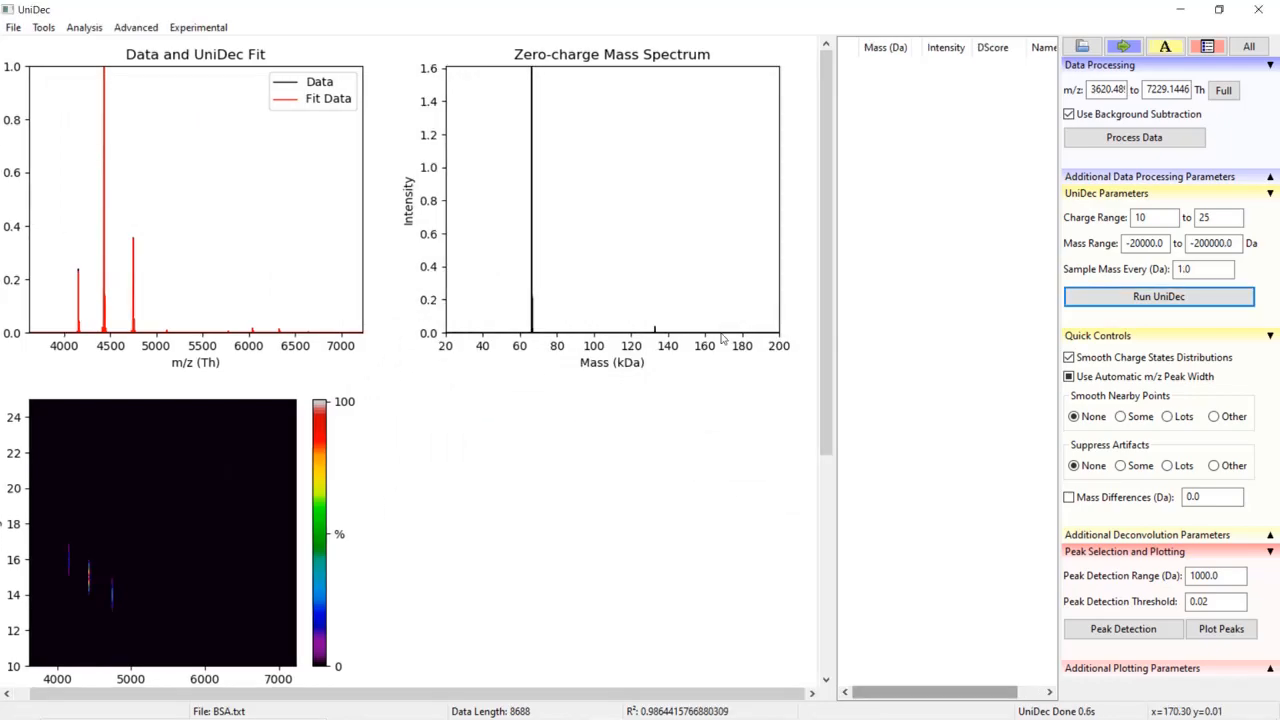
pyautogui.click(1204, 268)
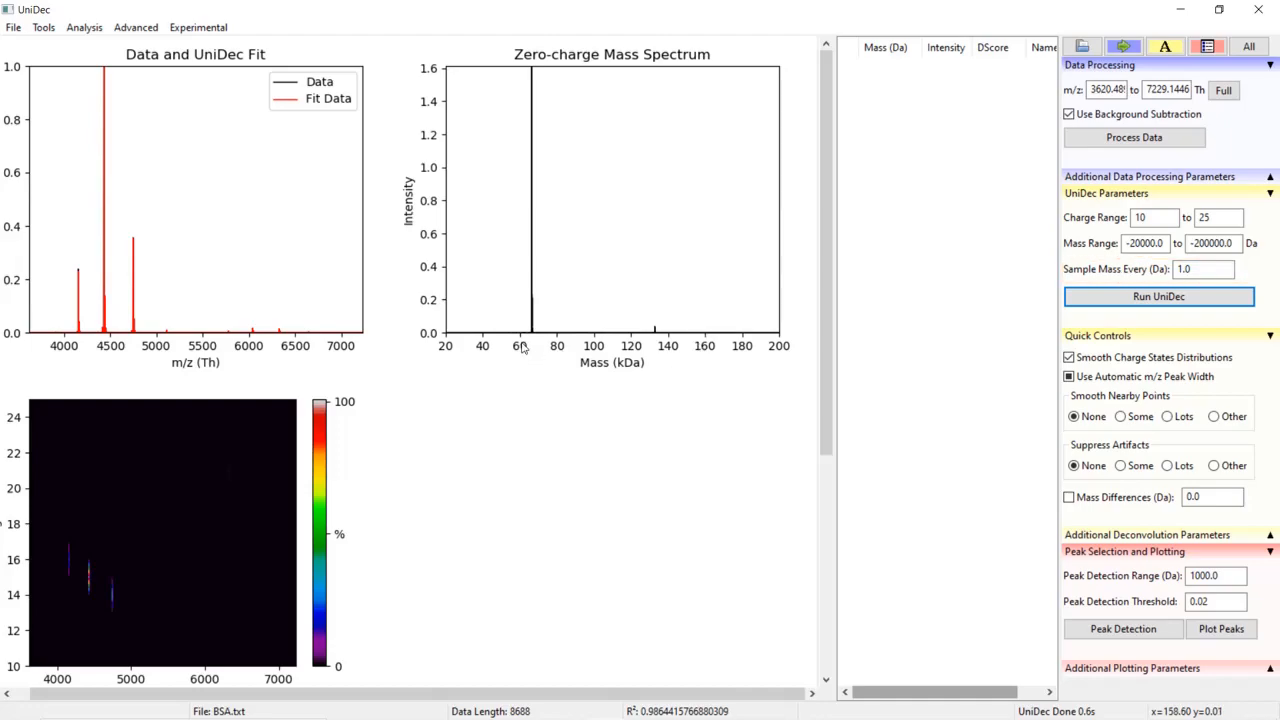
pyautogui.moveTo(524, 348)
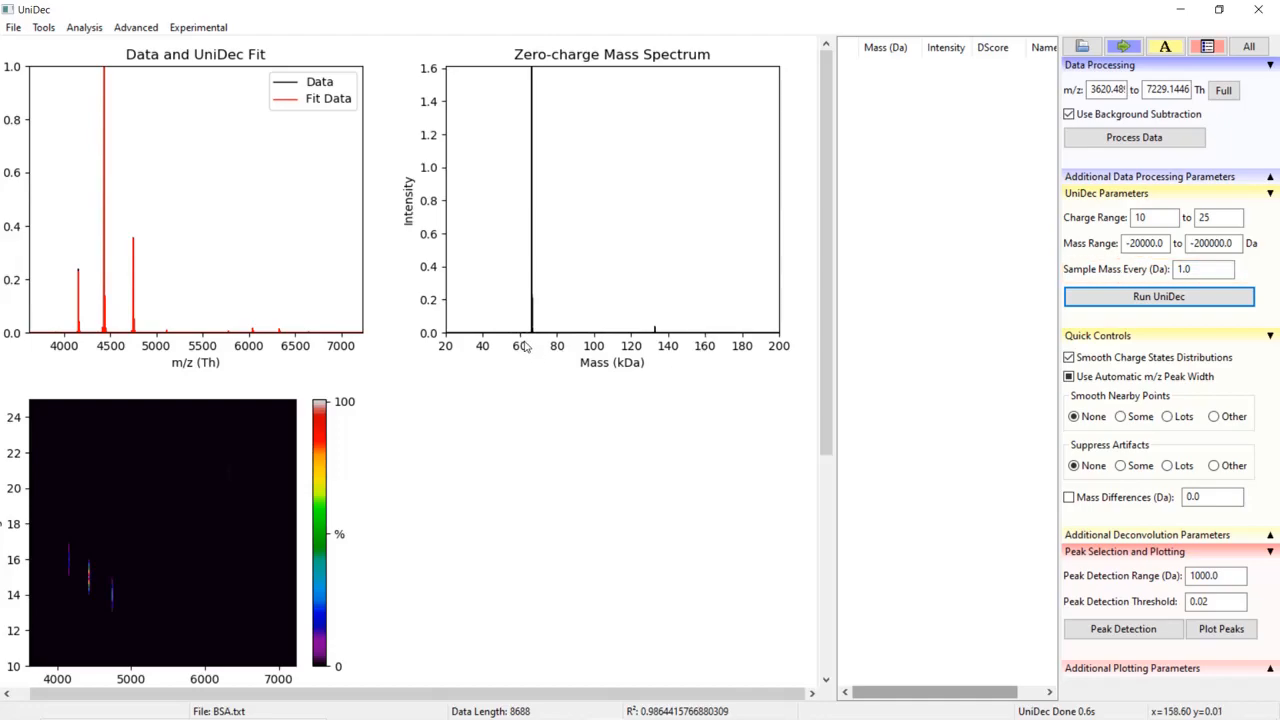
pyautogui.moveTo(504, 344)
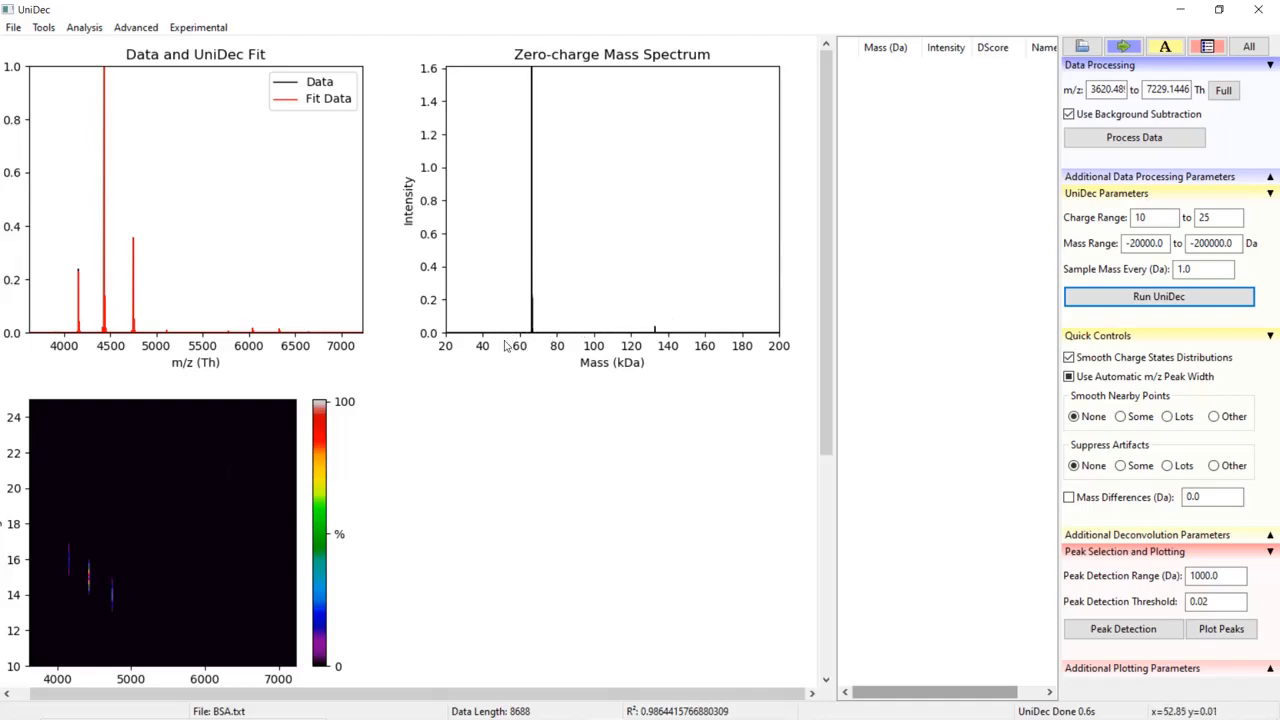
pyautogui.moveTo(510, 348)
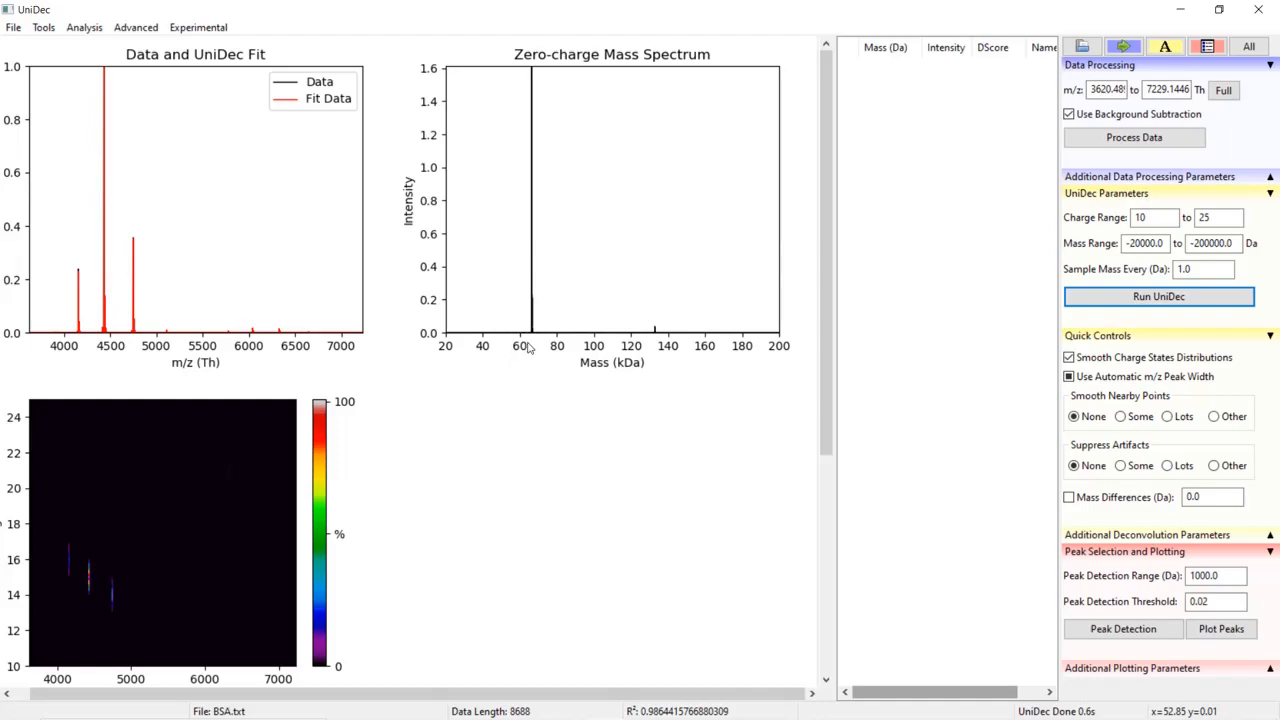
pyautogui.moveTo(780, 348)
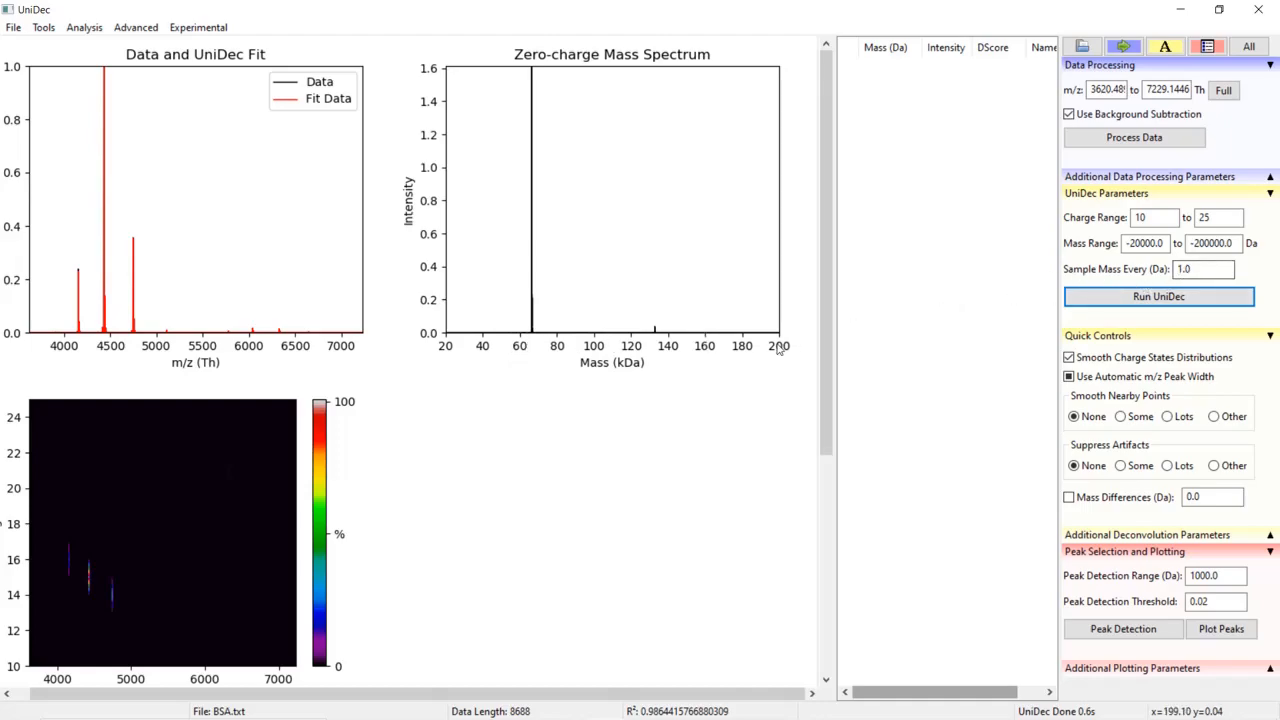
pyautogui.moveTo(1188, 248)
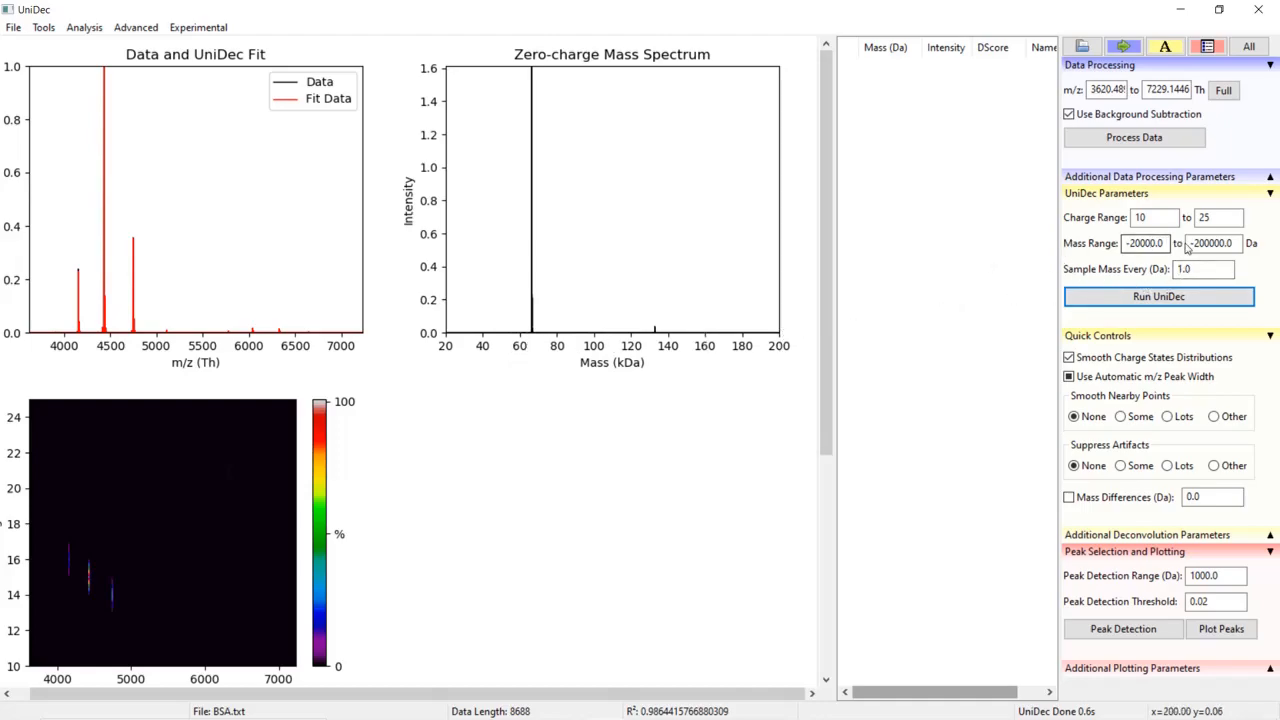
# - Rerun deconvolution with Sample Mass Every 10 Da and detect peaks near 66 and 133 kDa
pyautogui.click(1204, 268)
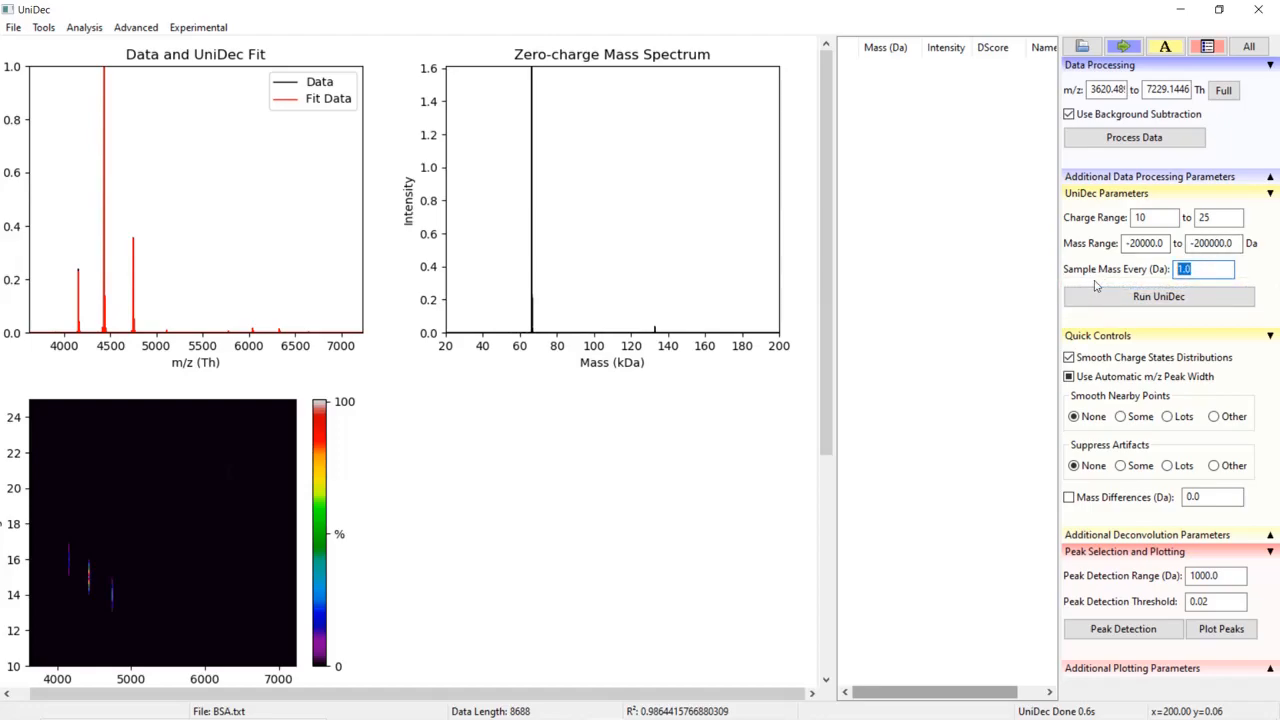
pyautogui.write('10')
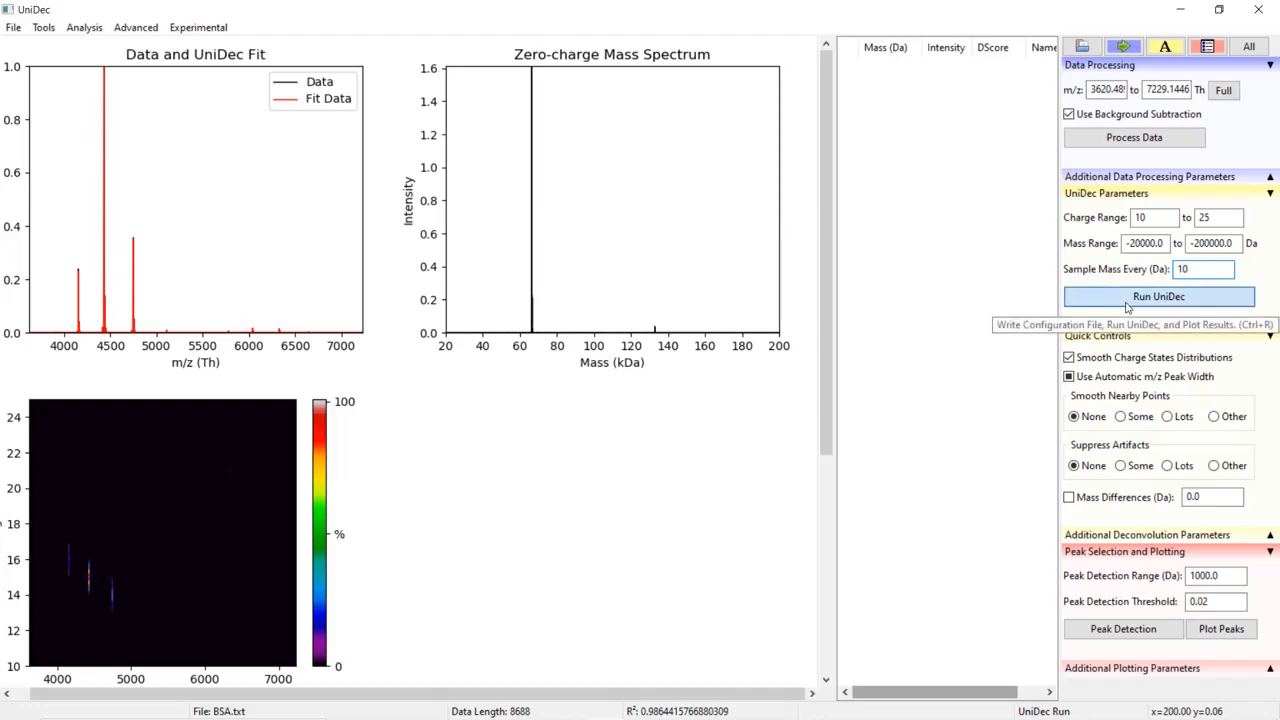
pyautogui.click(1158, 296)
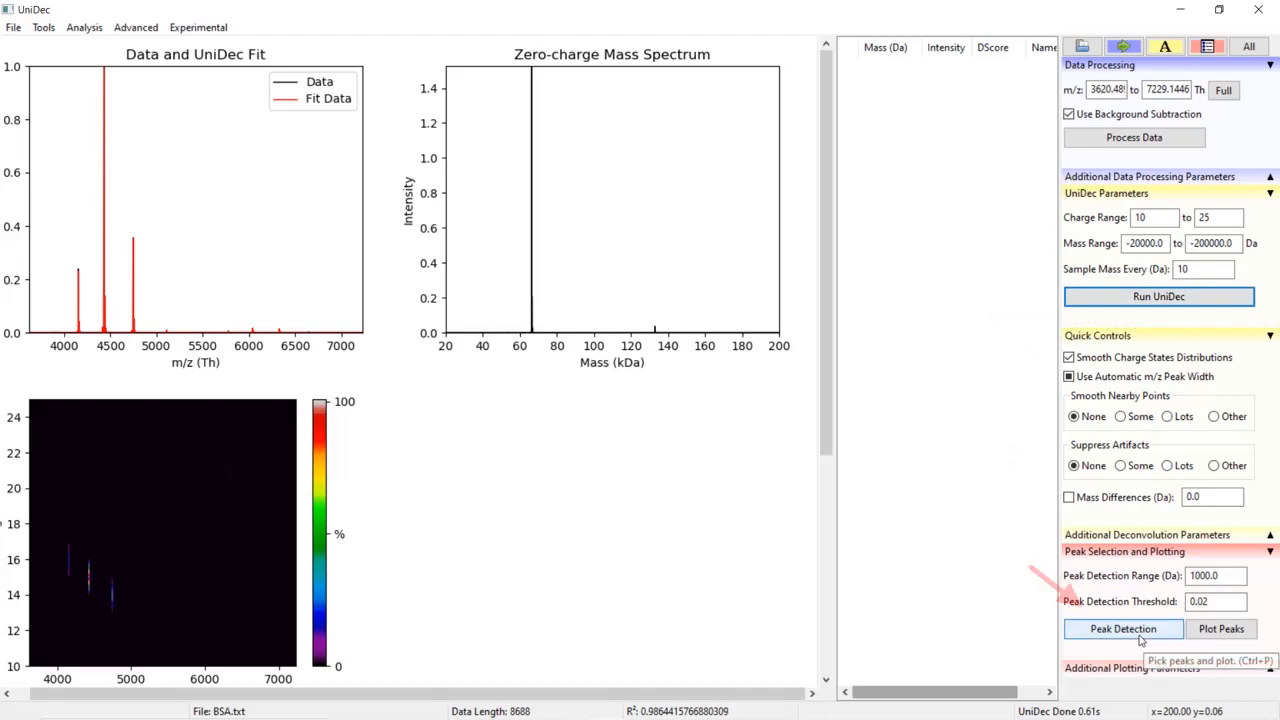
pyautogui.click(1122, 628)
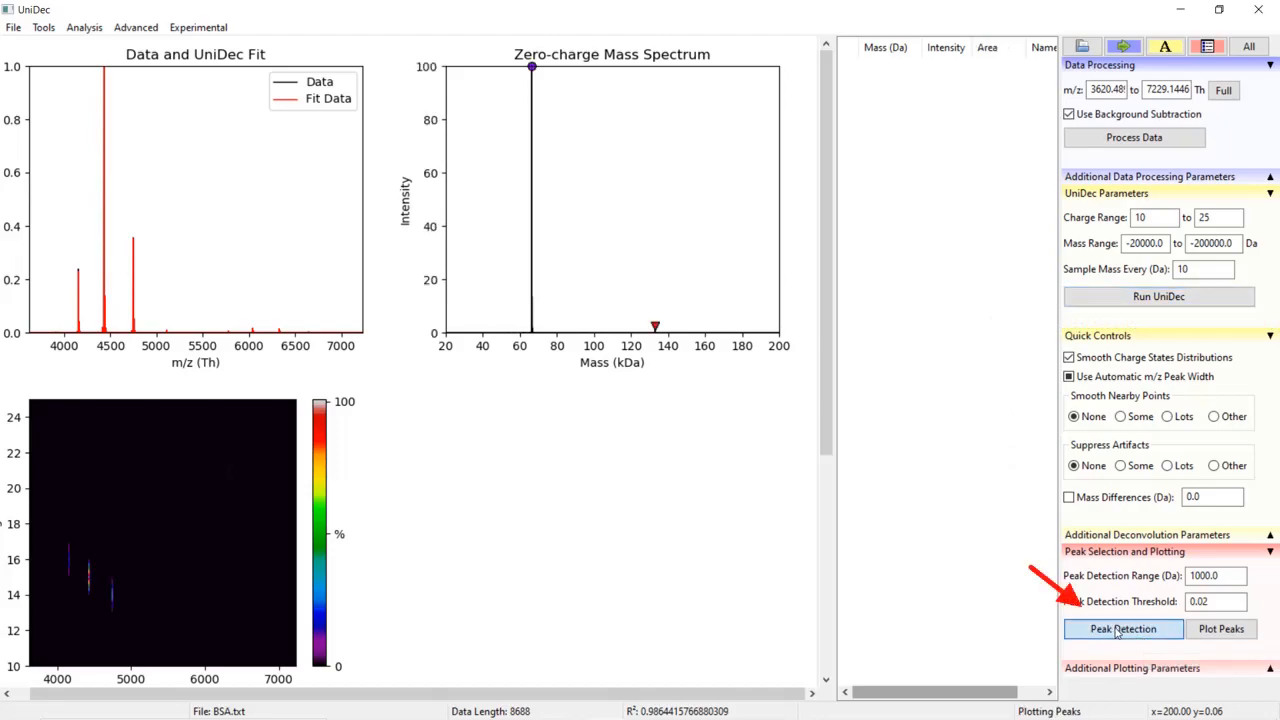
# - Let peak detection list species A at 66,430 Da and B at 132,850 Da with the offset isolated-species plot
pyautogui.click(1122, 628)
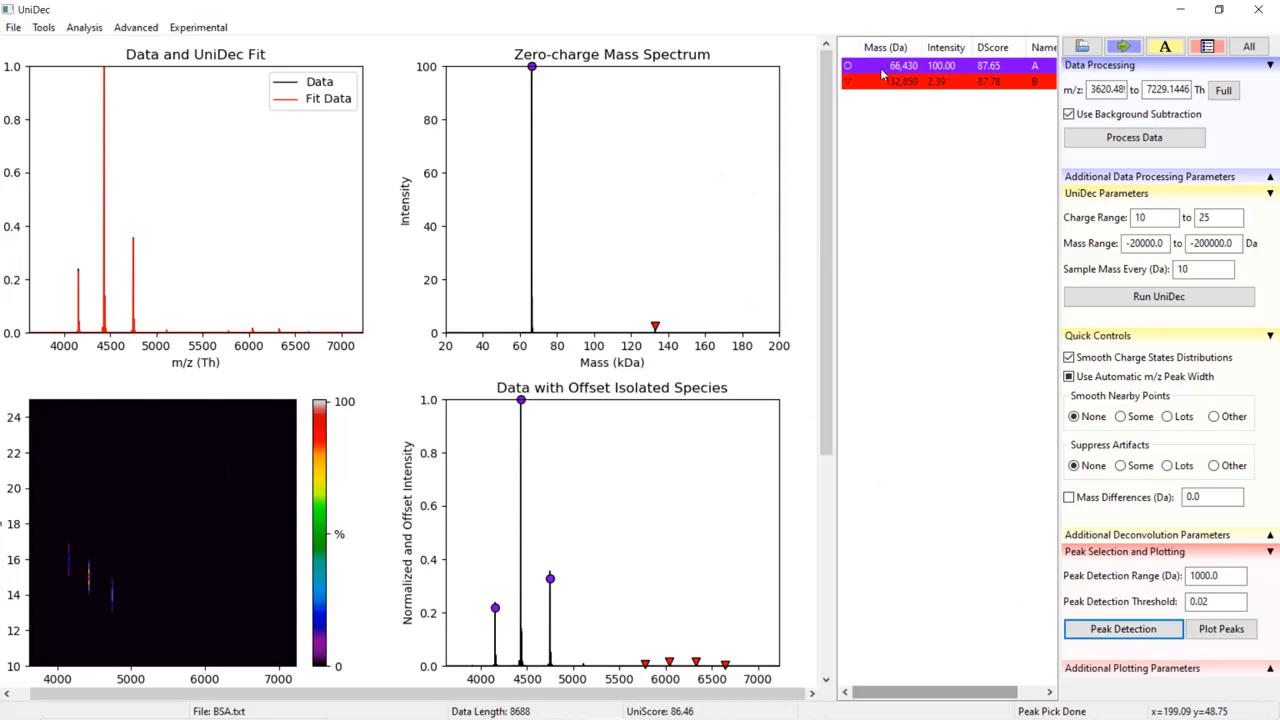
pyautogui.moveTo(882, 82)
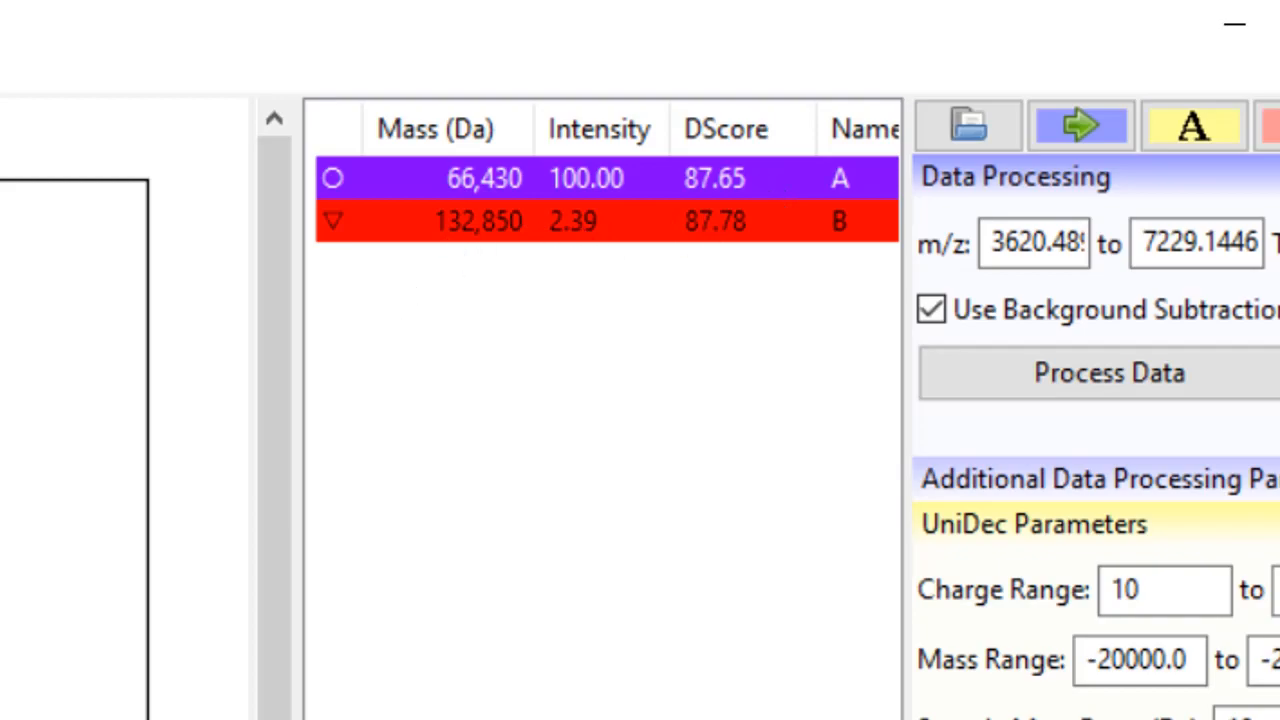
pyautogui.click(30, 30)
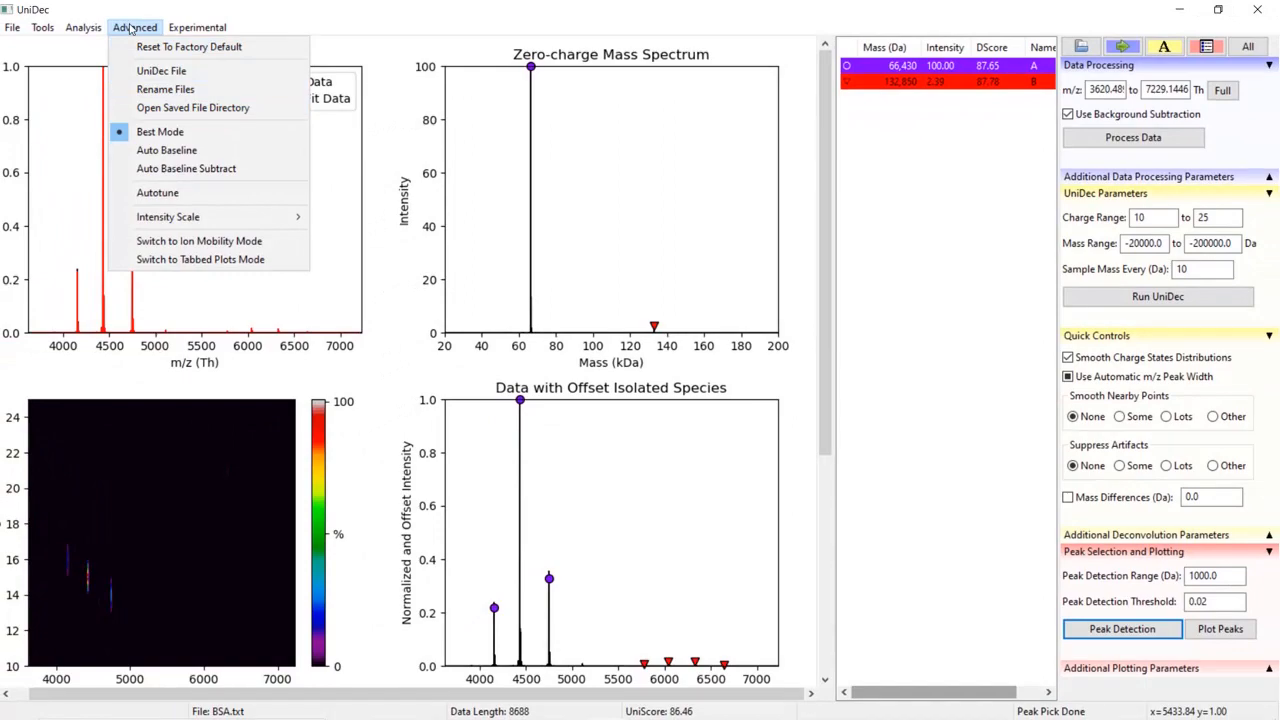
pyautogui.moveTo(150, 28)
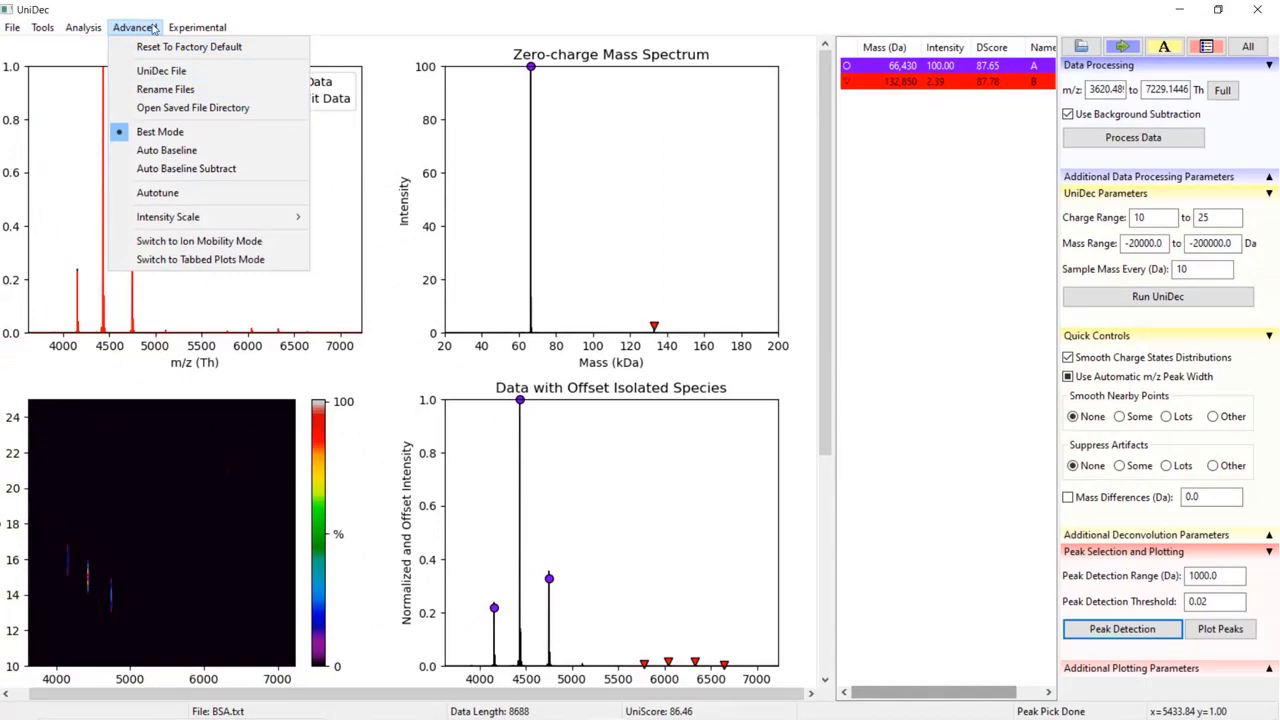
# - Browse the Experimental menu, then use Advanced > Open Saved File Directory for the BSA outputs
pyautogui.click(196, 28)
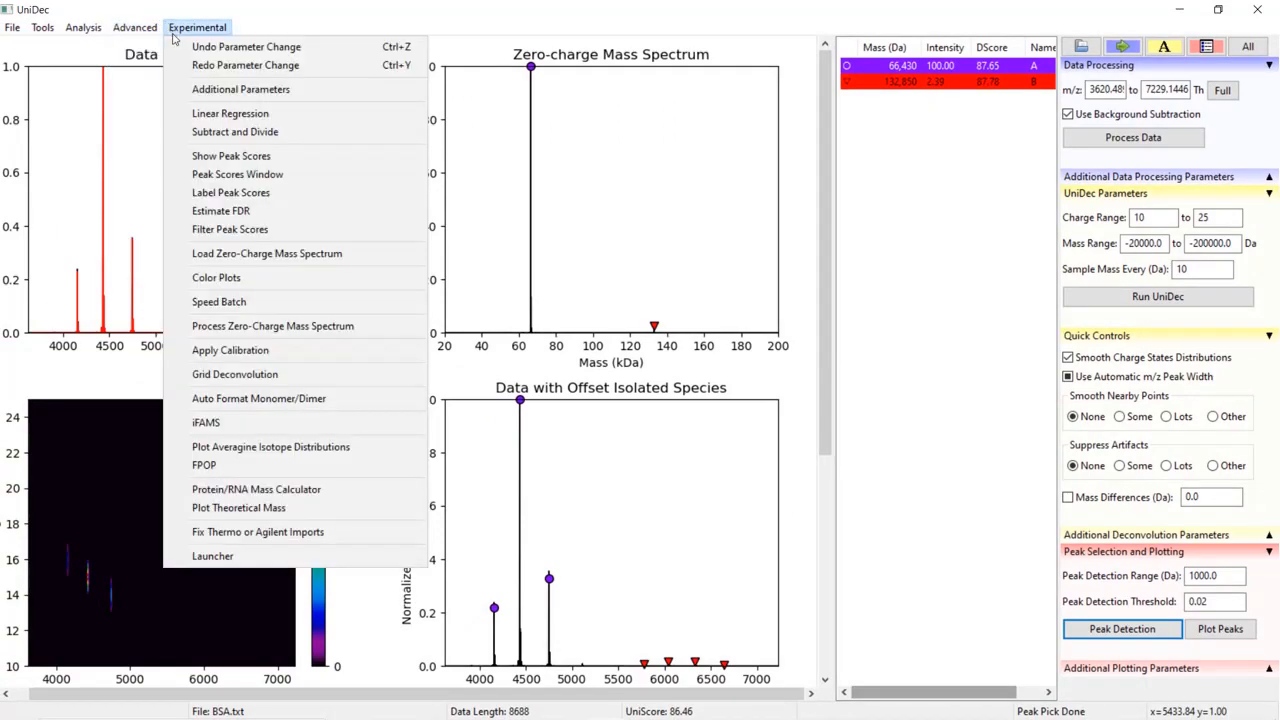
pyautogui.click(134, 28)
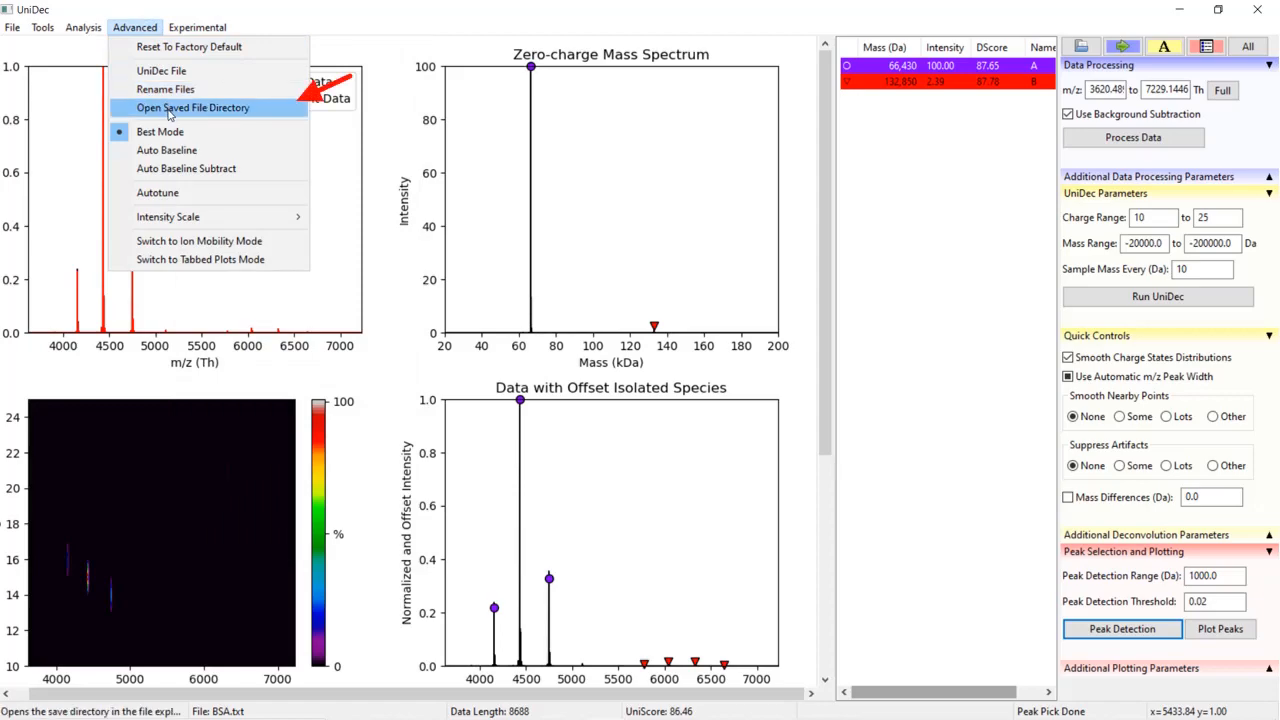
pyautogui.click(192, 108)
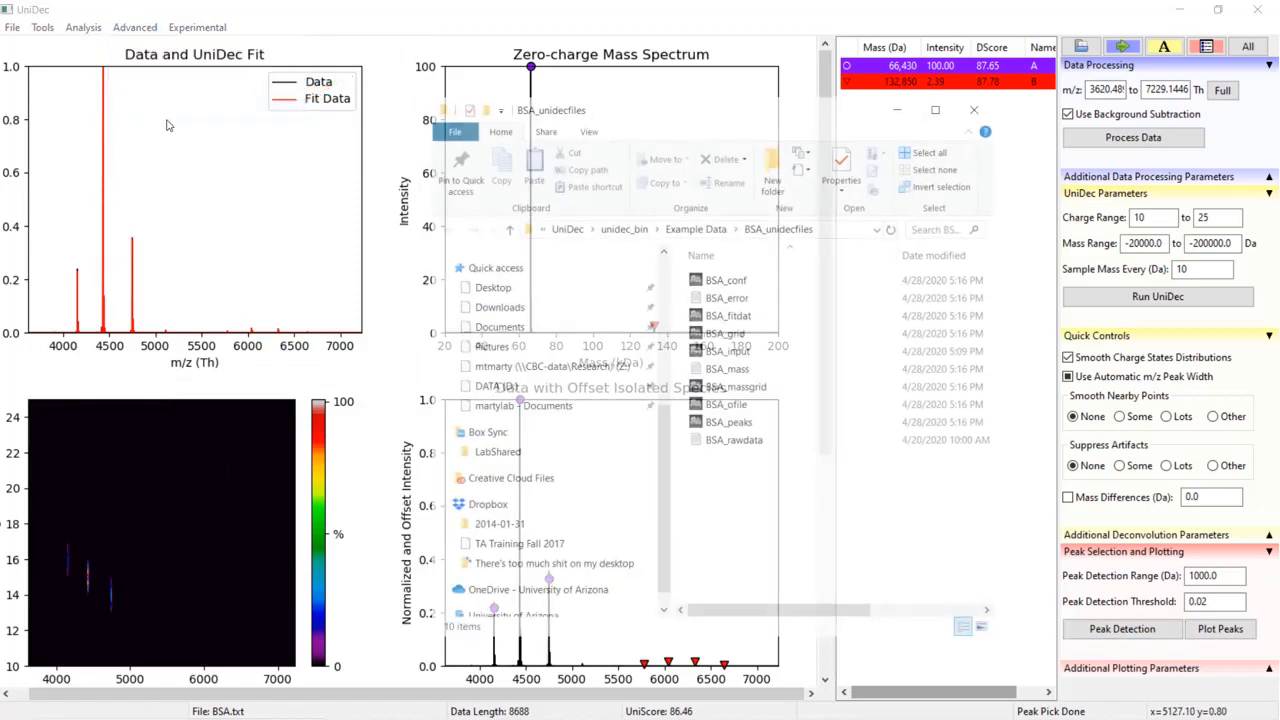
# - Open the BSA_mass output file from BSA_unidecfiles, then return to UniDec's Sample Mass field
pyautogui.click(728, 368)
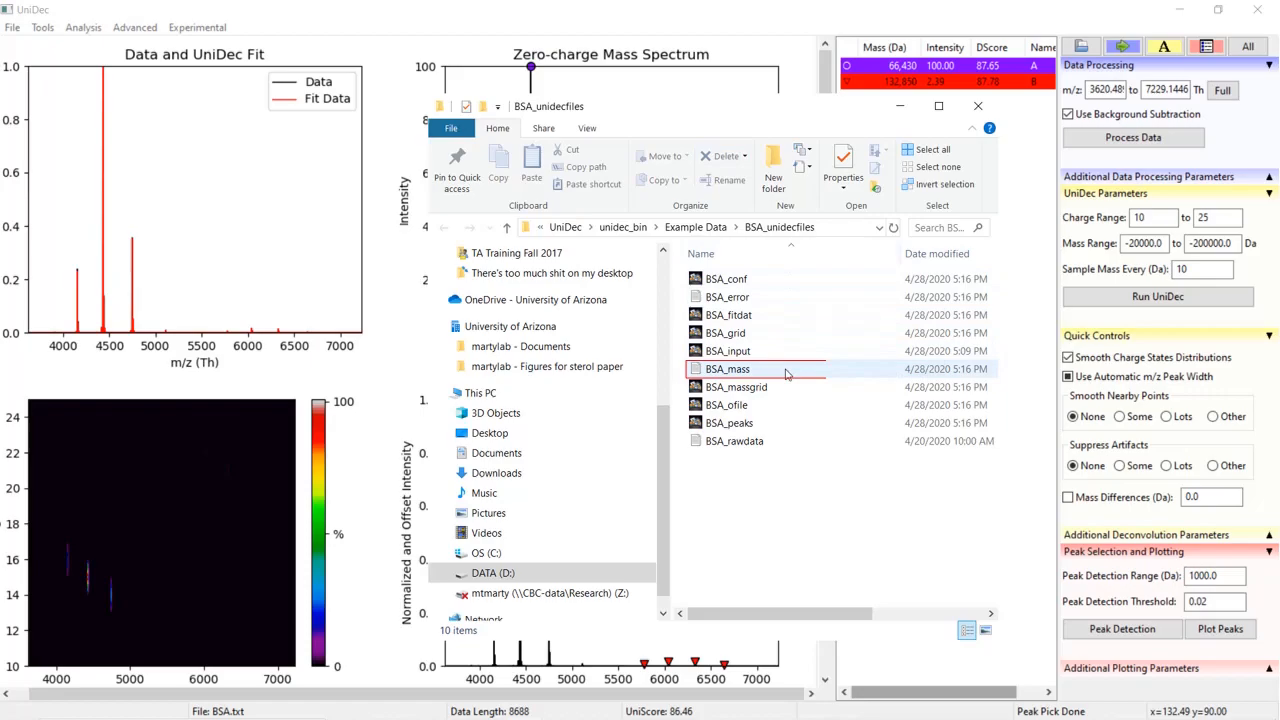
pyautogui.doubleClick(728, 368)
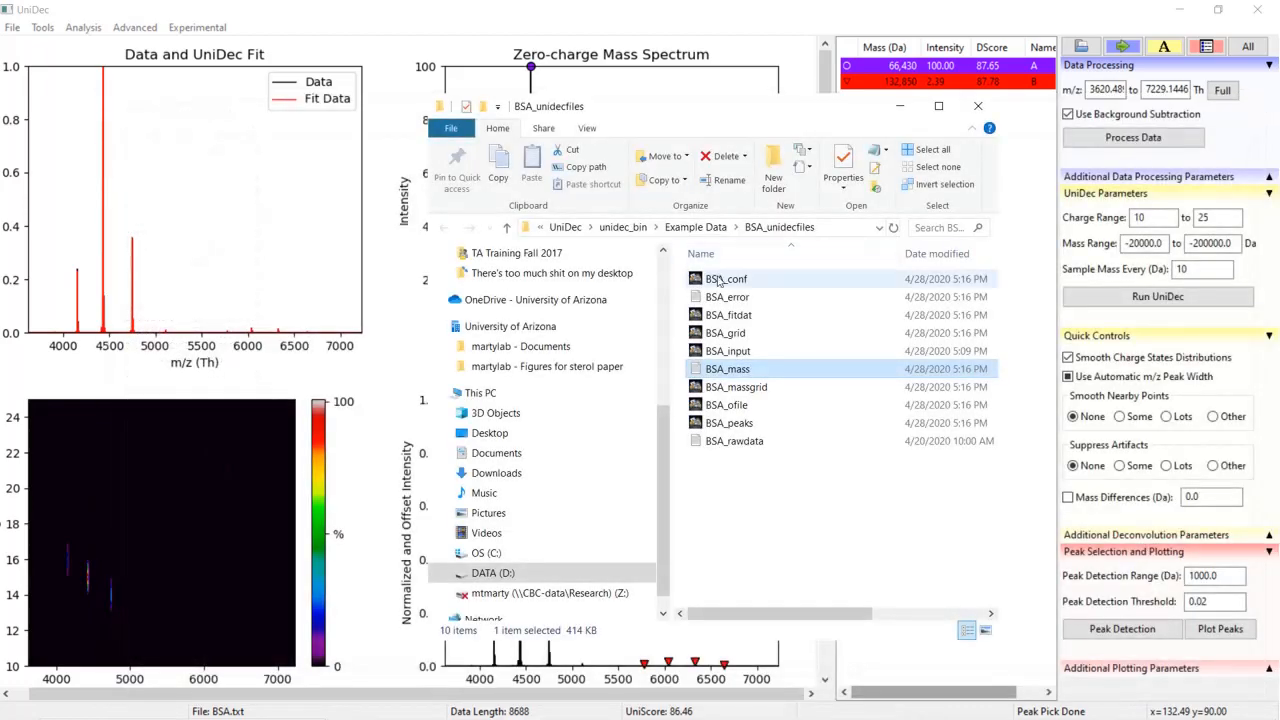
pyautogui.click(976, 104)
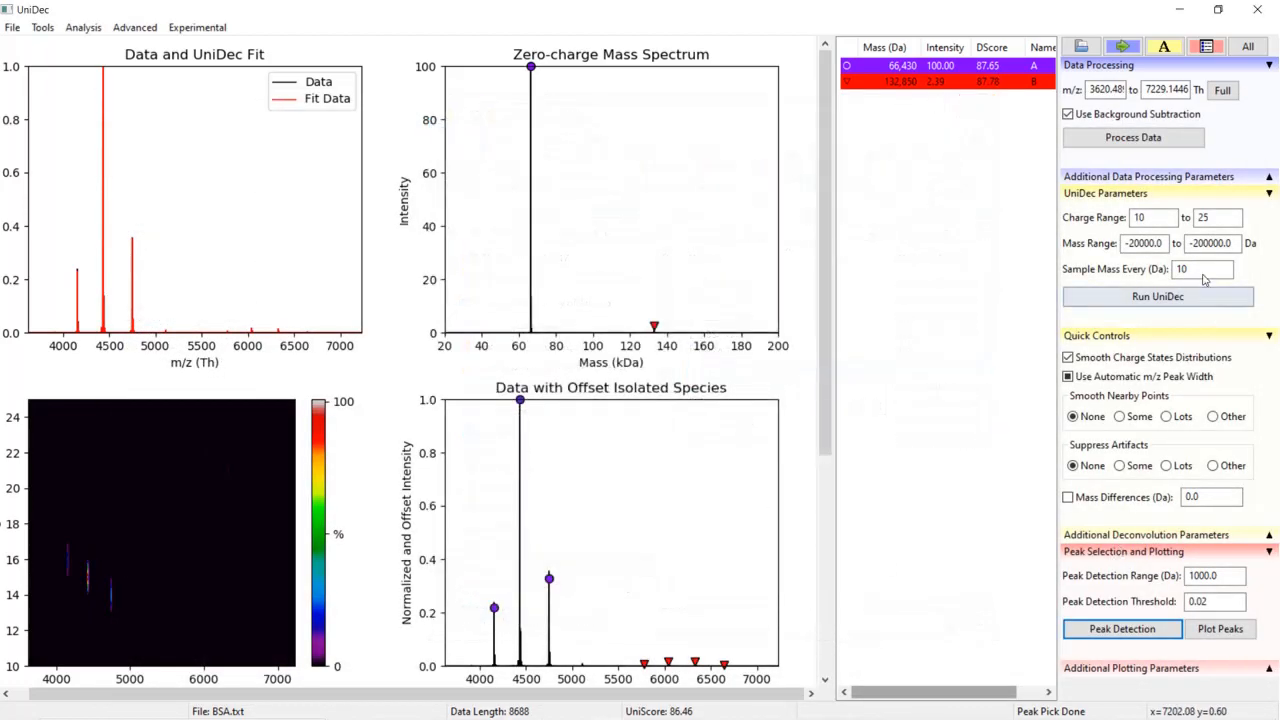
# - Rerun deconvolution at 1 Da sampling and open BSA_mass in Notepad listing masses in 1 Da steps
pyautogui.write('1')
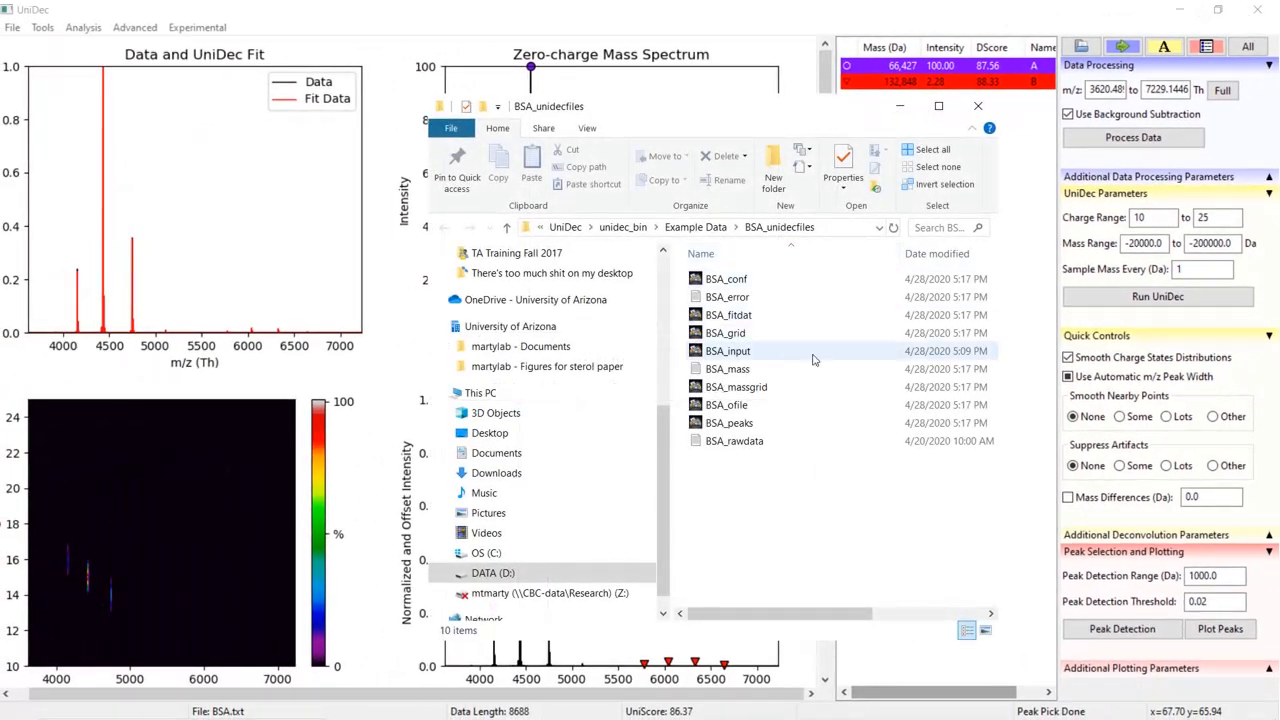
pyautogui.doubleClick(728, 368)
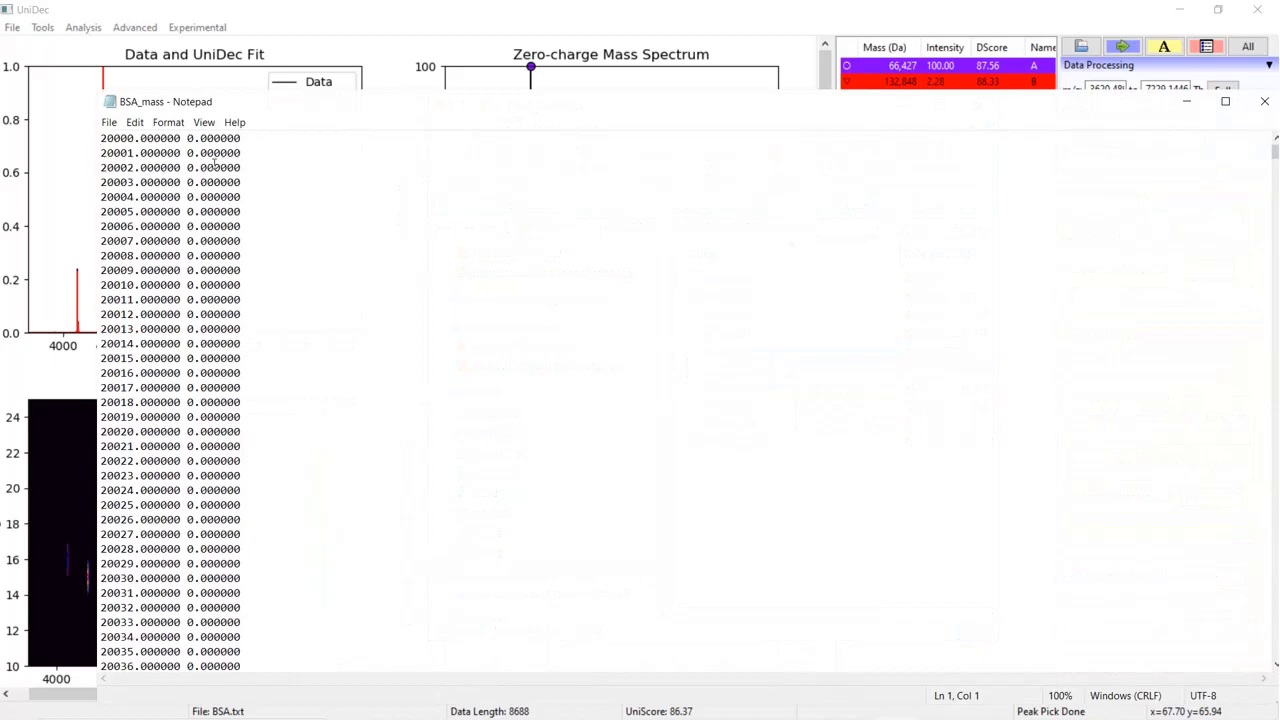